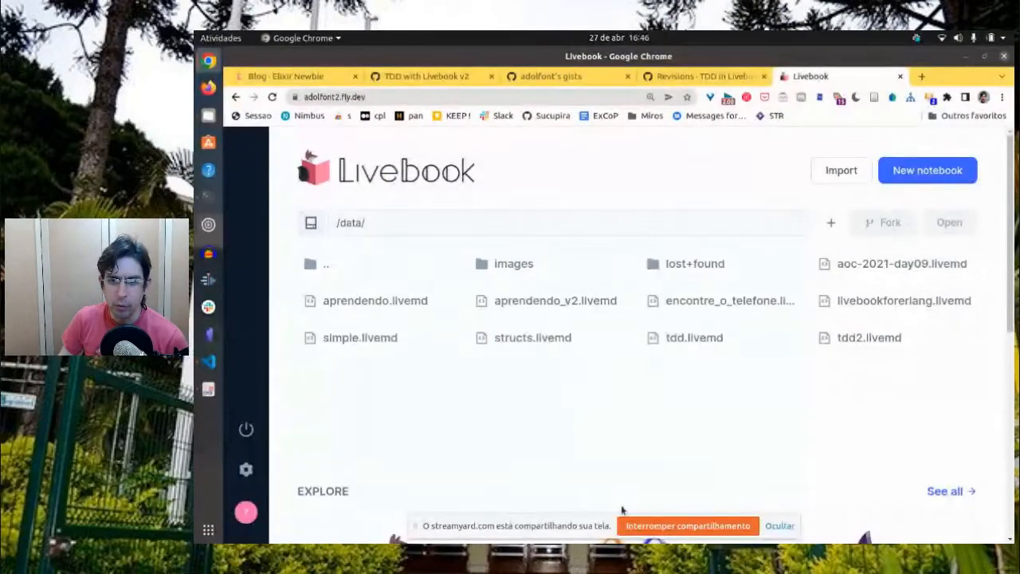
# Review the Writing Tests in Livebook post, TDD gist and tweet, then return to Livebook
pyautogui.click(780, 525)
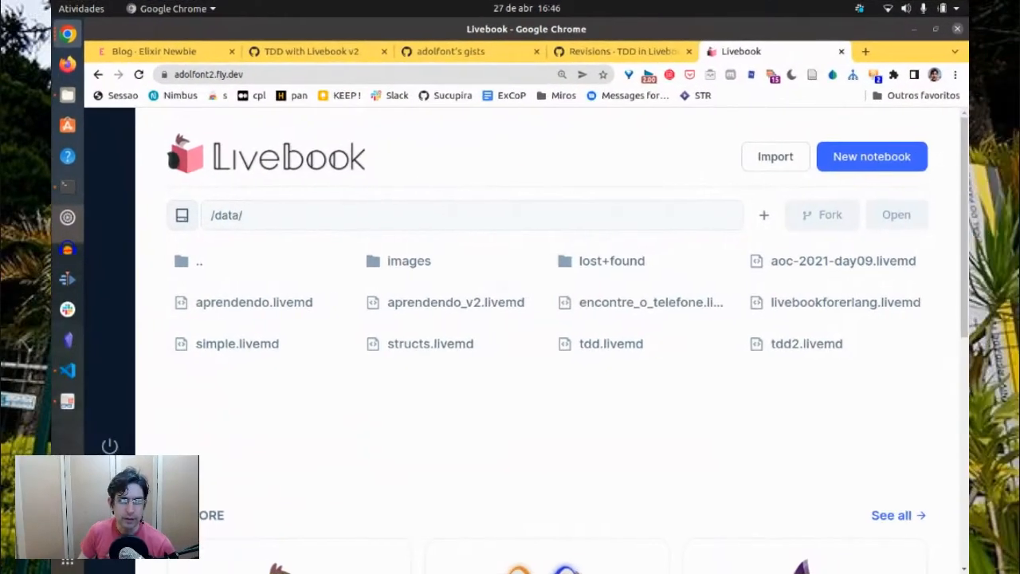
pyautogui.moveTo(222, 290)
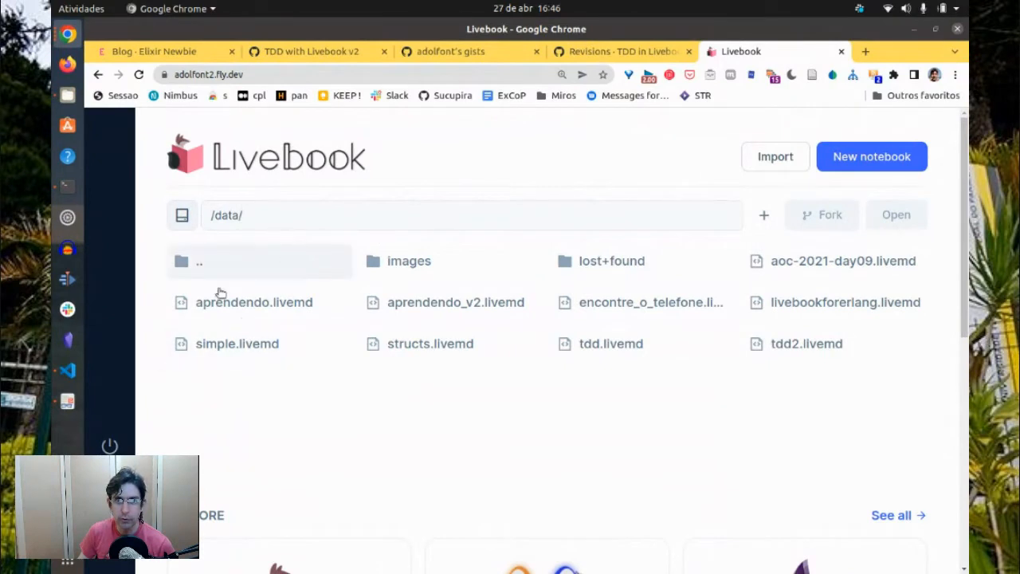
pyautogui.moveTo(342, 290)
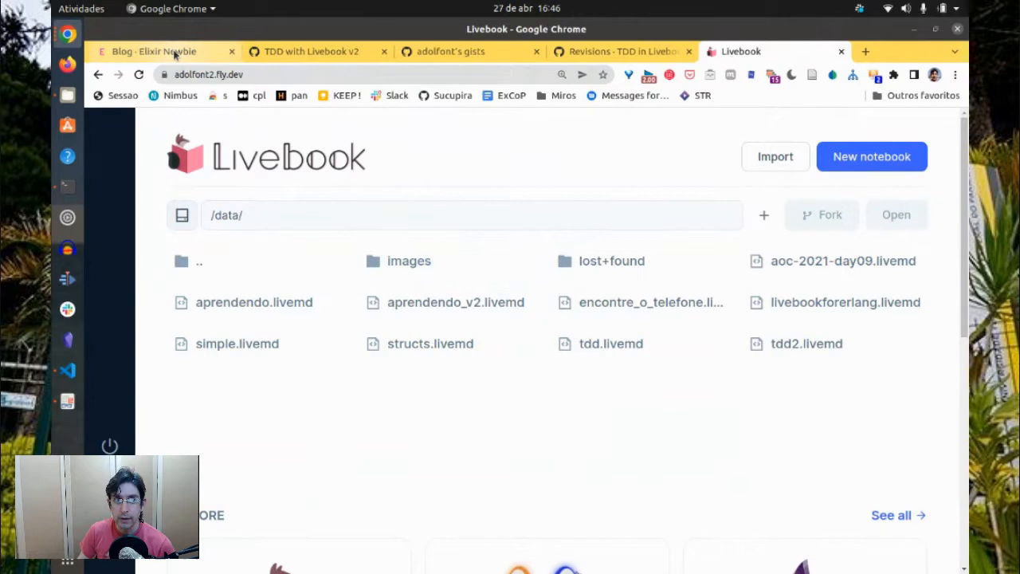
pyautogui.click(163, 51)
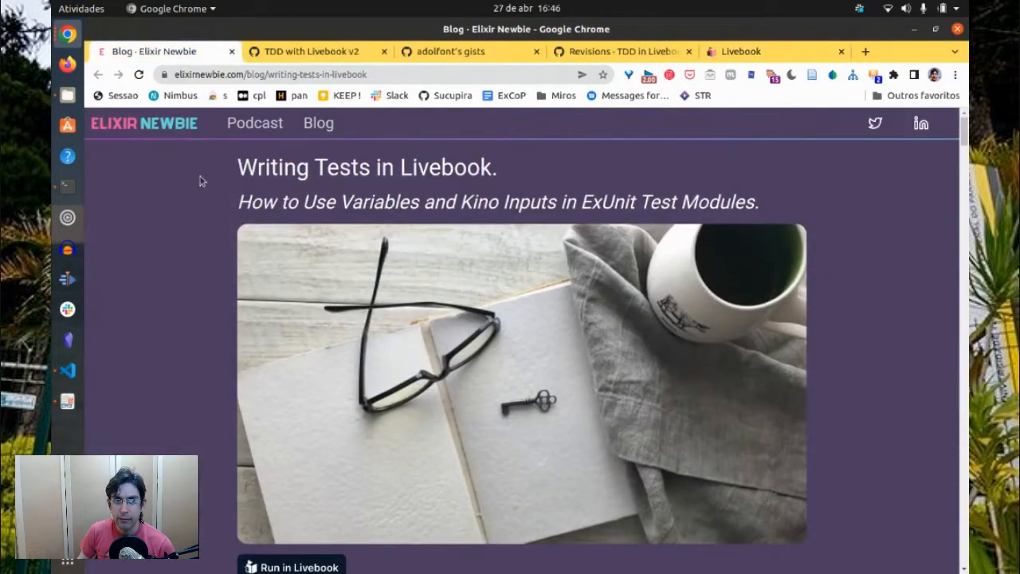
pyautogui.scroll(-3)
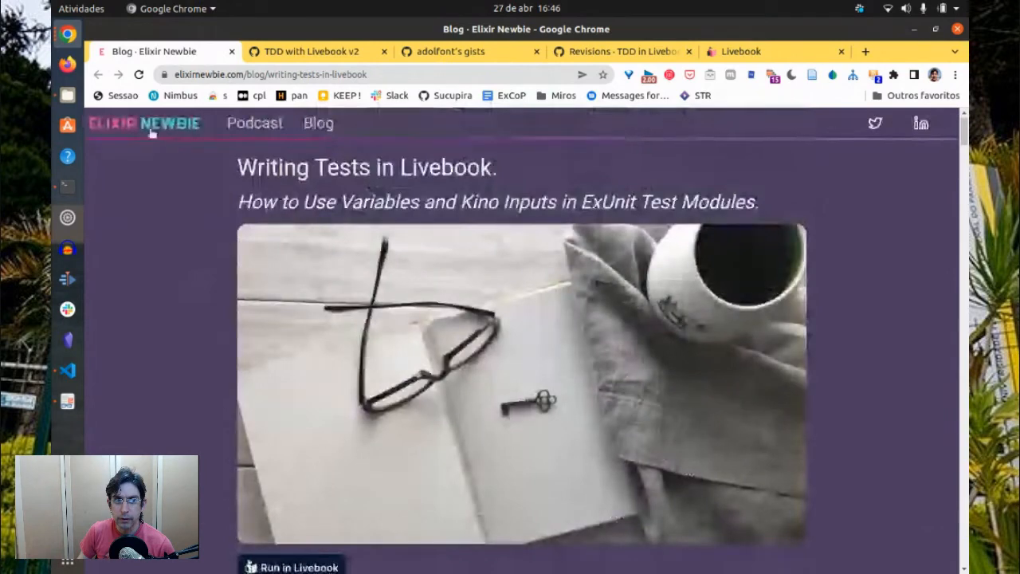
pyautogui.moveTo(146, 189)
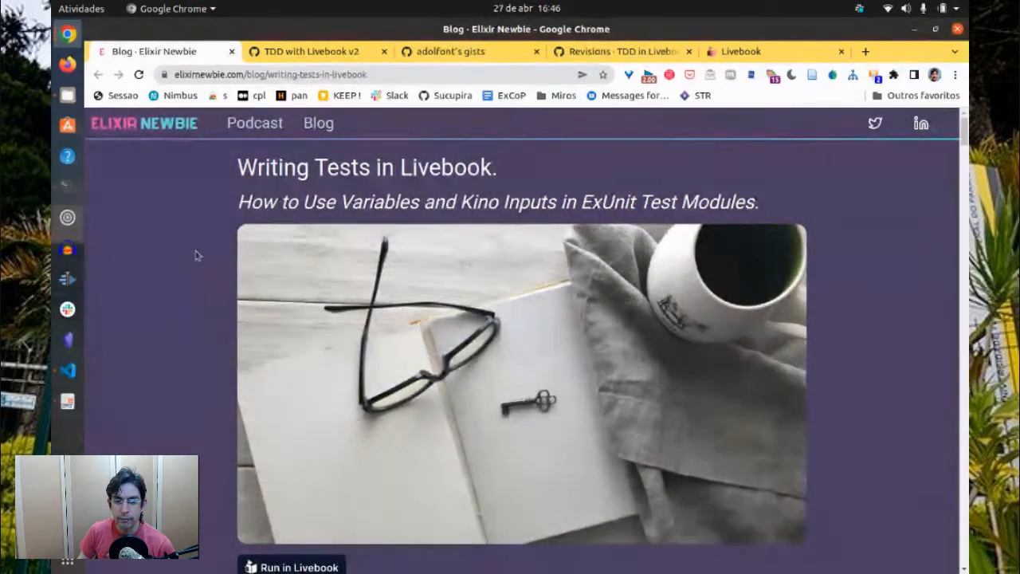
pyautogui.scroll(-3)
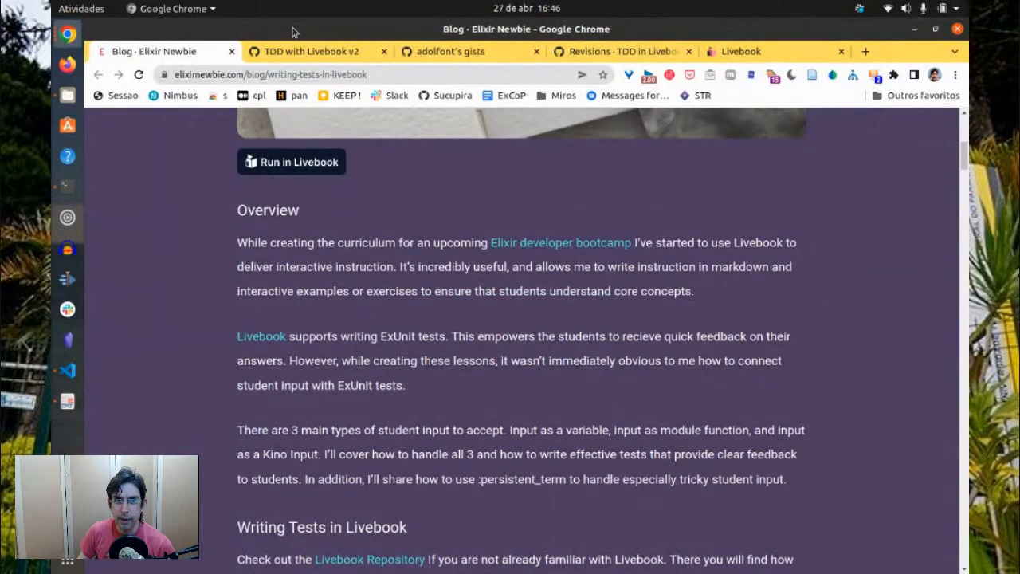
pyautogui.click(310, 50)
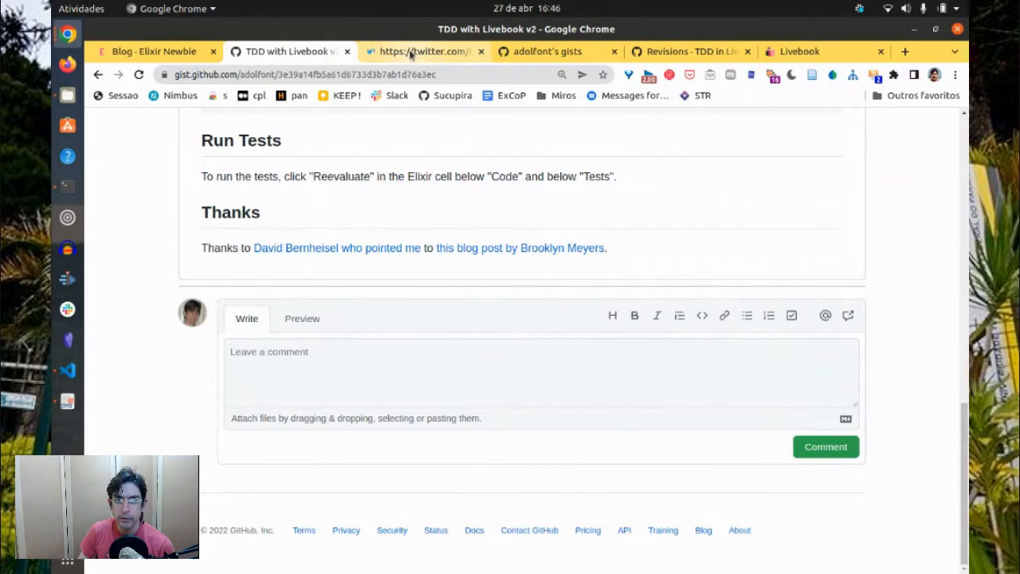
pyautogui.click(410, 51)
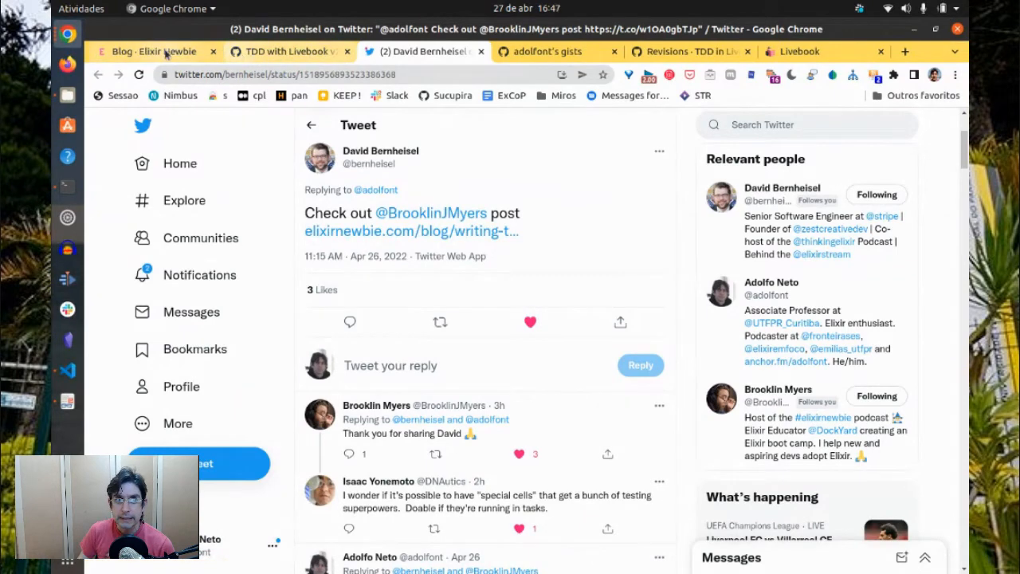
pyautogui.click(797, 51)
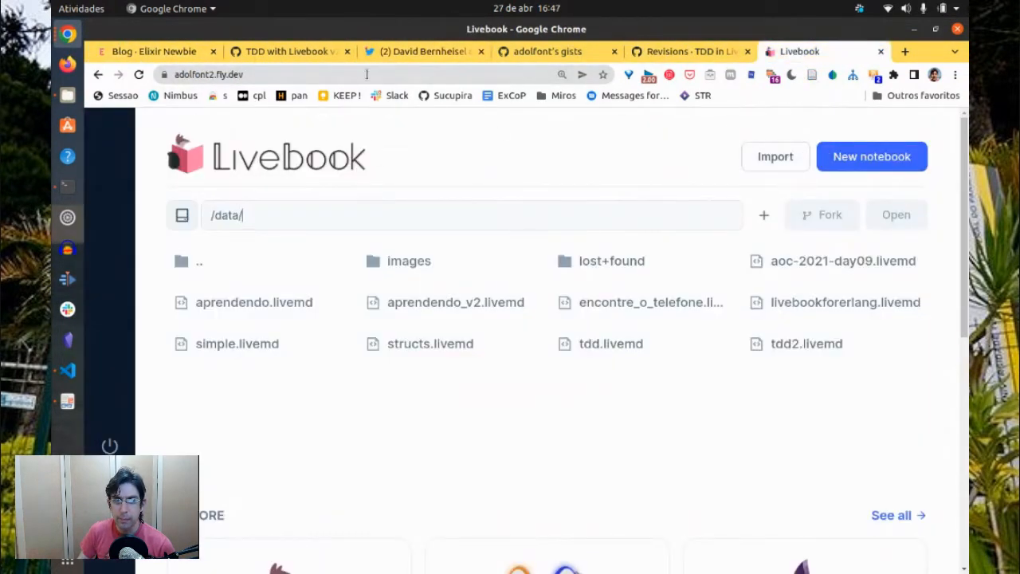
pyautogui.moveTo(845, 162)
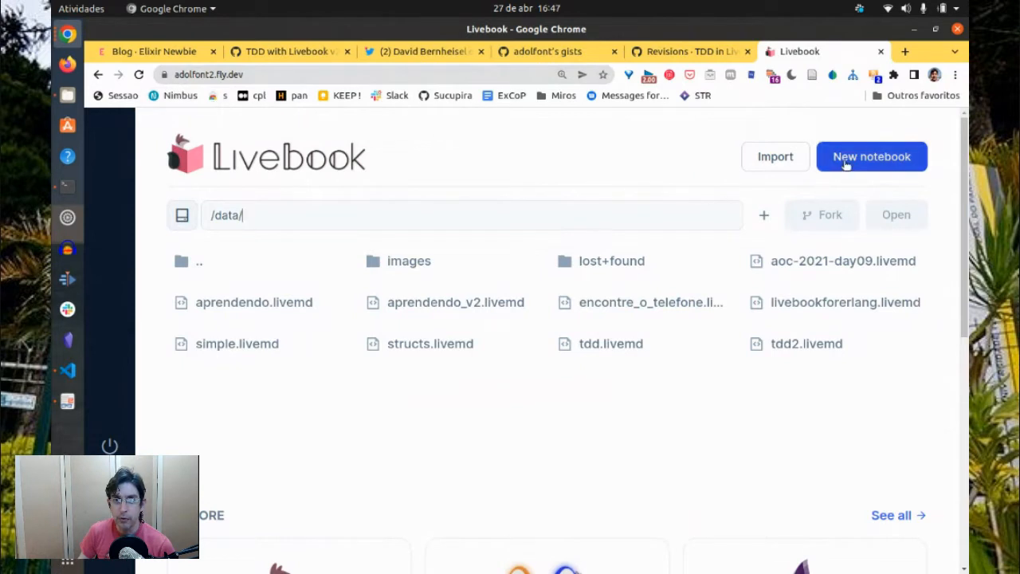
# Create a notebook named 'Calculator' with a 'Code' section and a 'Tests' section
pyautogui.click(871, 157)
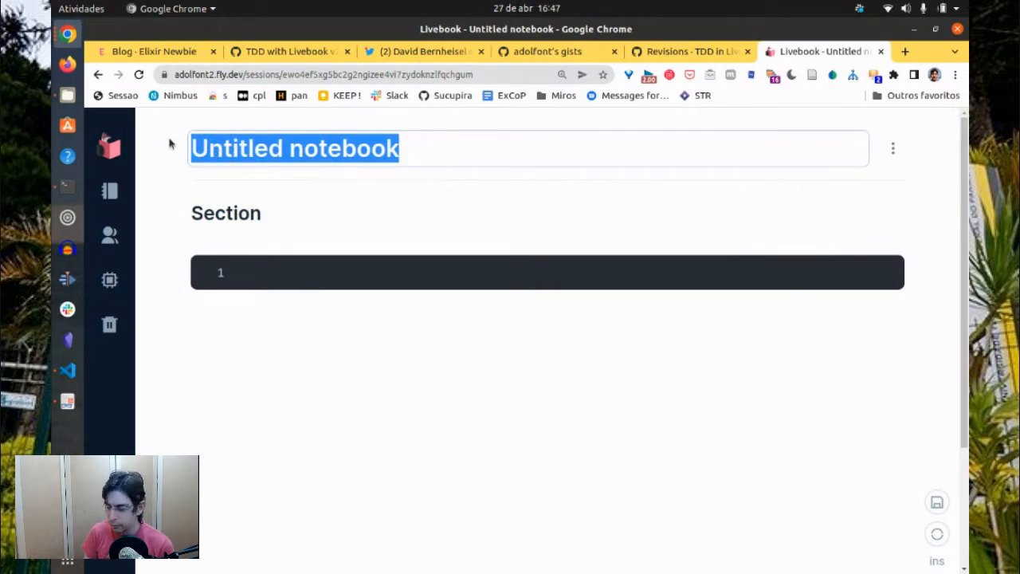
pyautogui.write('Calcul')
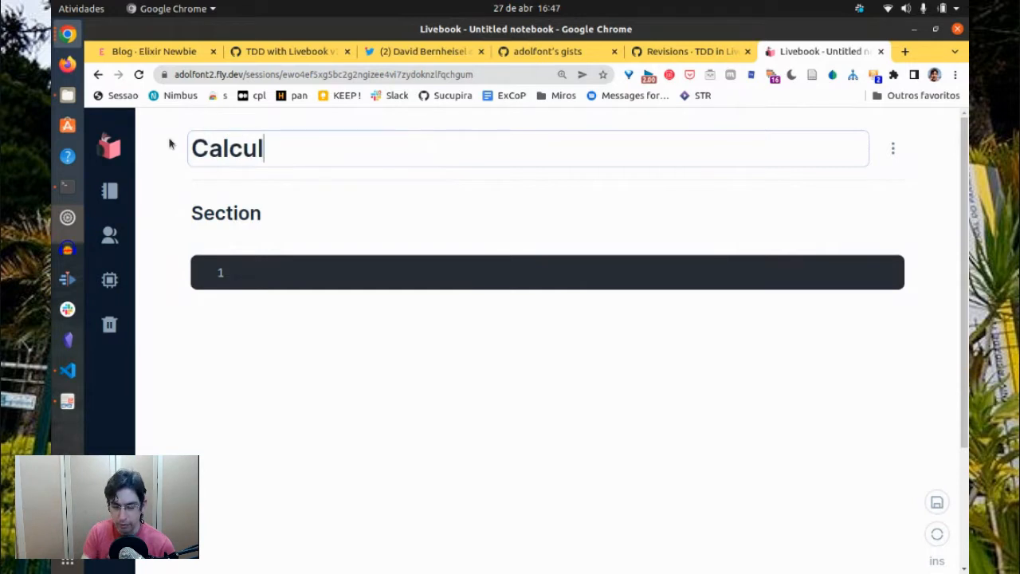
pyautogui.write('ator')
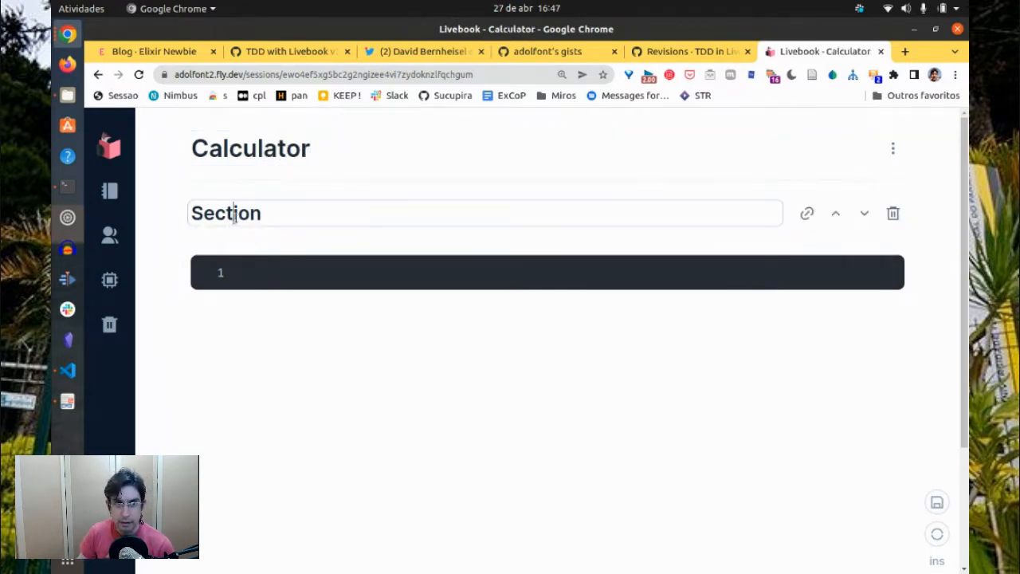
pyautogui.write('Code')
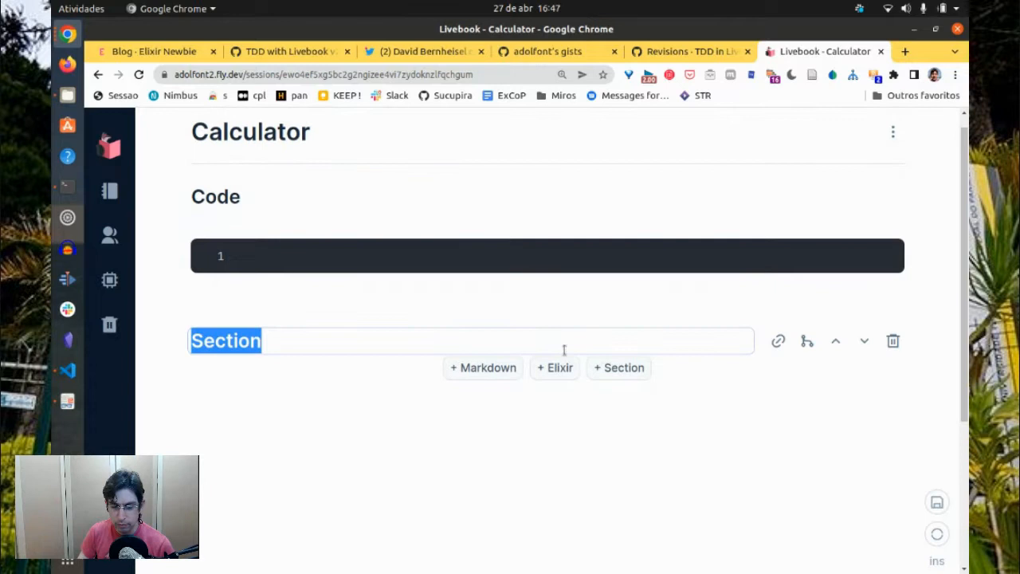
pyautogui.write('Tests')
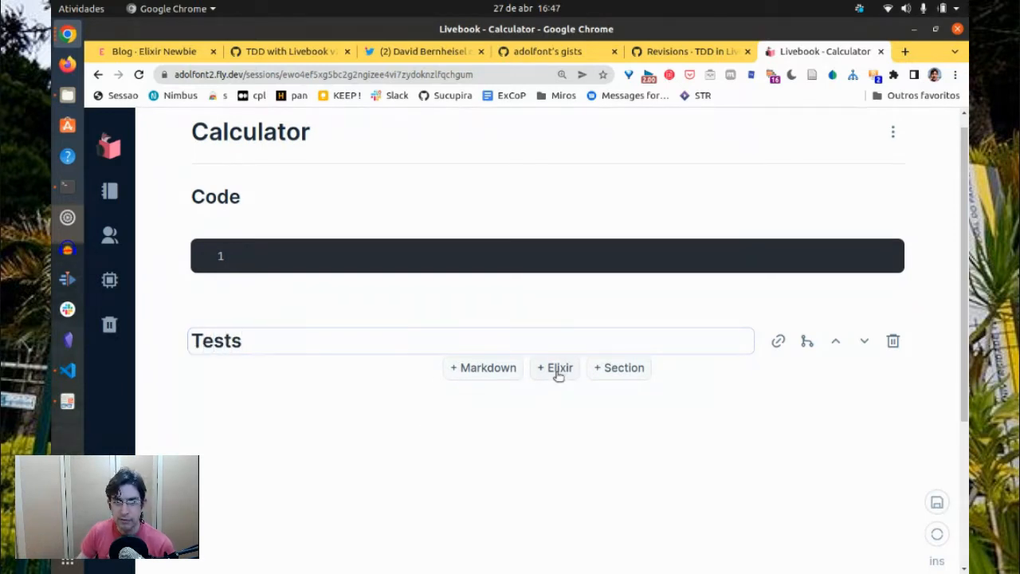
# Add an Elixir cell under Tests beginning 'defmodule CalcutorTest do'
pyautogui.click(554, 367)
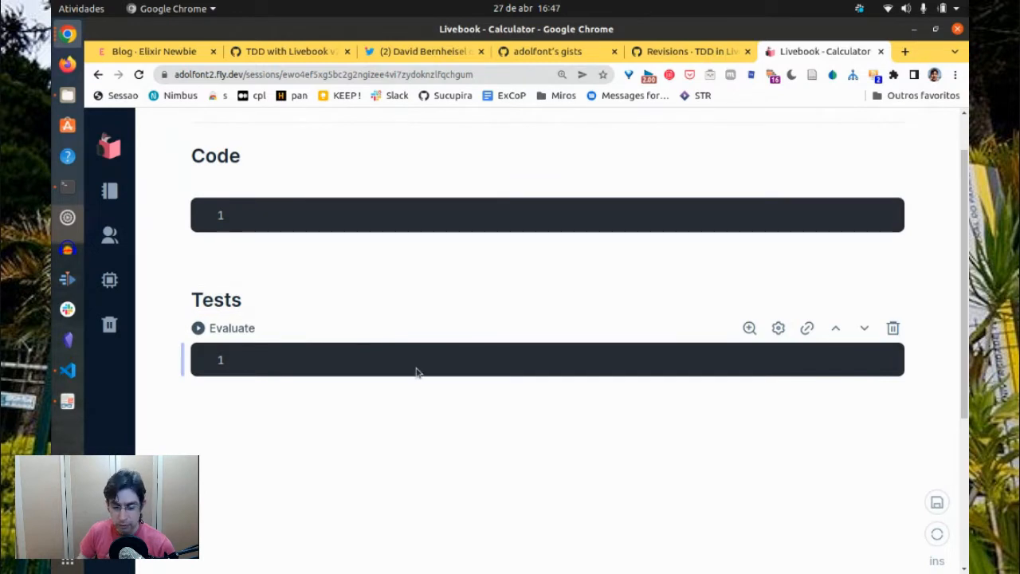
pyautogui.write('de')
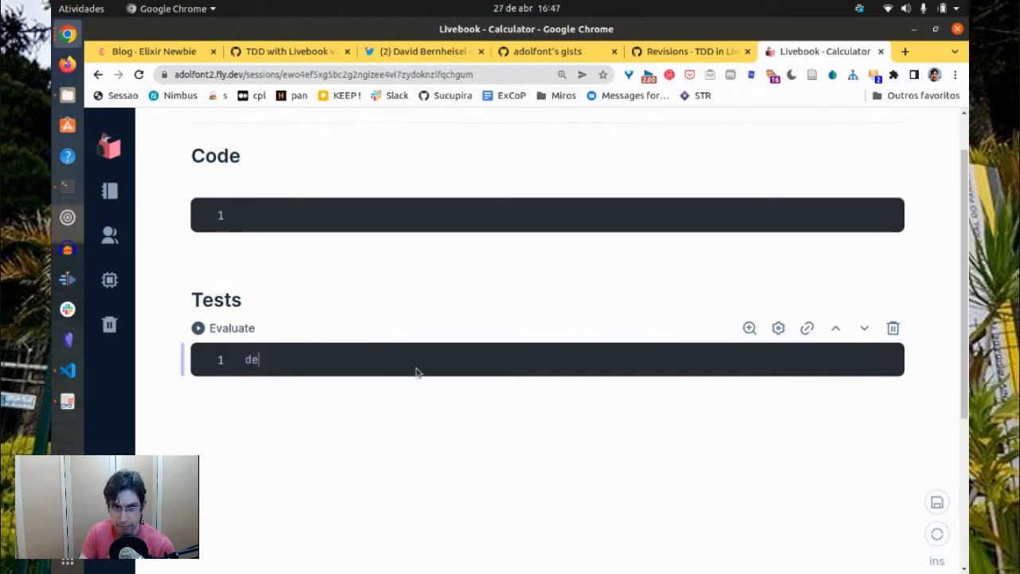
pyautogui.write('fmodule')
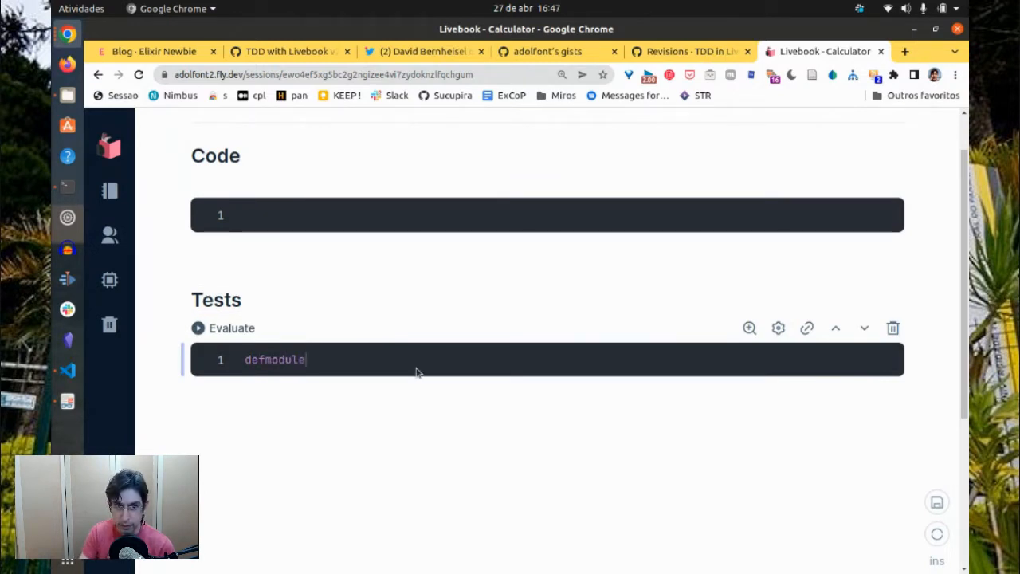
pyautogui.write('Cacl')
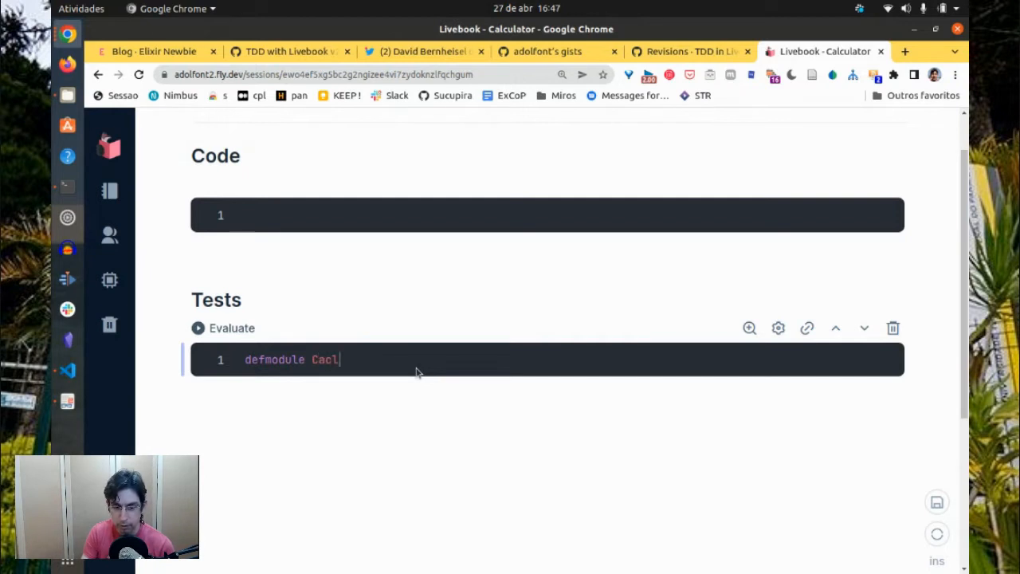
pyautogui.write('Calcut')
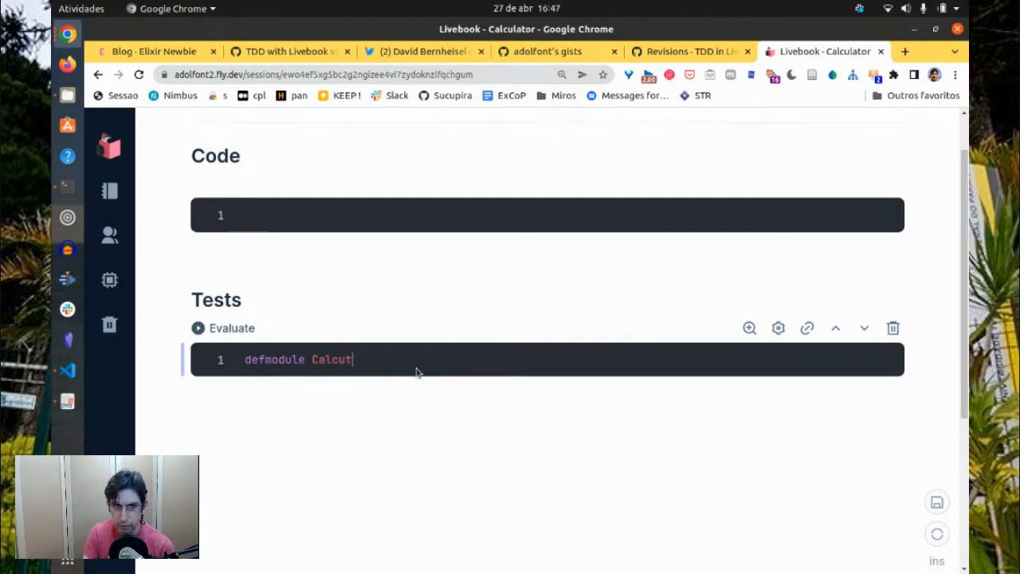
pyautogui.write('orTest do')
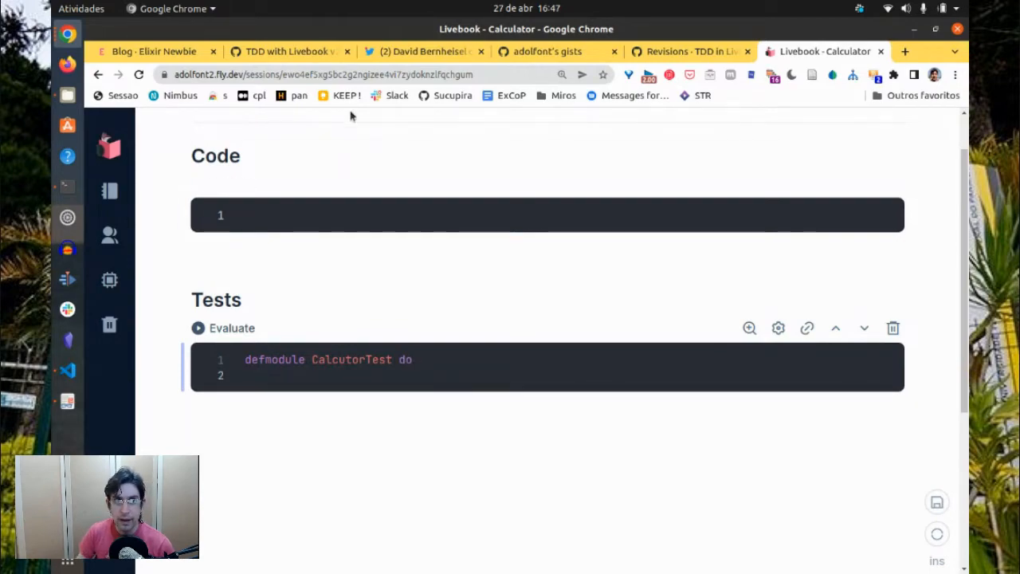
# Wrap CalcutorTest with ExUnit.start(auto_run: false) and ExUnit.run() from the blog post, closing with end
pyautogui.click(151, 50)
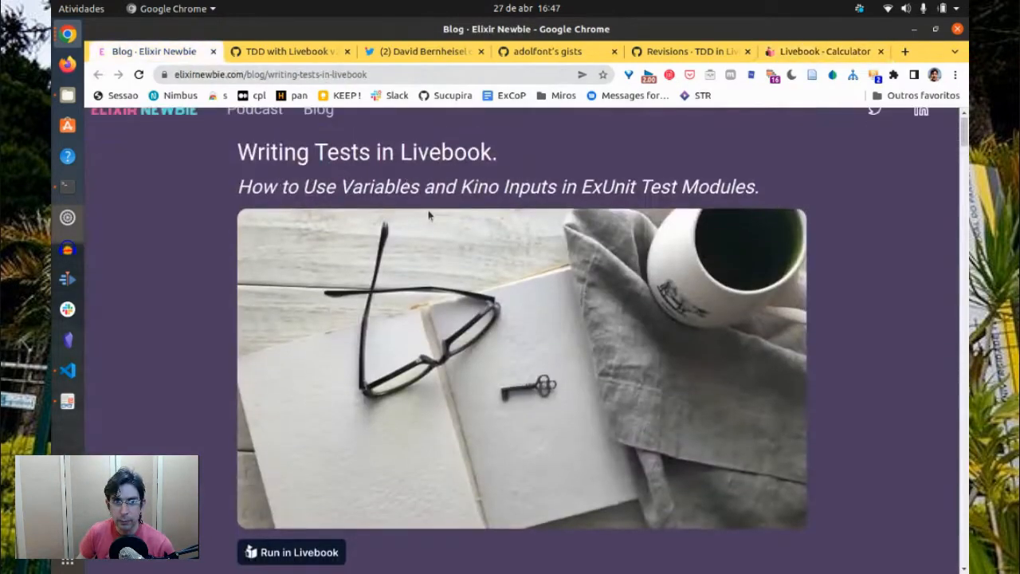
pyautogui.scroll(-3)
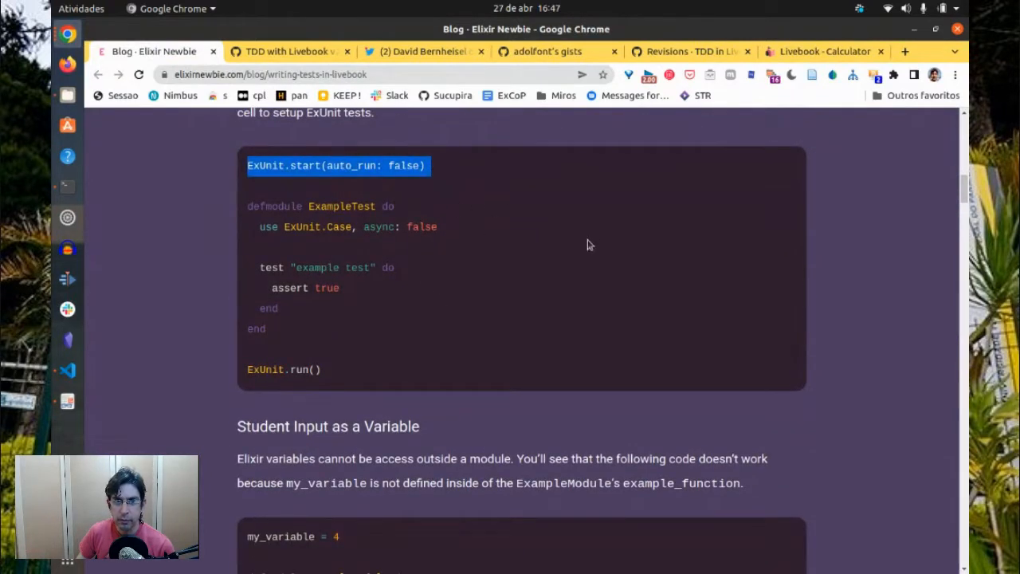
pyautogui.click(819, 51)
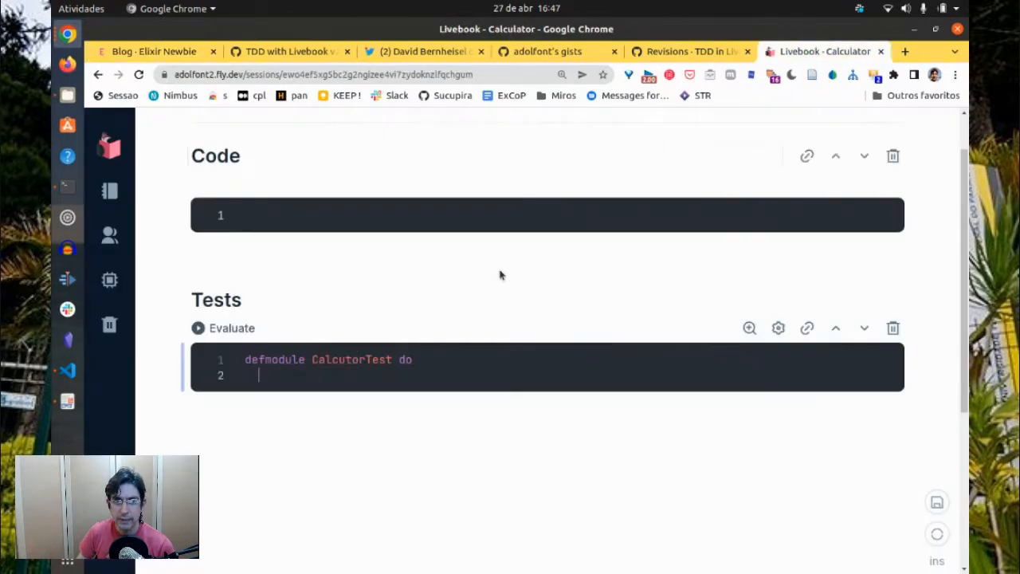
pyautogui.click(448, 360)
pyautogui.write('ExUnit.start(auto_run: false)')
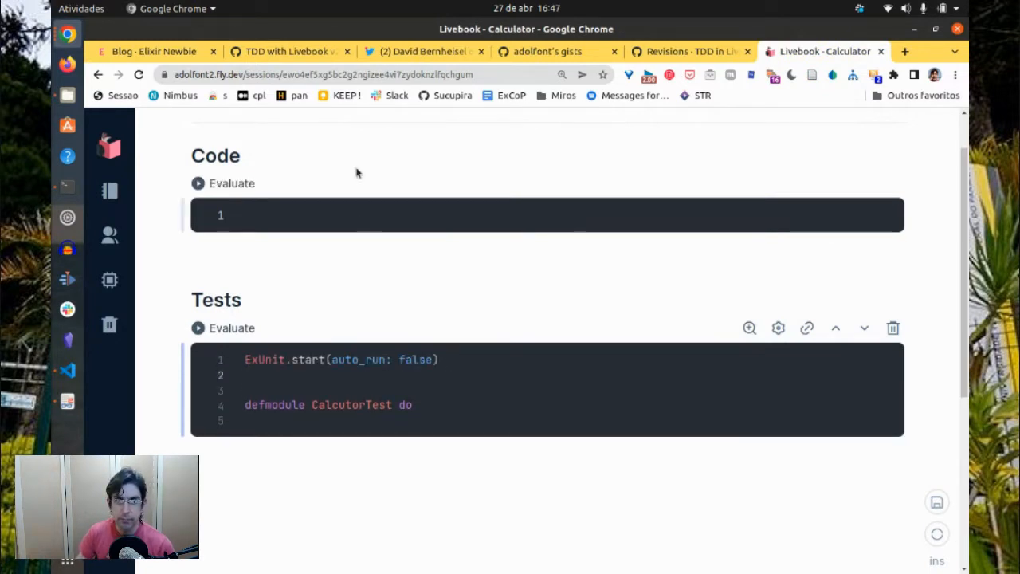
pyautogui.click(152, 51)
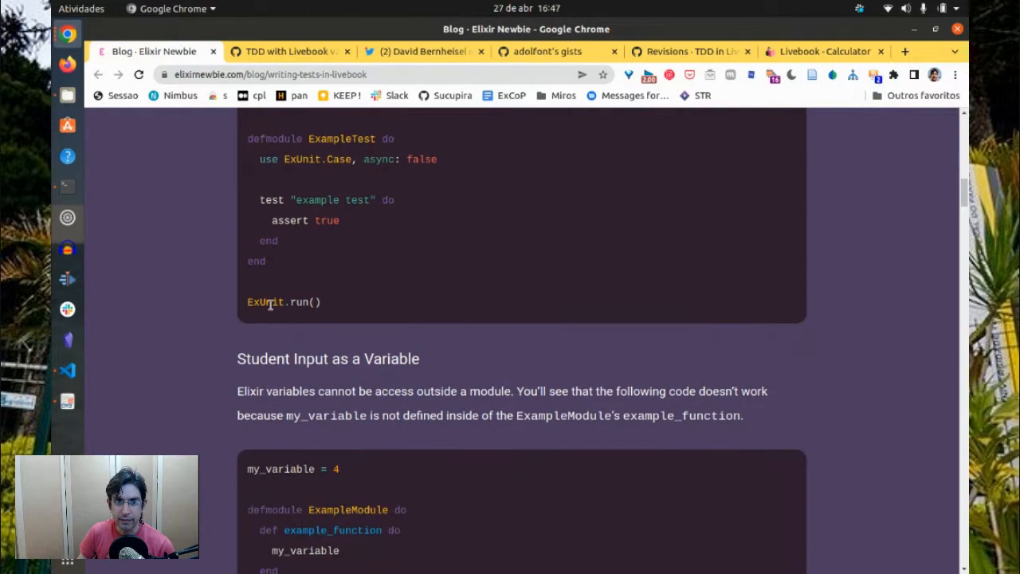
pyautogui.click(815, 51)
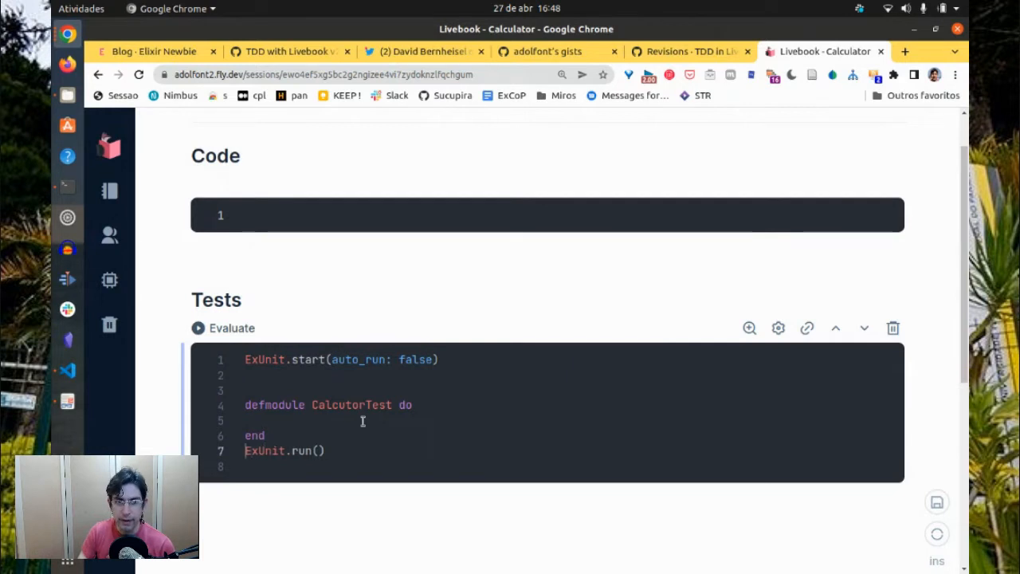
pyautogui.click(151, 51)
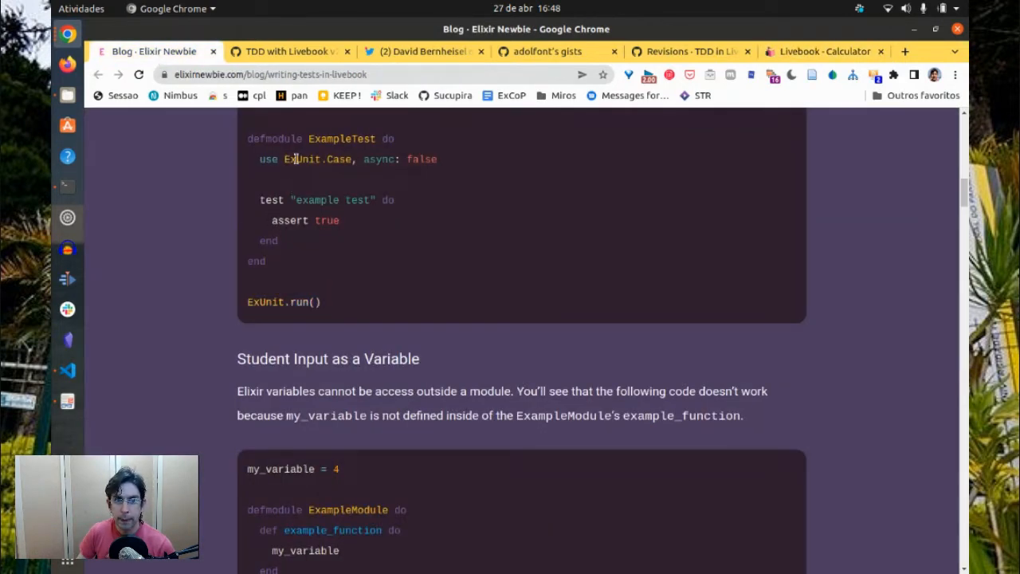
pyautogui.click(820, 51)
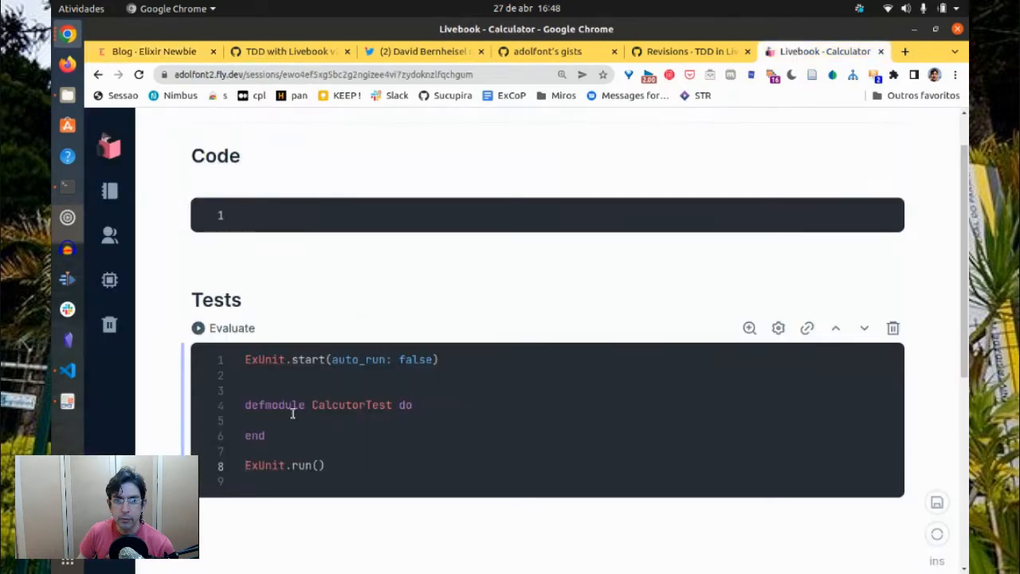
# Add 'use ExUnit.Case, async: false' as the first line of CalcutorTest
pyautogui.write('use ExUnit.Case, async: false')
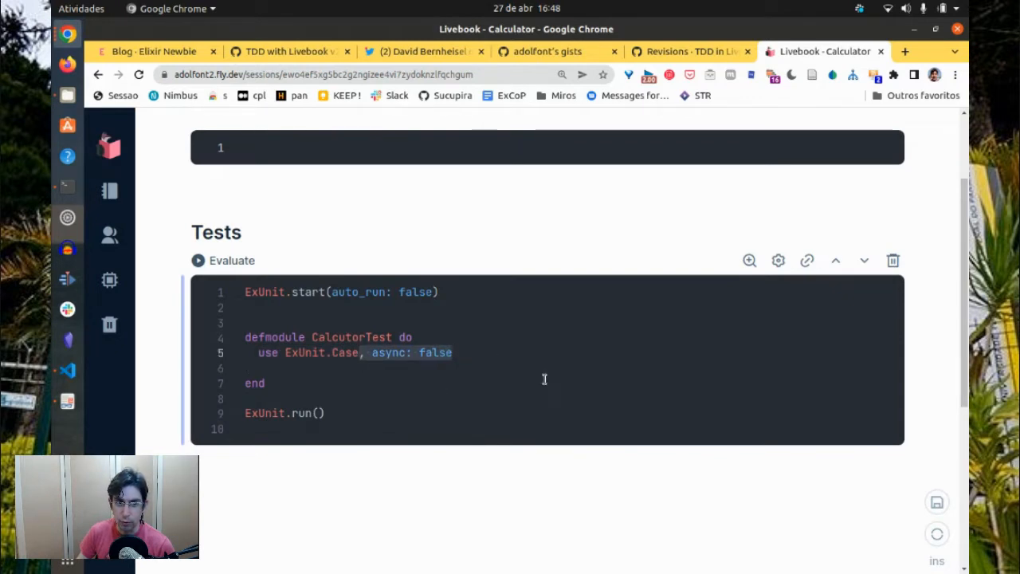
pyautogui.moveTo(509, 329)
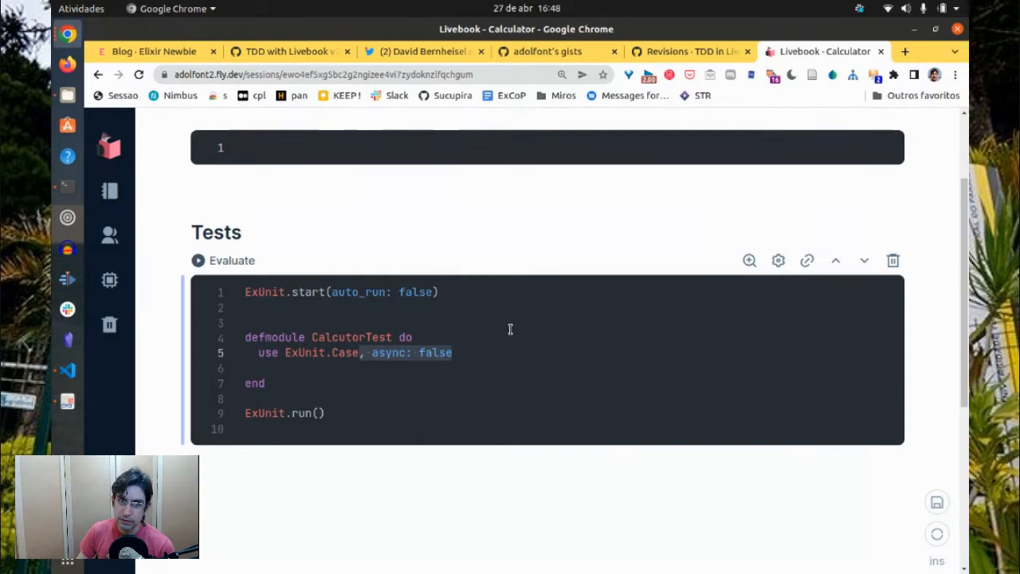
pyautogui.moveTo(490, 349)
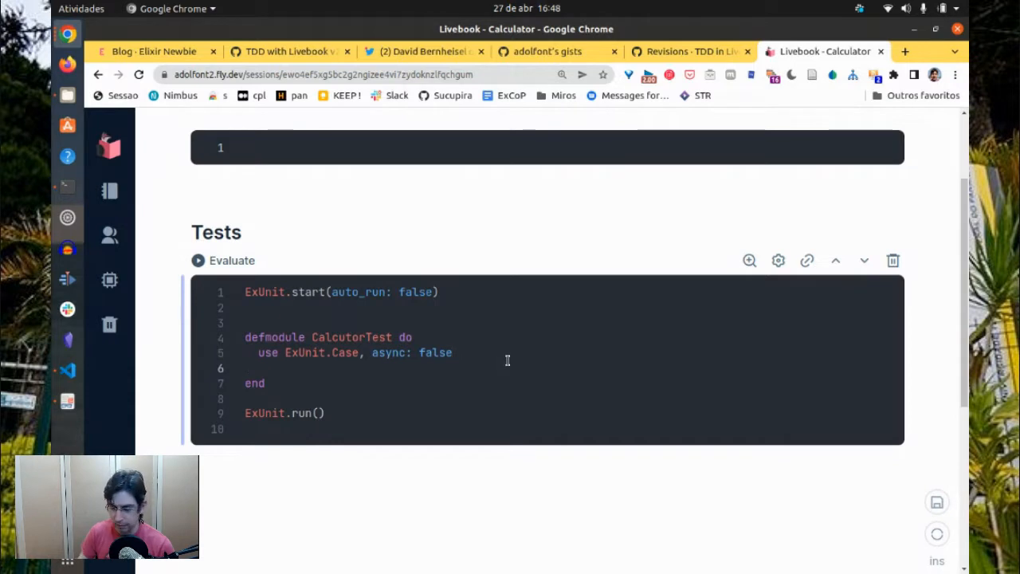
# Add a describe block titled 'Testing the addition function' to the test module
pyautogui.write('d')
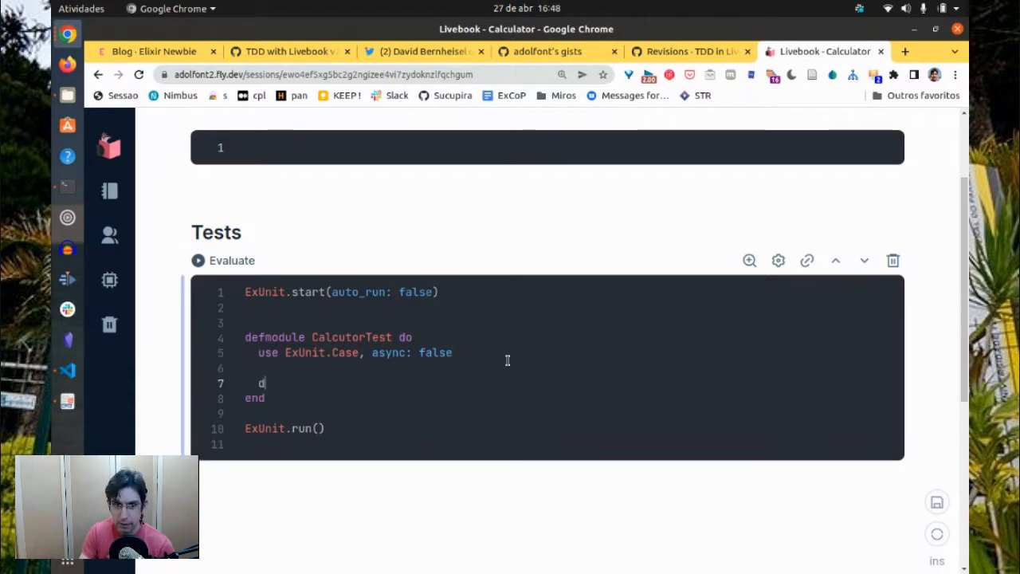
pyautogui.write('escribe')
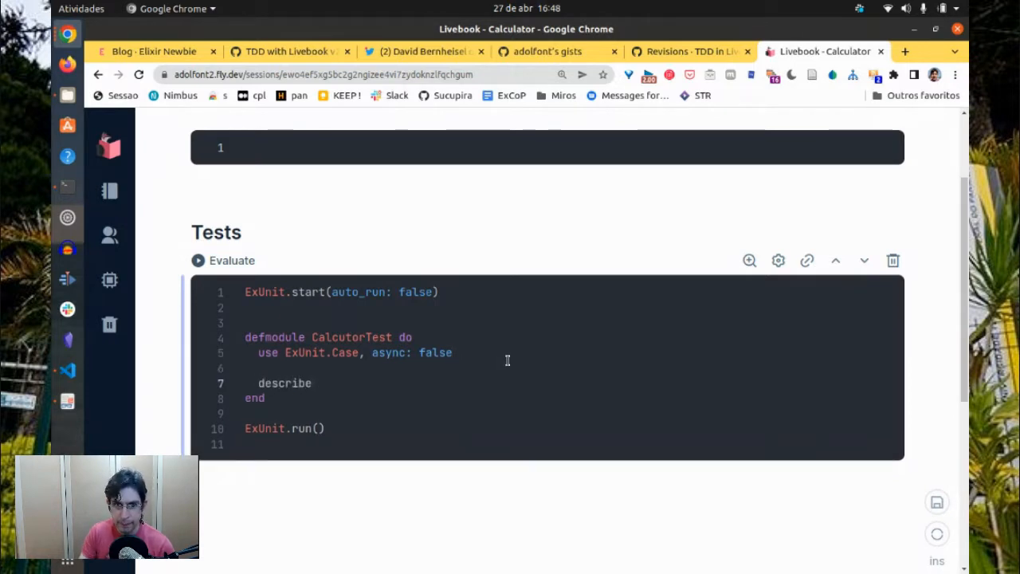
pyautogui.write('" "')
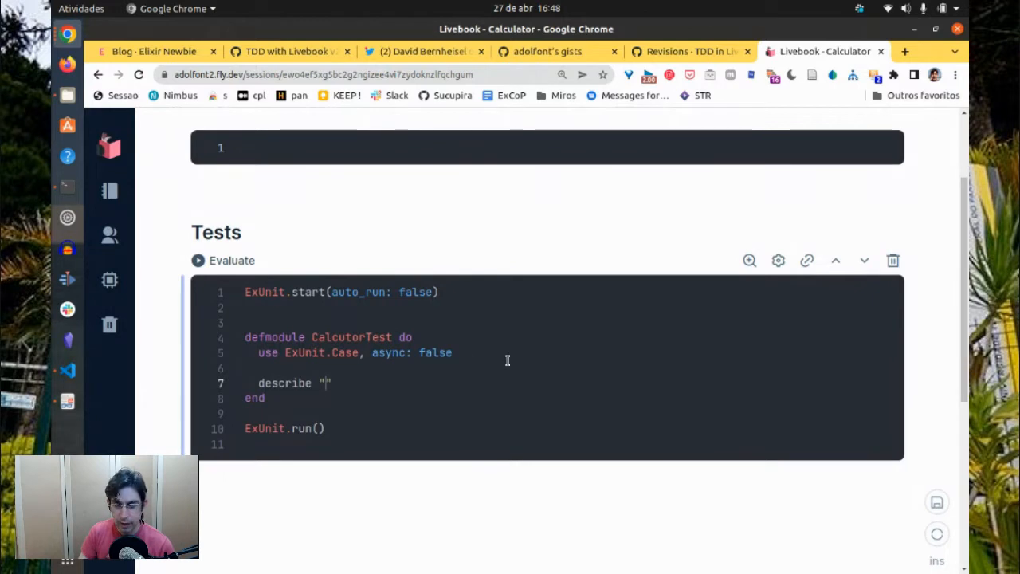
pyautogui.write('A')
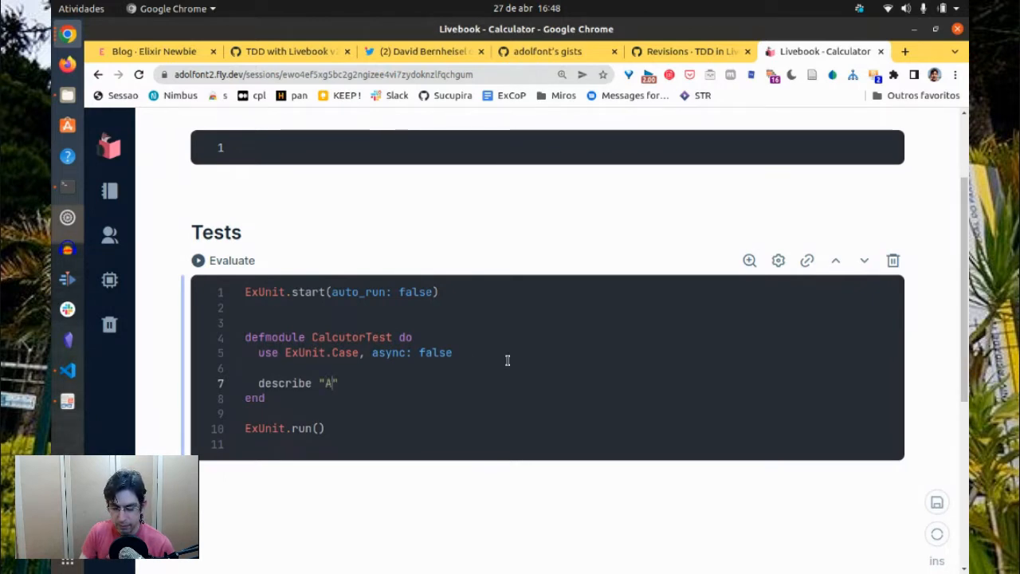
pyautogui.write('ddition')
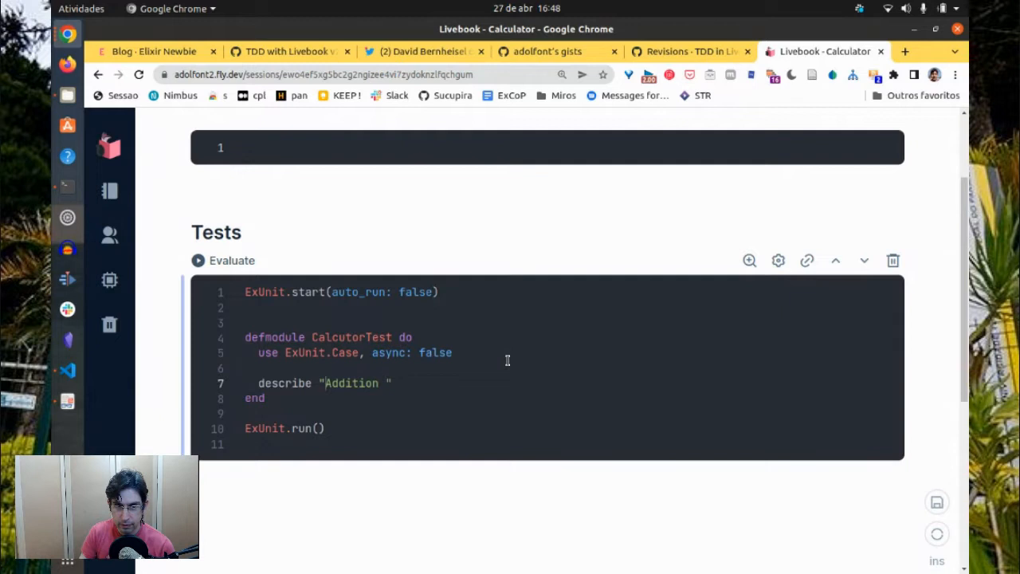
pyautogui.write('testing')
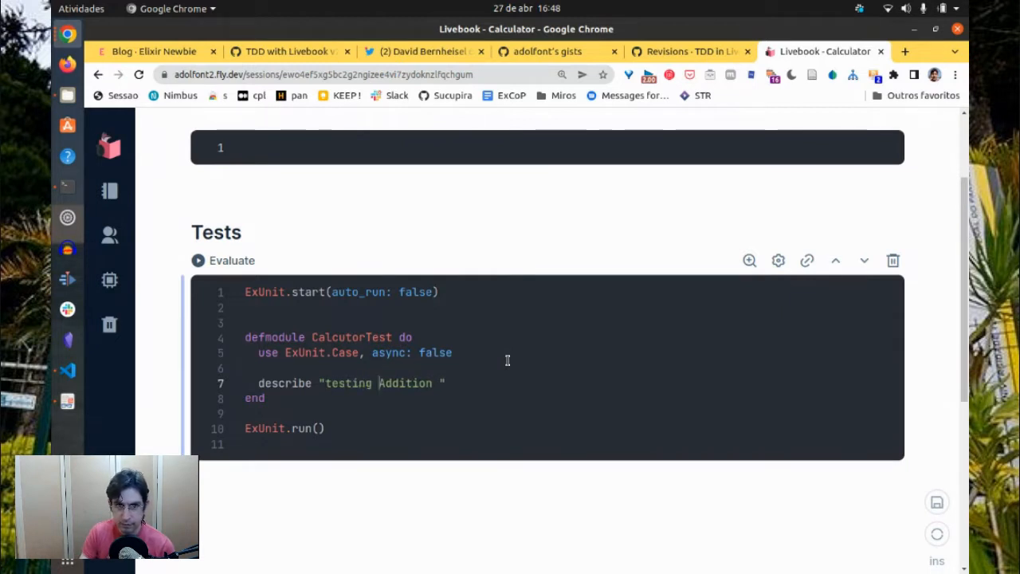
pyautogui.write('Testing')
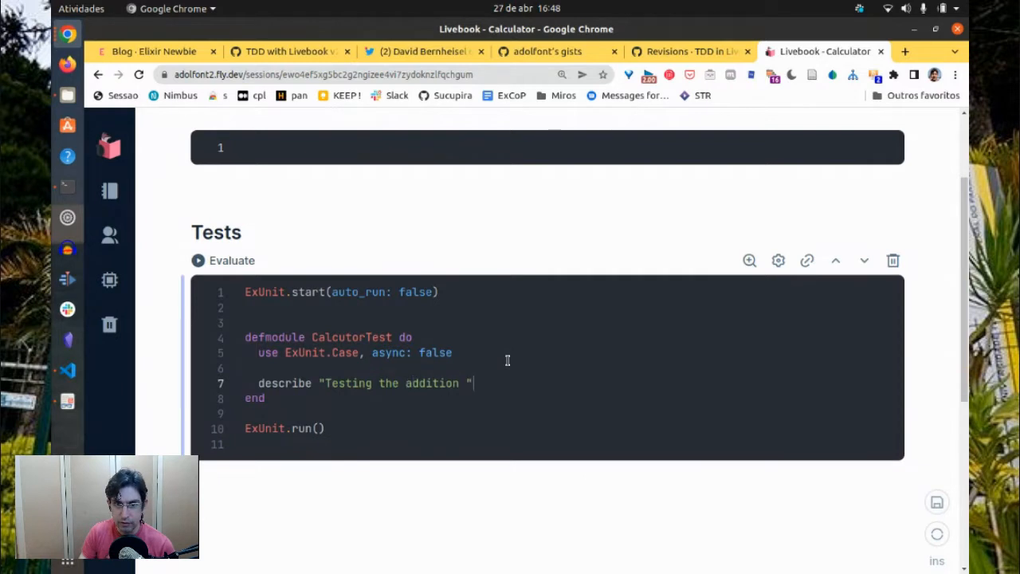
pyautogui.write('function')
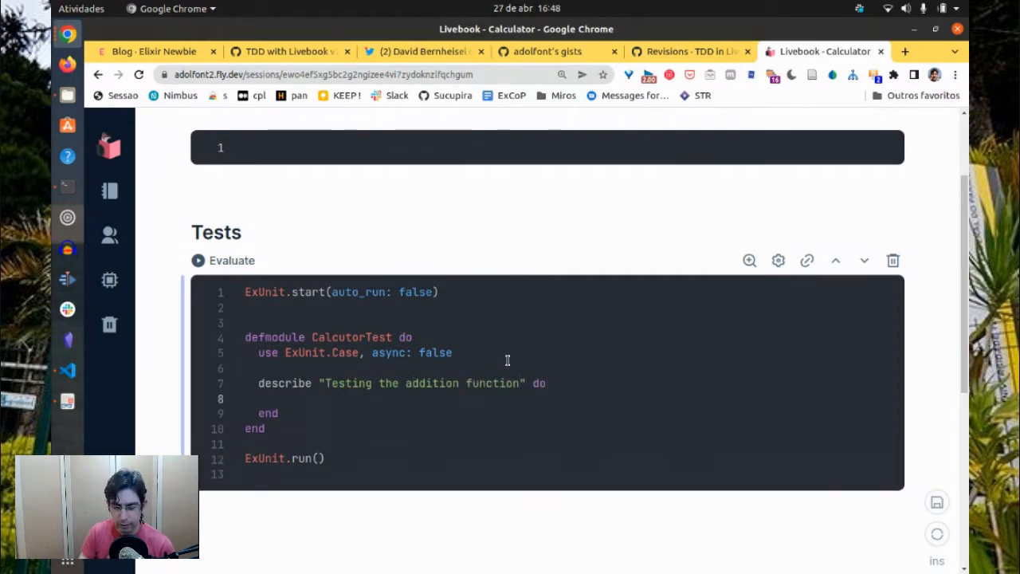
# Assert Calculator.add(2,3) == 5 inside the describe block and evaluate the notebook
pyautogui.write('assert')
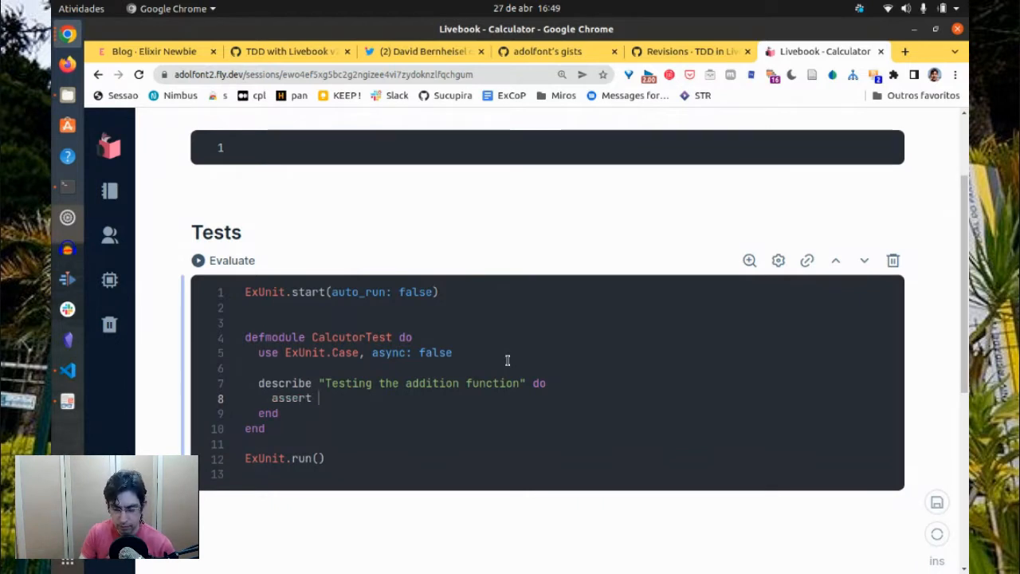
pyautogui.write('Calacut')
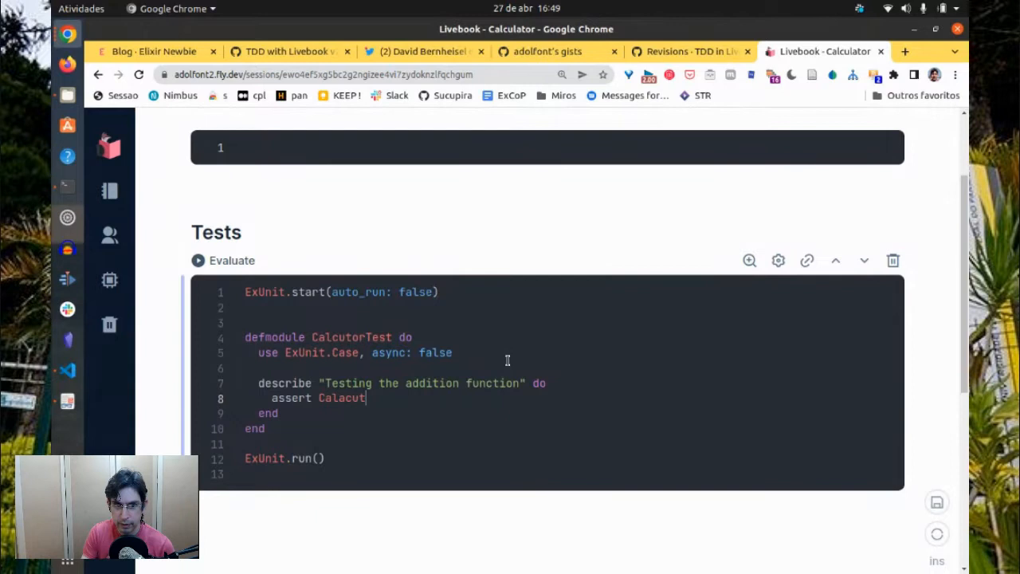
pyautogui.press('Backspace')
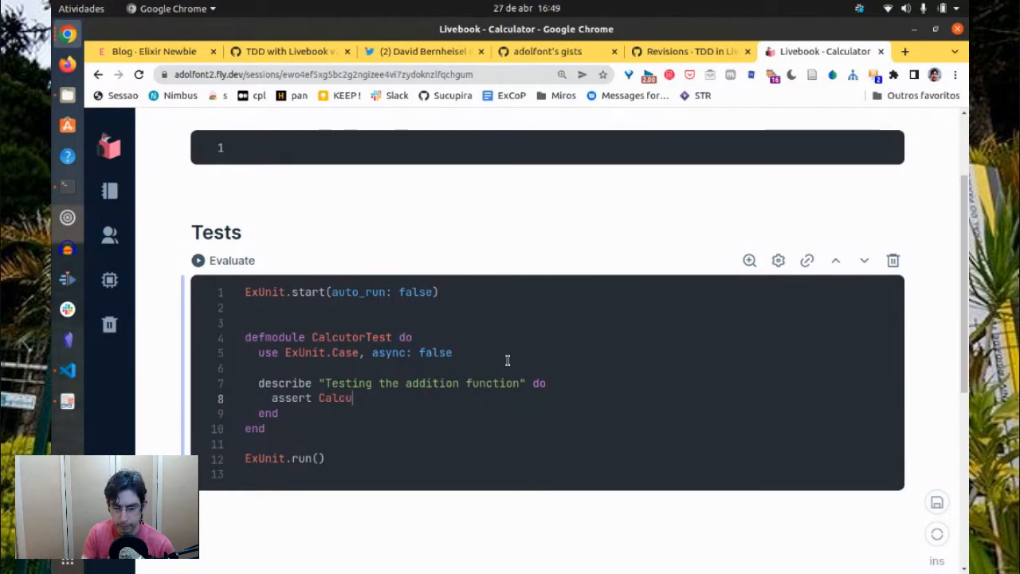
pyautogui.write('lator.add()')
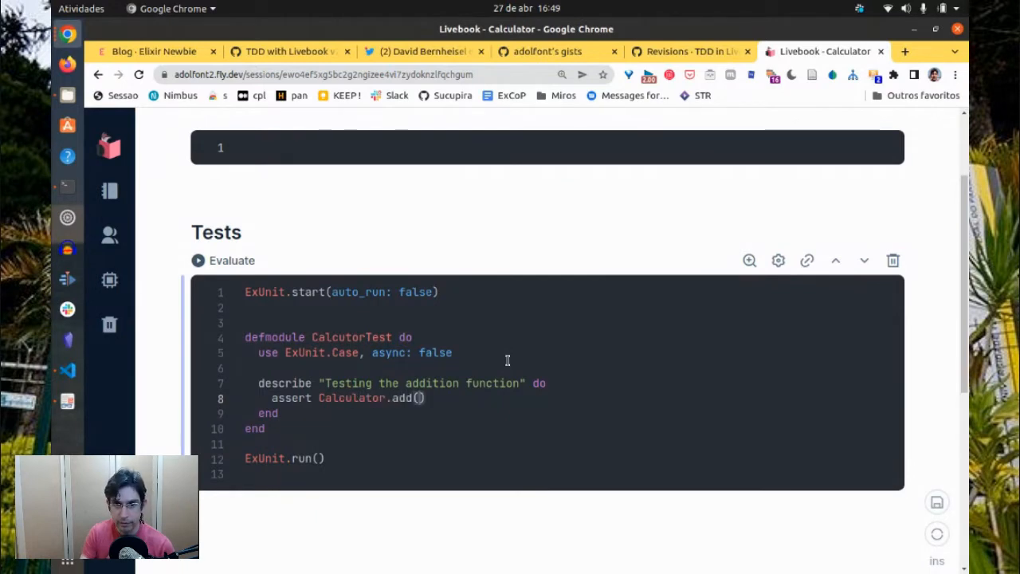
pyautogui.write('2,3) =')
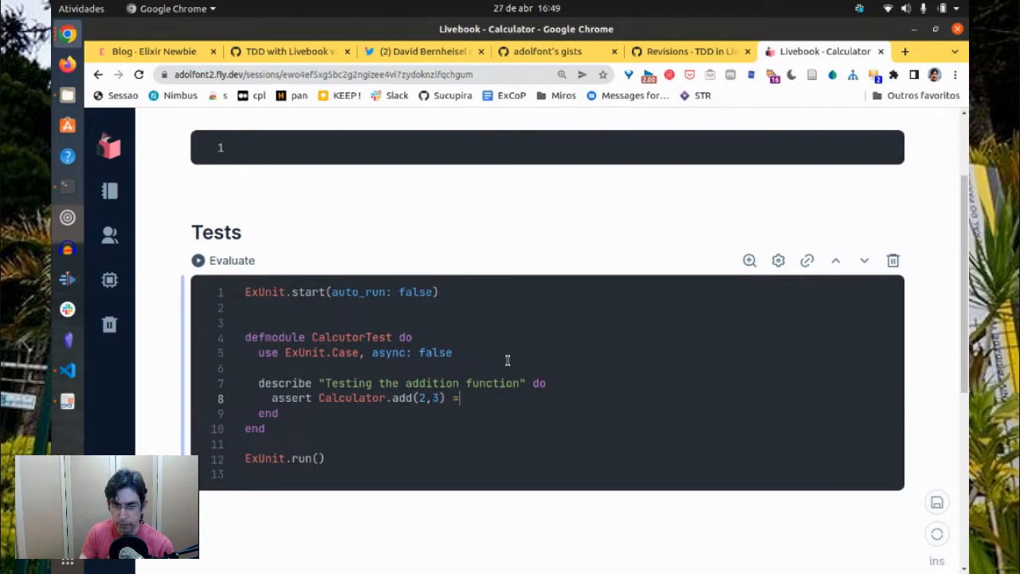
pyautogui.write('= 5')
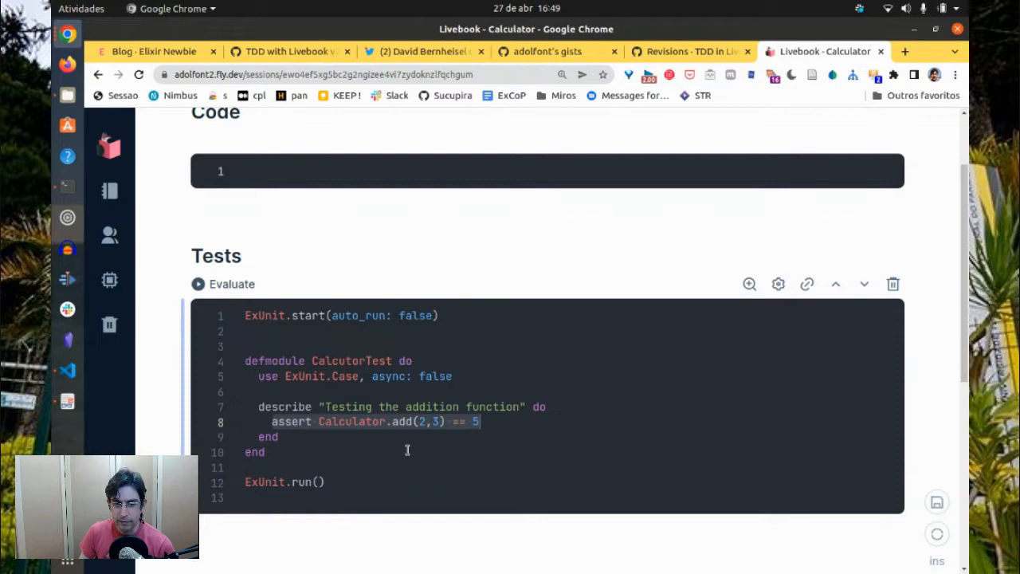
pyautogui.moveTo(606, 424)
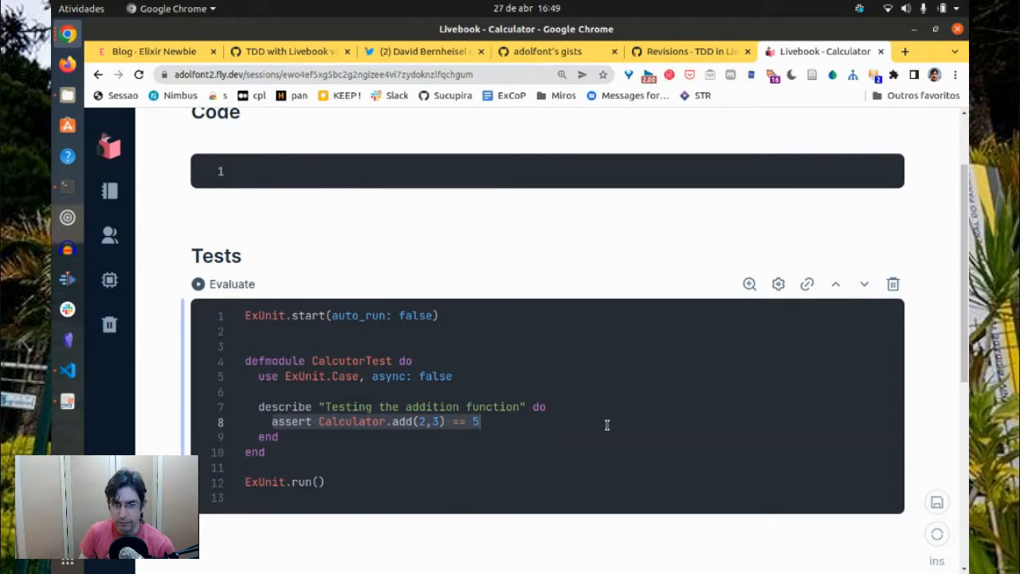
pyautogui.click(198, 283)
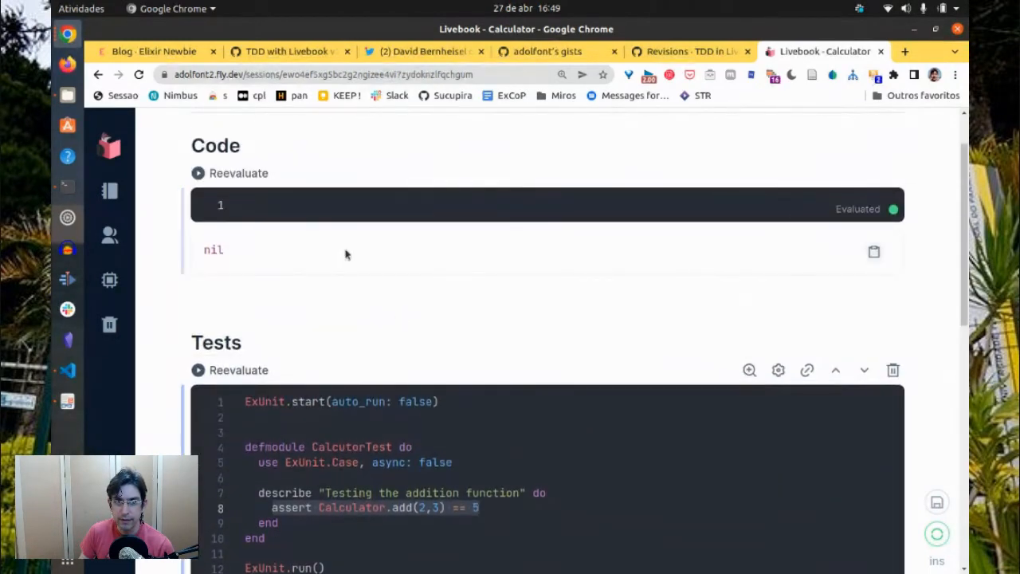
# Define a Calculator module in the Code cell with an add function returning 5
pyautogui.write('defmodule Calculator do')
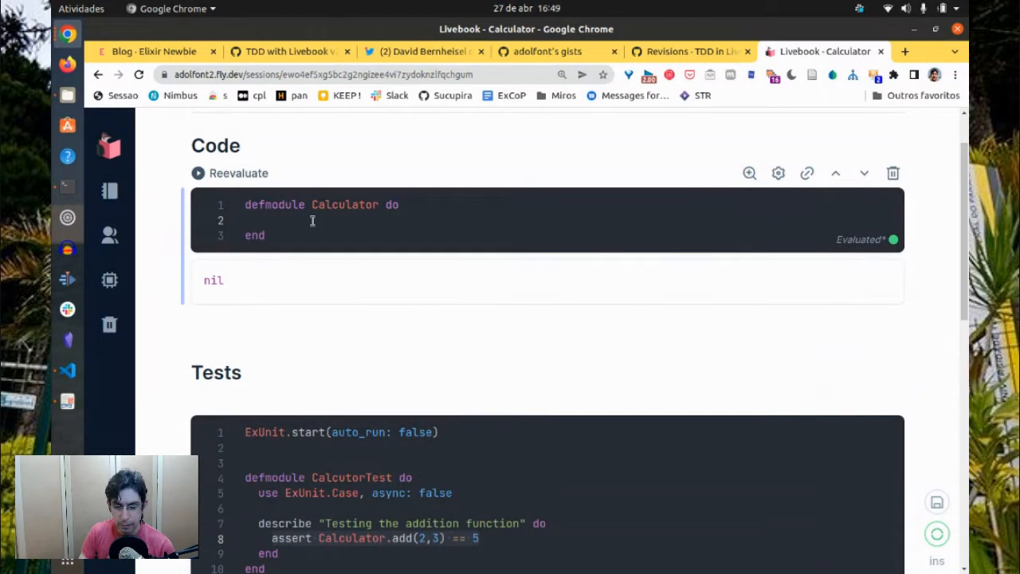
pyautogui.write('def add()')
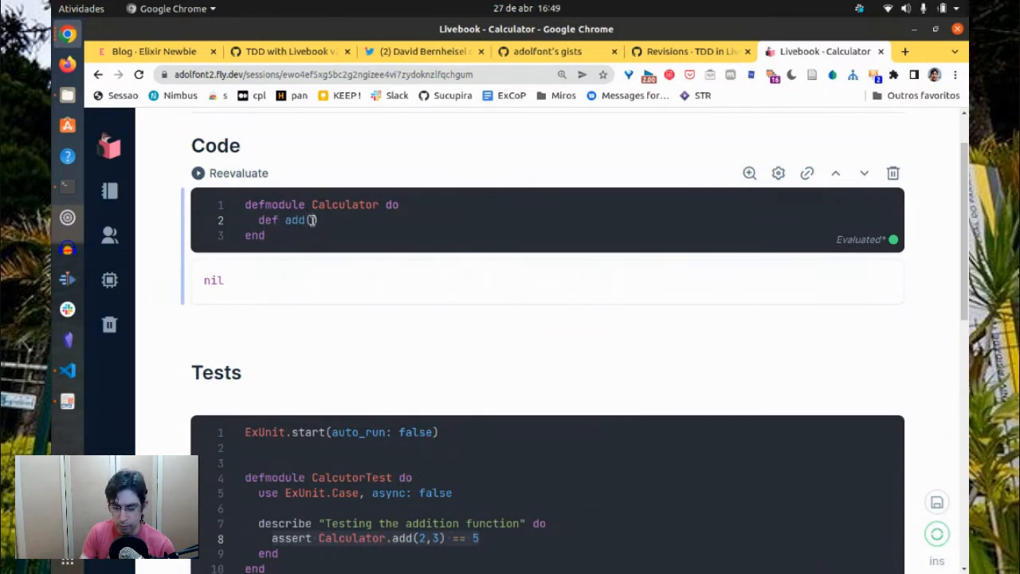
pyautogui.write('a, b')
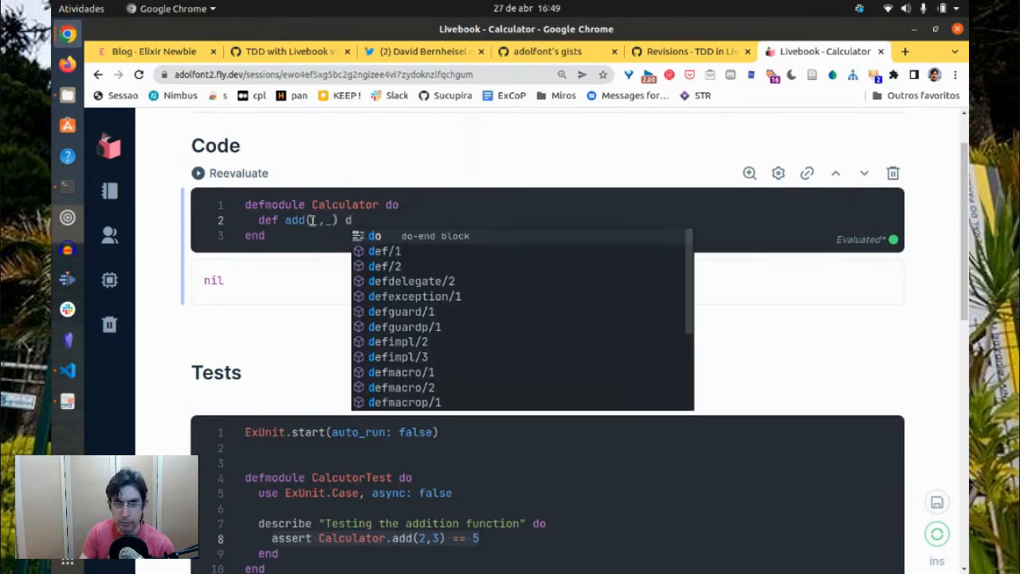
pyautogui.scroll(-3)
pyautogui.write('5')
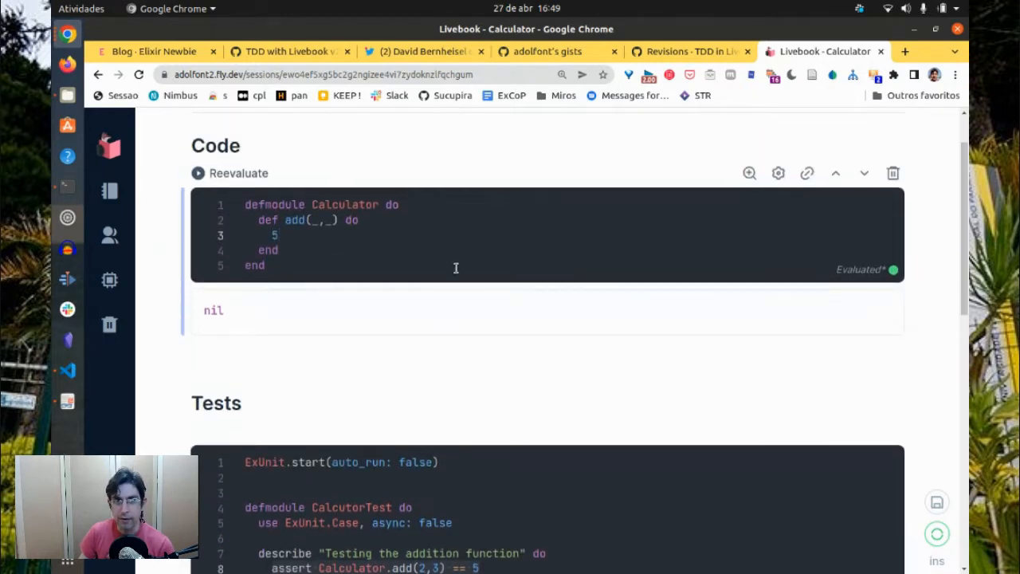
pyautogui.scroll(-3)
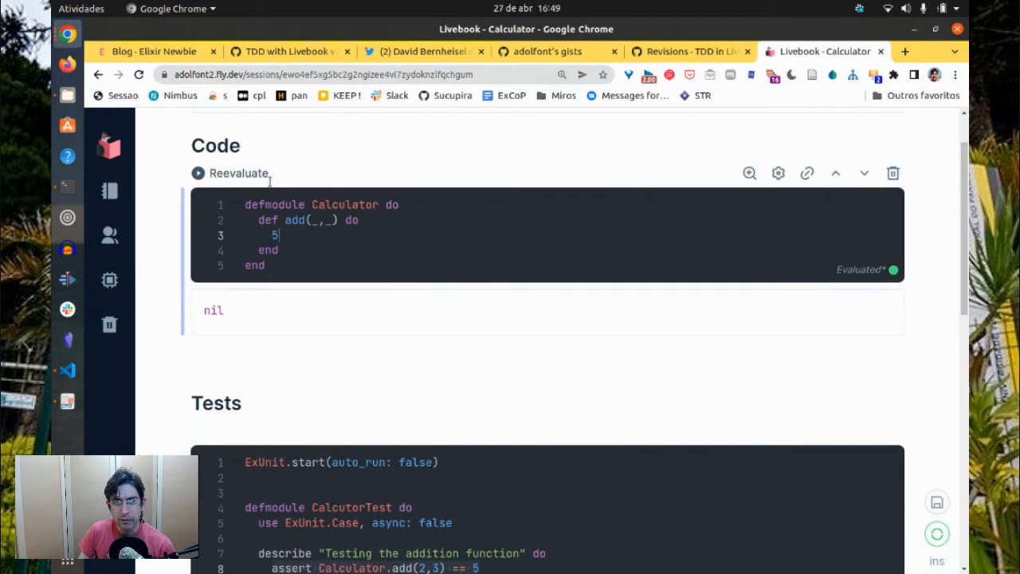
pyautogui.scroll(-3)
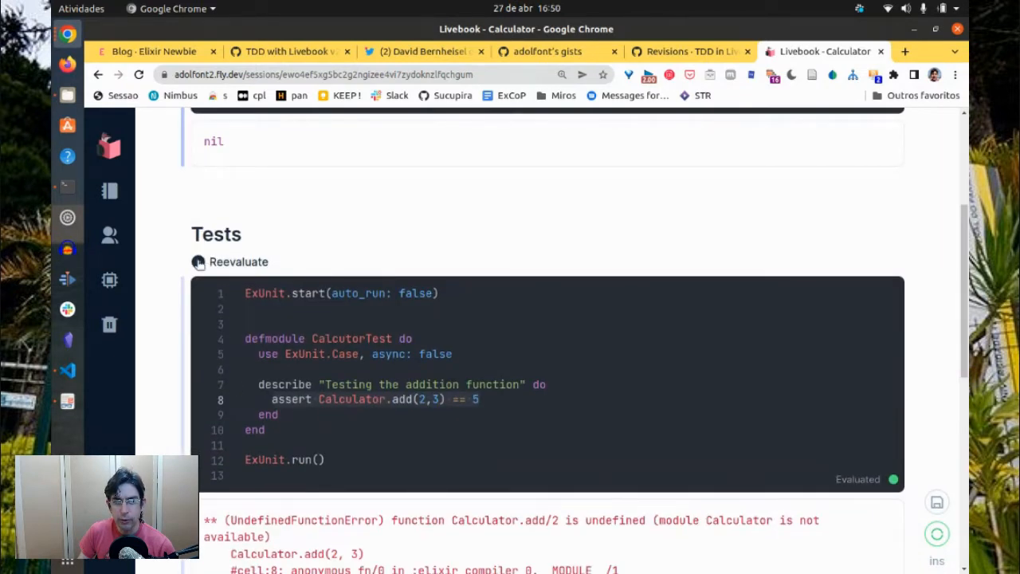
pyautogui.moveTo(338, 262)
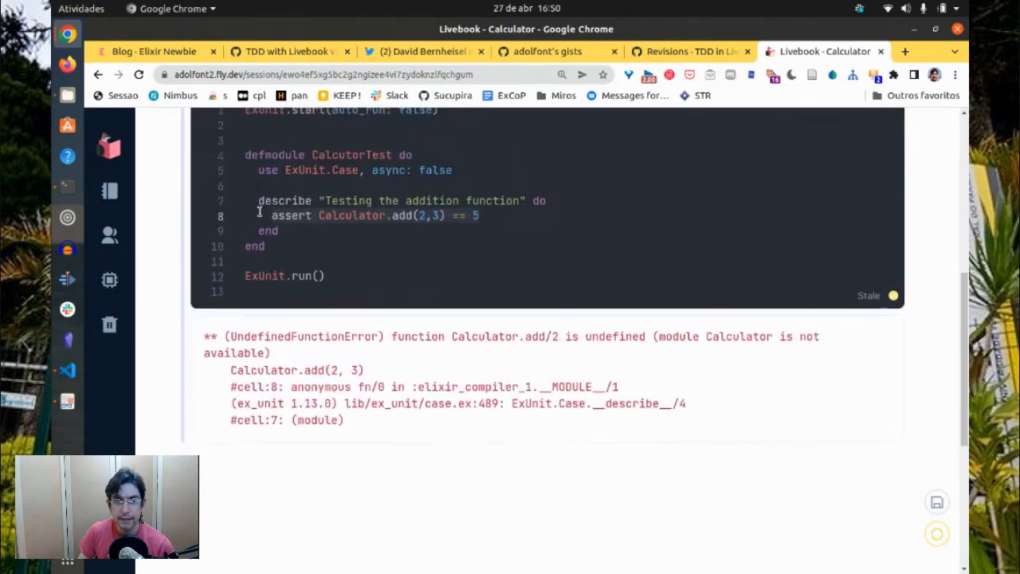
# Rerun the tests, then add tests '2 plus 3 is 5' and '2 plus 2 is 4' expecting 4
pyautogui.click(199, 160)
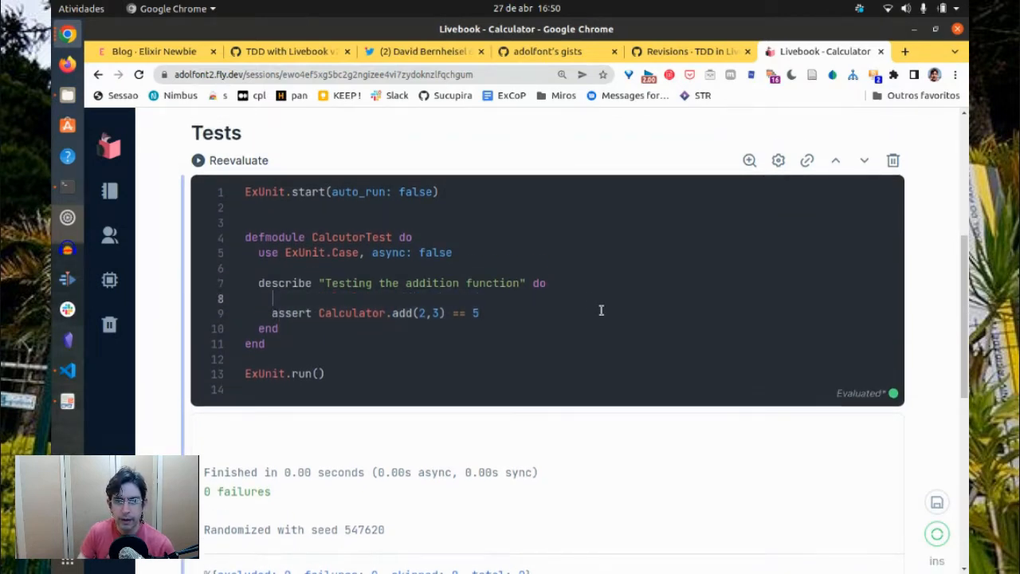
pyautogui.write('test')
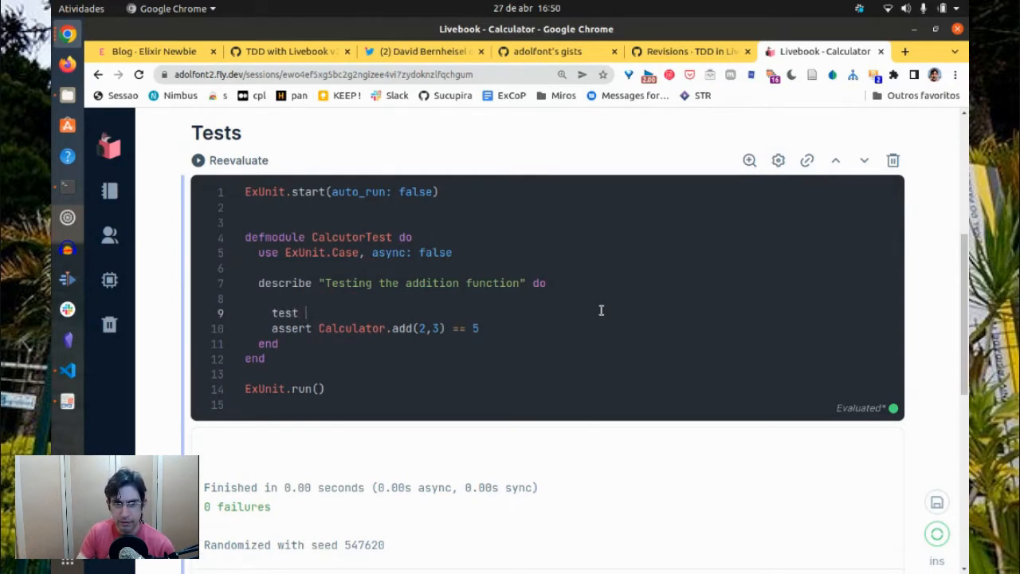
pyautogui.write('"2 "')
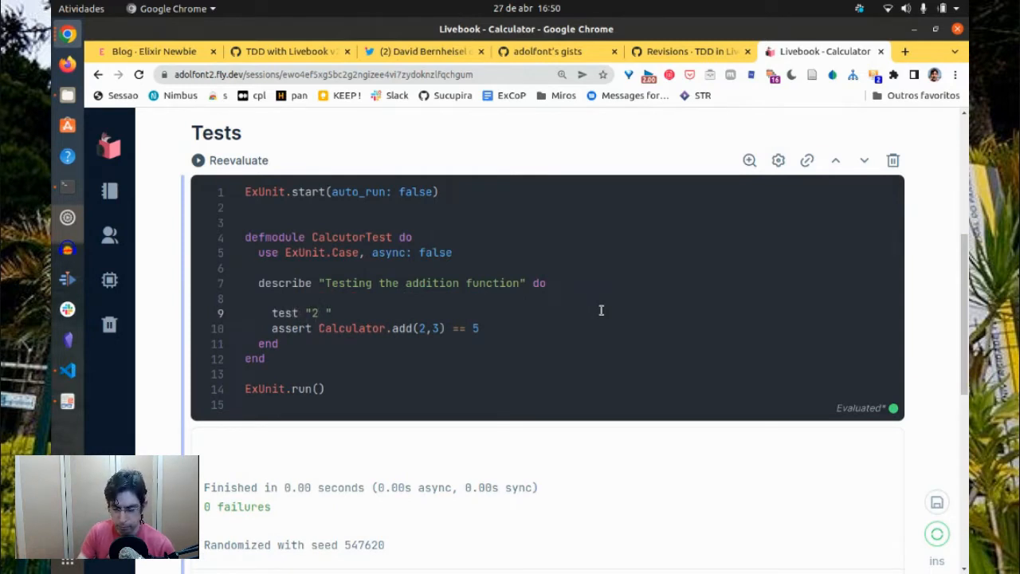
pyautogui.write('plus 3')
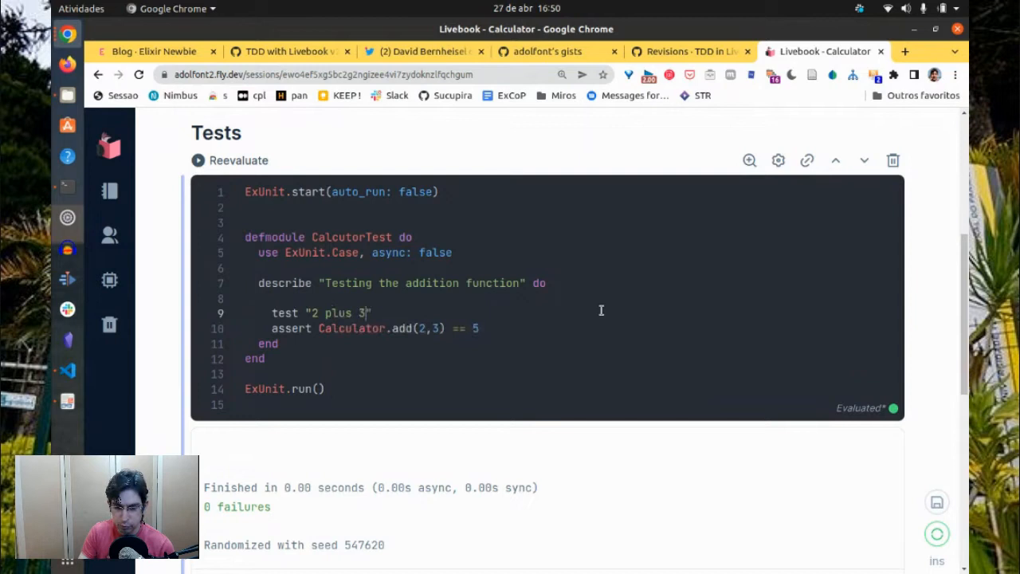
pyautogui.write('is 5')
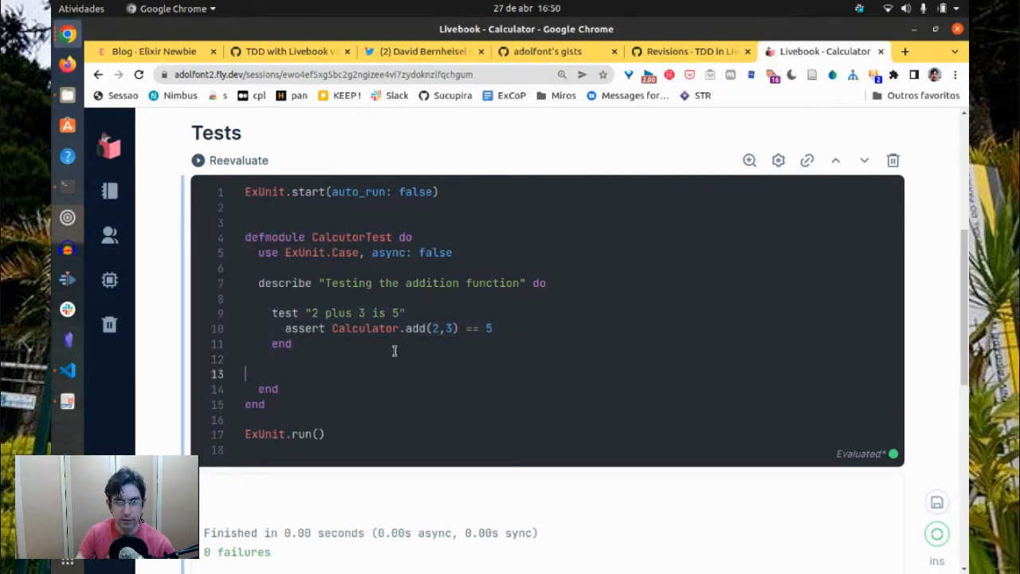
pyautogui.write('test "2 plus 3 is 5"')
pyautogui.write('assert Calculator.add(2,2) == 5')
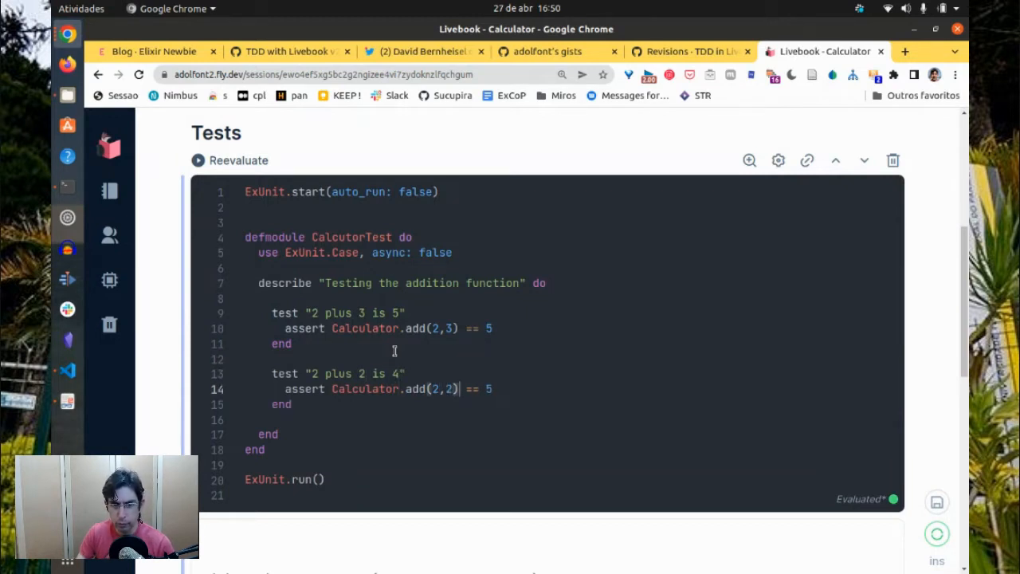
pyautogui.write('4')
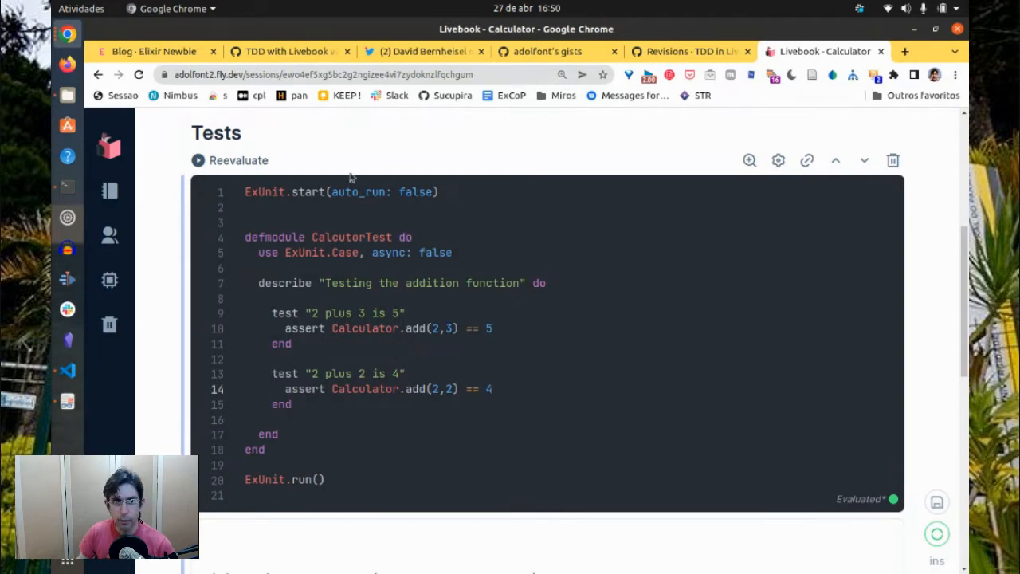
# Rerun the Tests cell and review the '2 plus 2 is 4' failure returning 5
pyautogui.click(198, 160)
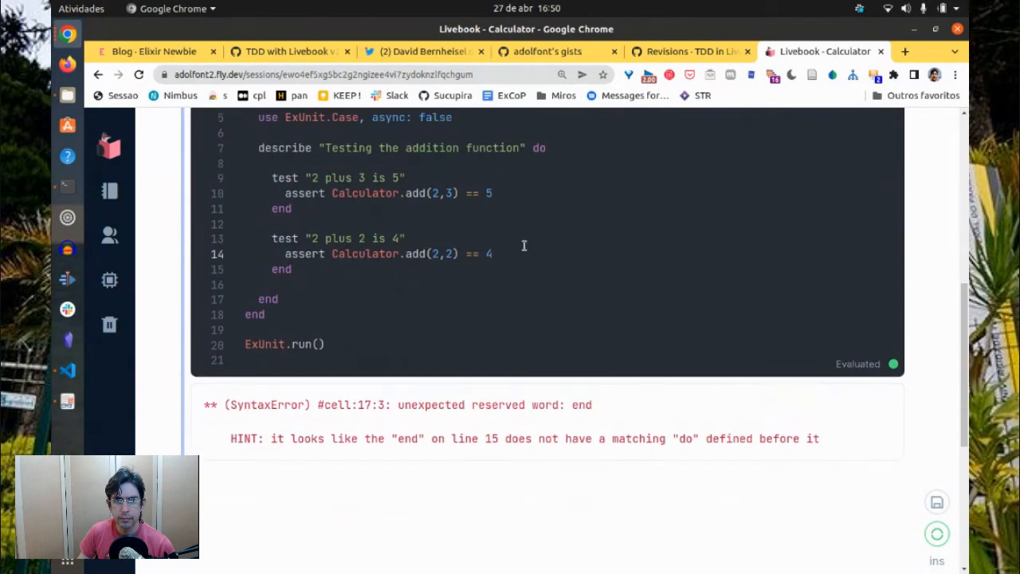
pyautogui.moveTo(463, 191)
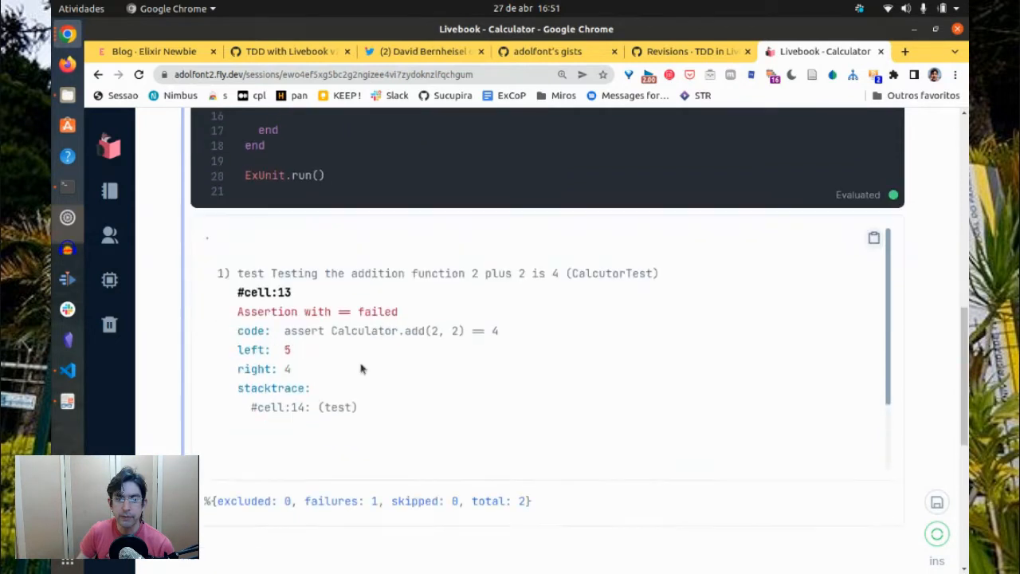
pyautogui.scroll(-3)
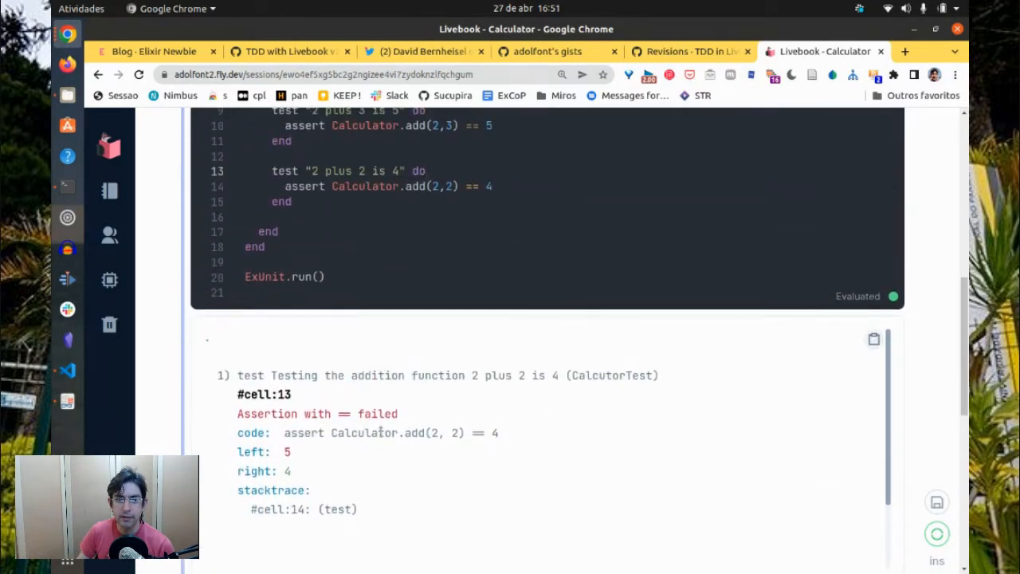
pyautogui.scroll(3)
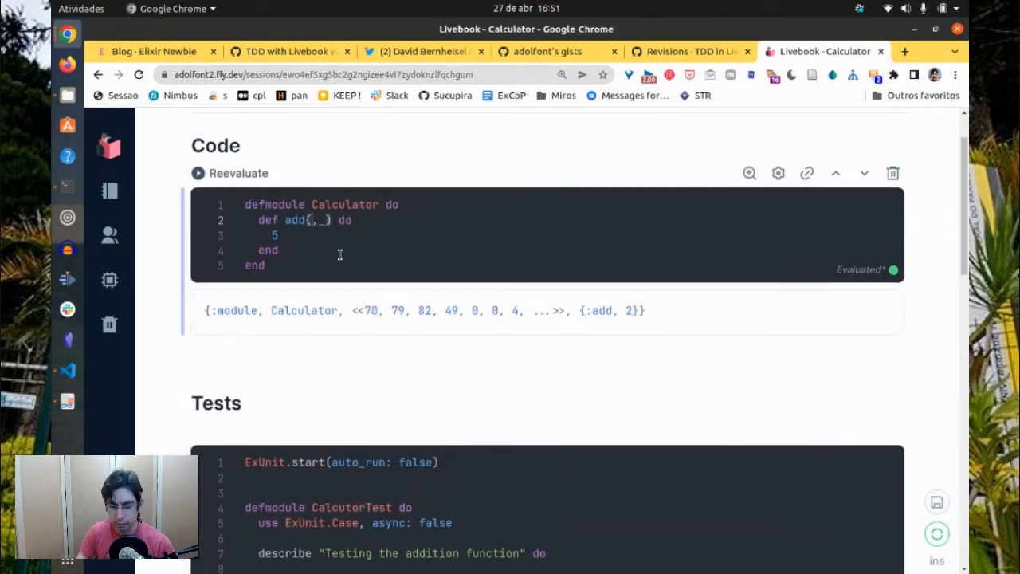
# Change add to take a and b and return a + b, then rerun the tests
pyautogui.write('a')
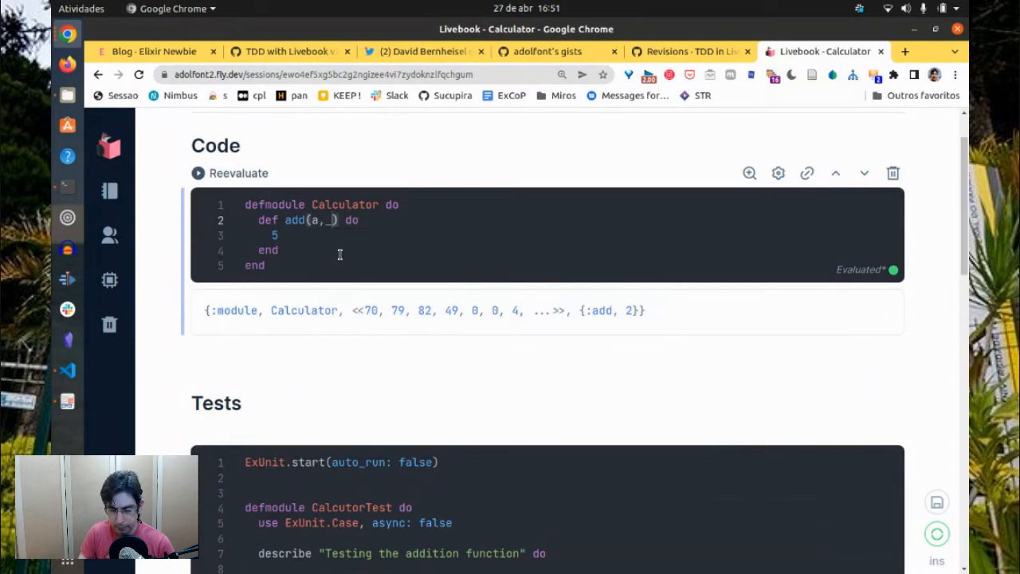
pyautogui.write('b')
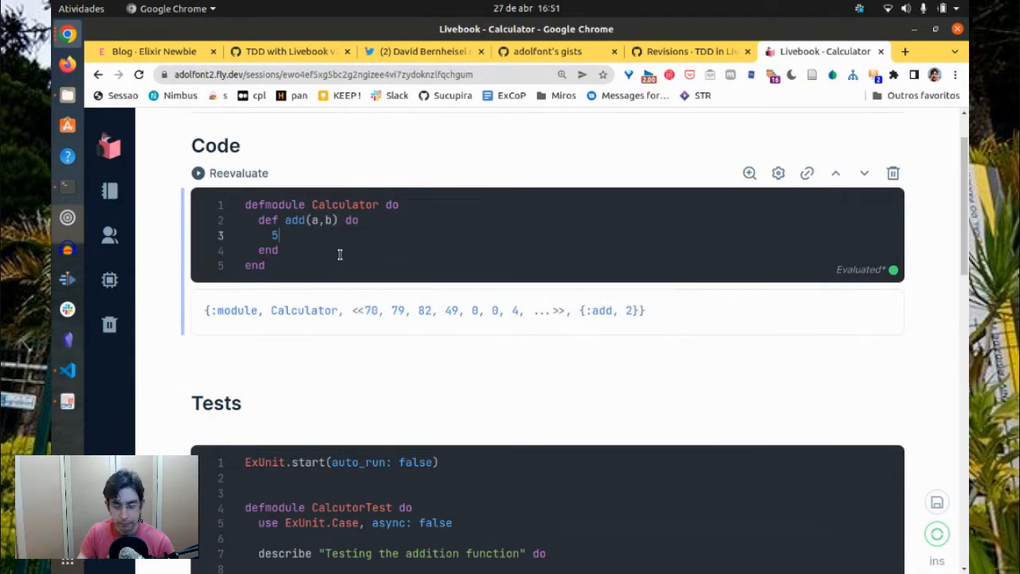
pyautogui.write('a + b')
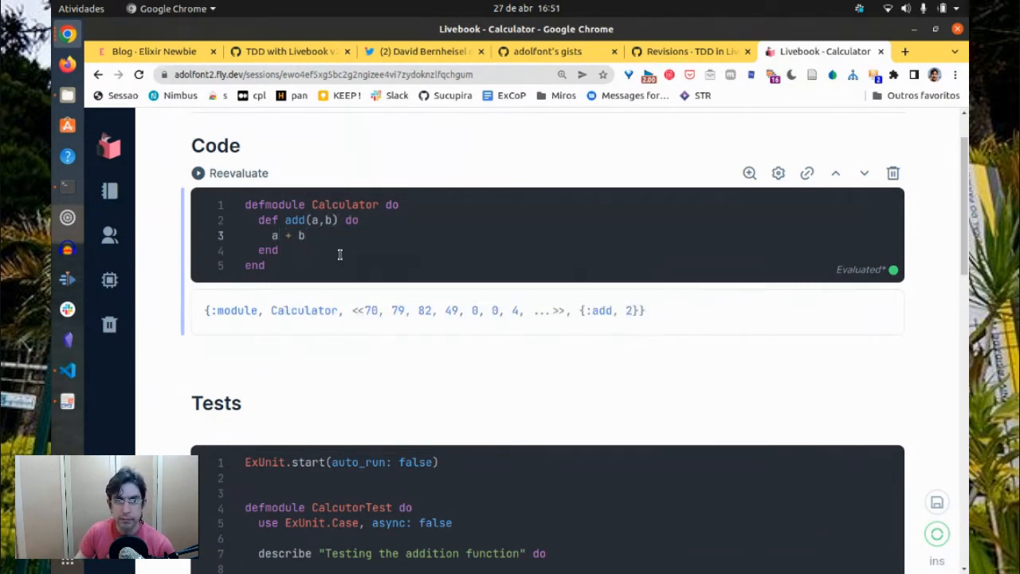
pyautogui.scroll(-3)
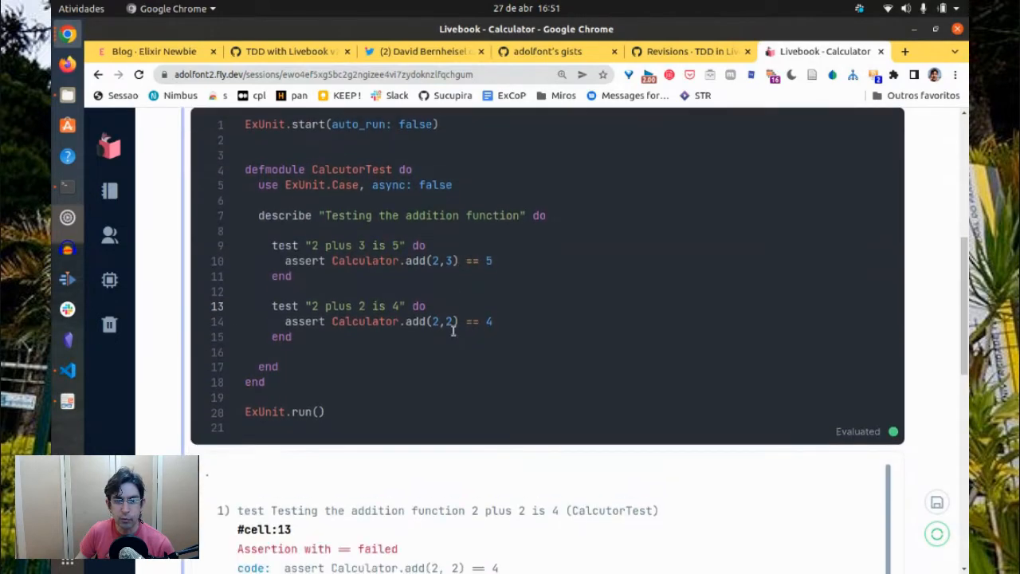
pyautogui.scroll(3)
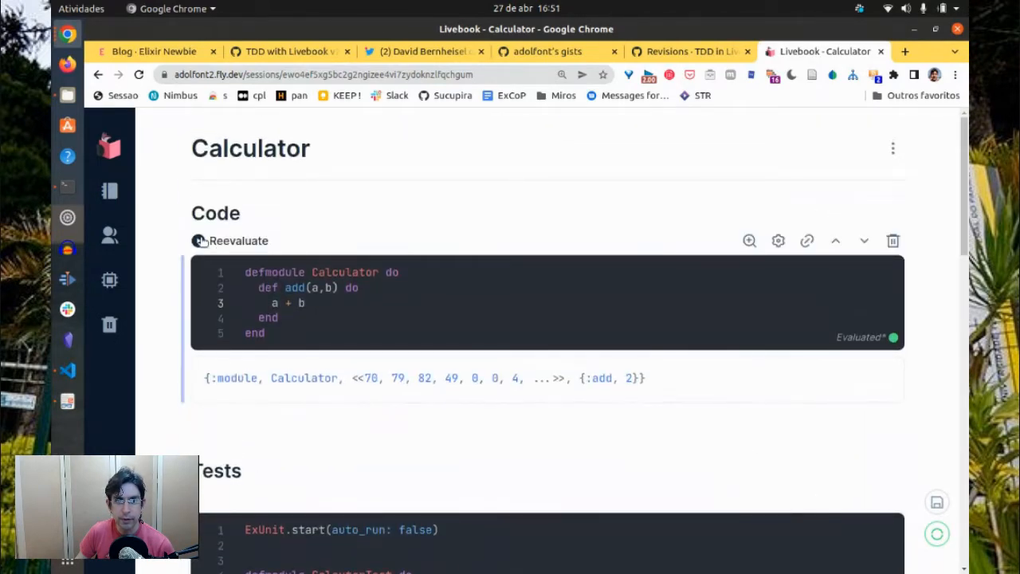
pyautogui.scroll(-3)
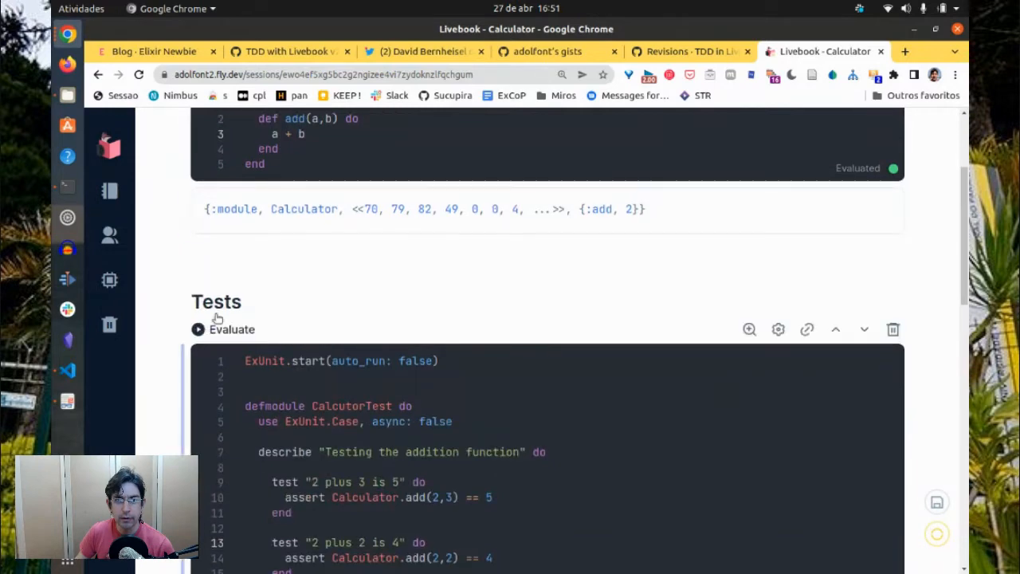
pyautogui.click(196, 329)
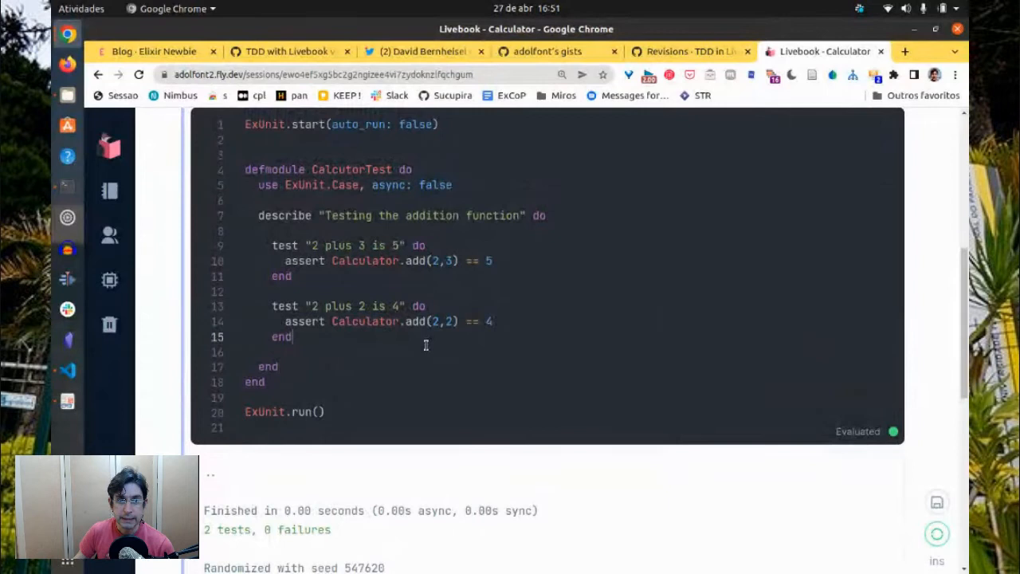
# Format the test code and add a copied 'Testing the multiplication function' describe block
pyautogui.rightClick(425, 344)
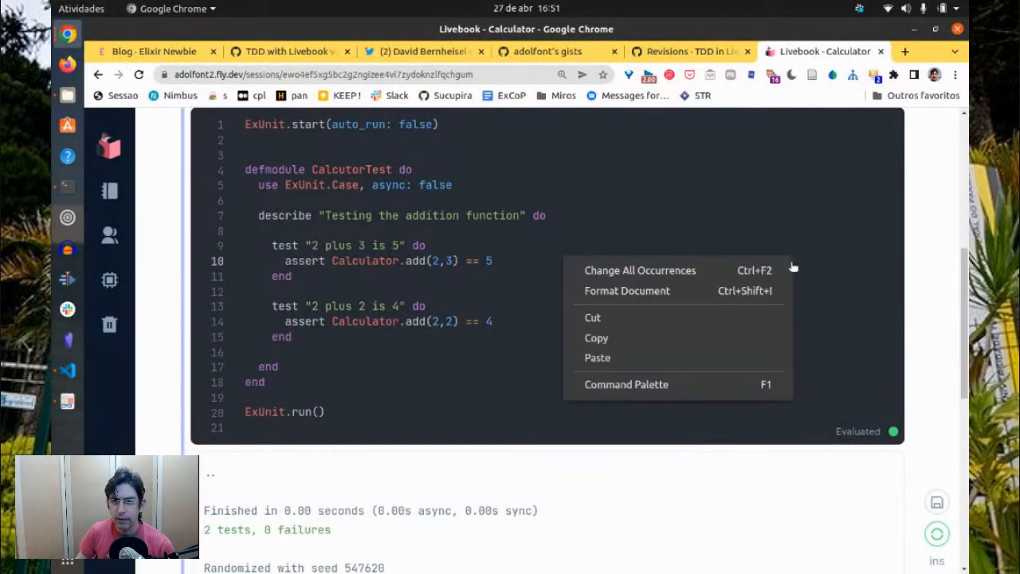
pyautogui.click(626, 291)
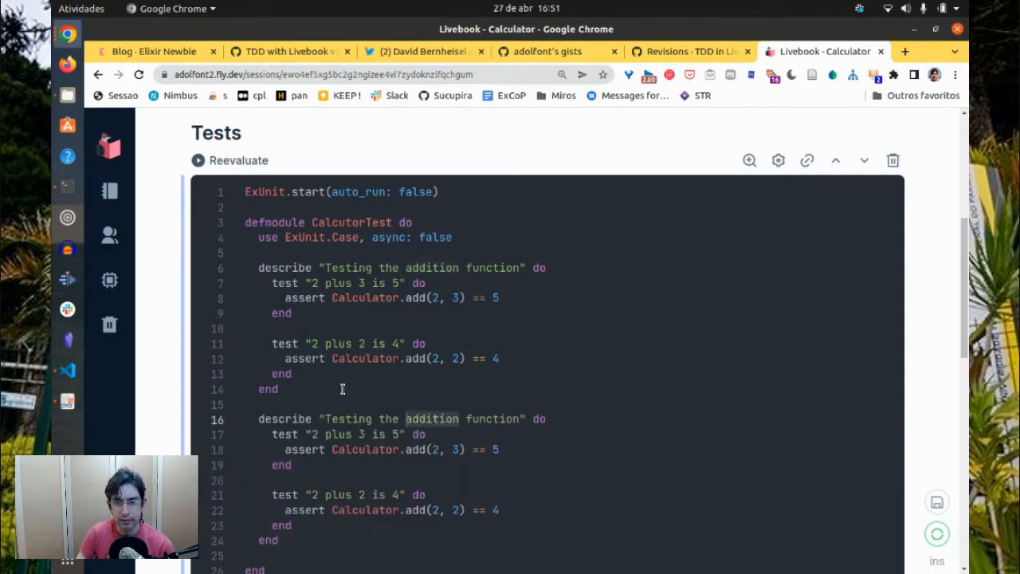
pyautogui.write('multiplic')
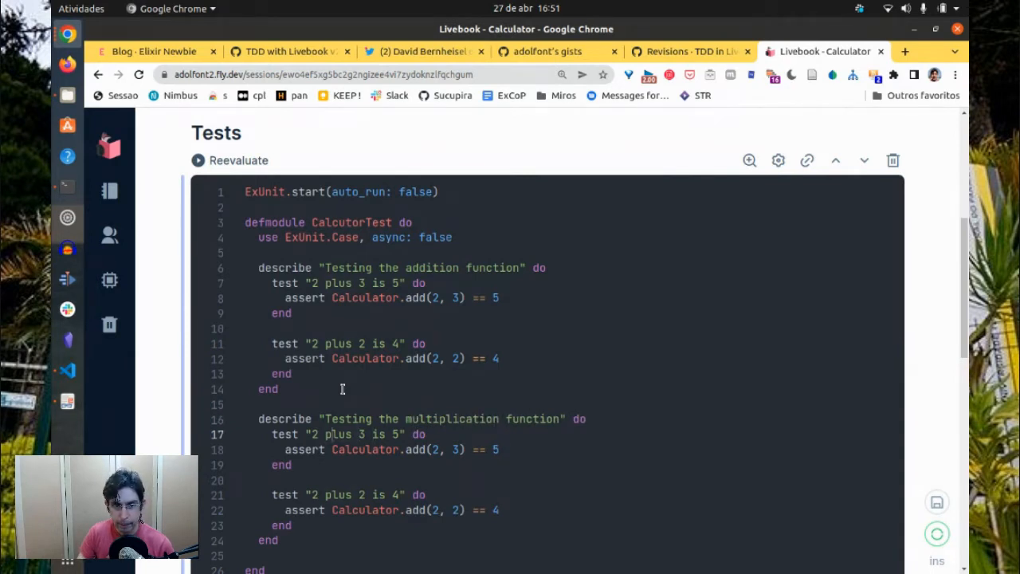
pyautogui.write('times')
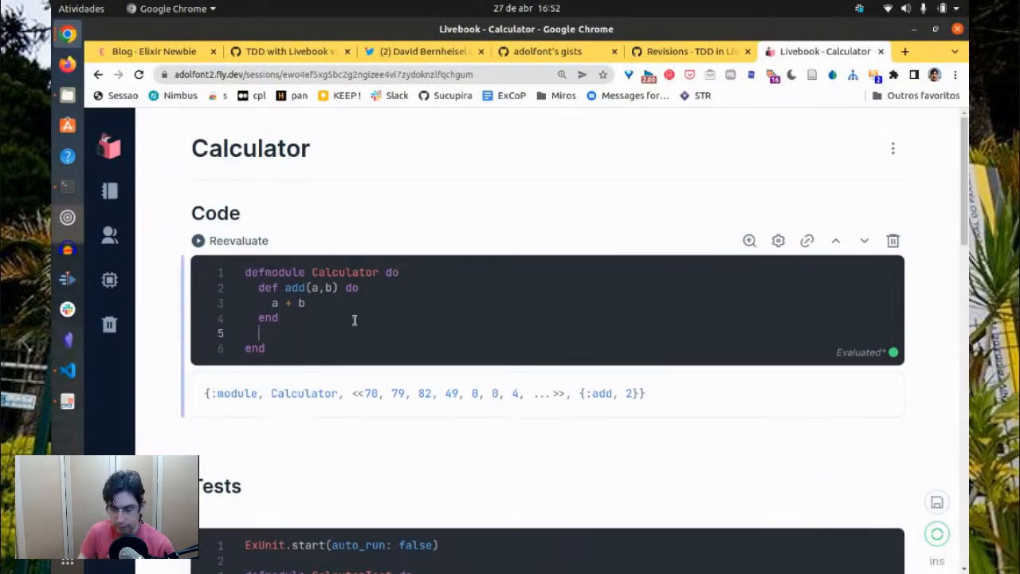
# Define multiply(_, _) returning 6 and test that 2 times 3 is 6
pyautogui.write('def multi')
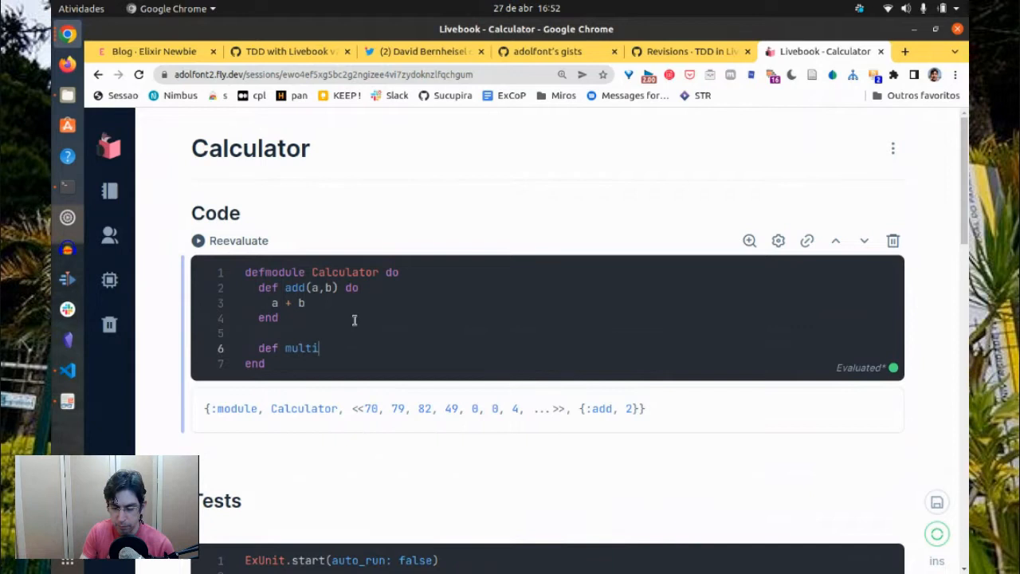
pyautogui.write('ply(_,)')
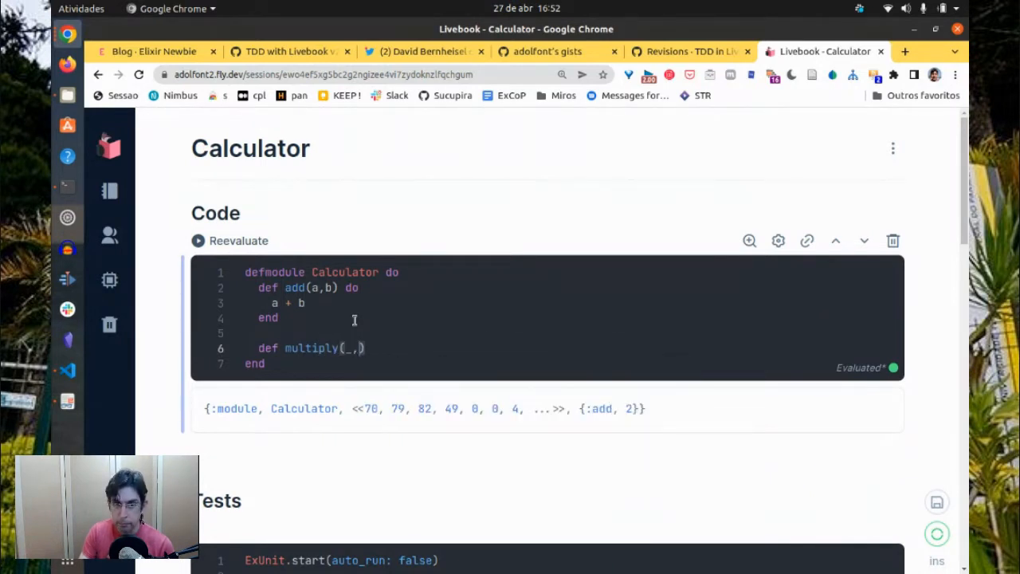
pyautogui.write('do')
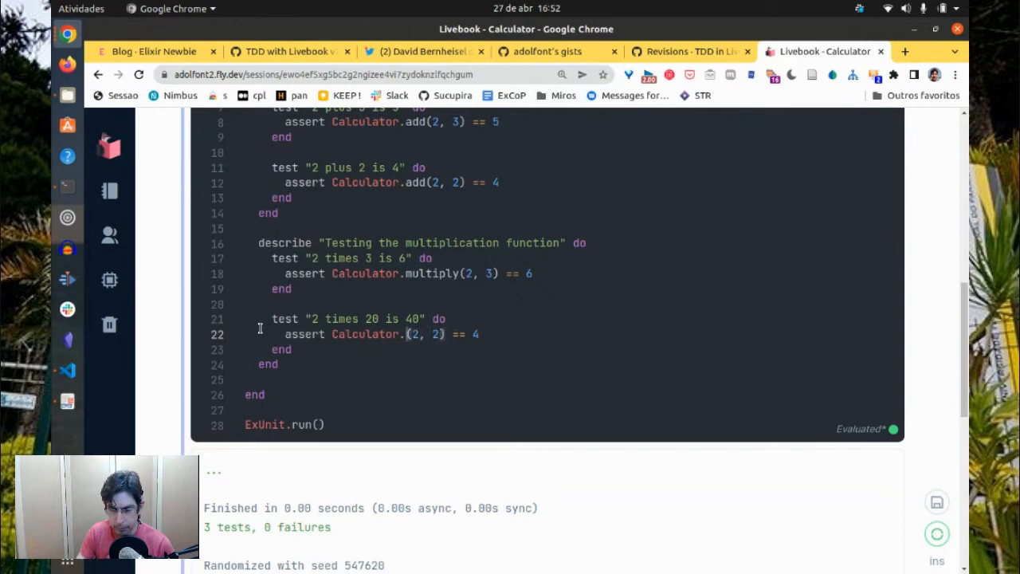
# Assert Calculator.multiply(2, 20) == 40 in the second multiplication test
pyautogui.write('multiply')
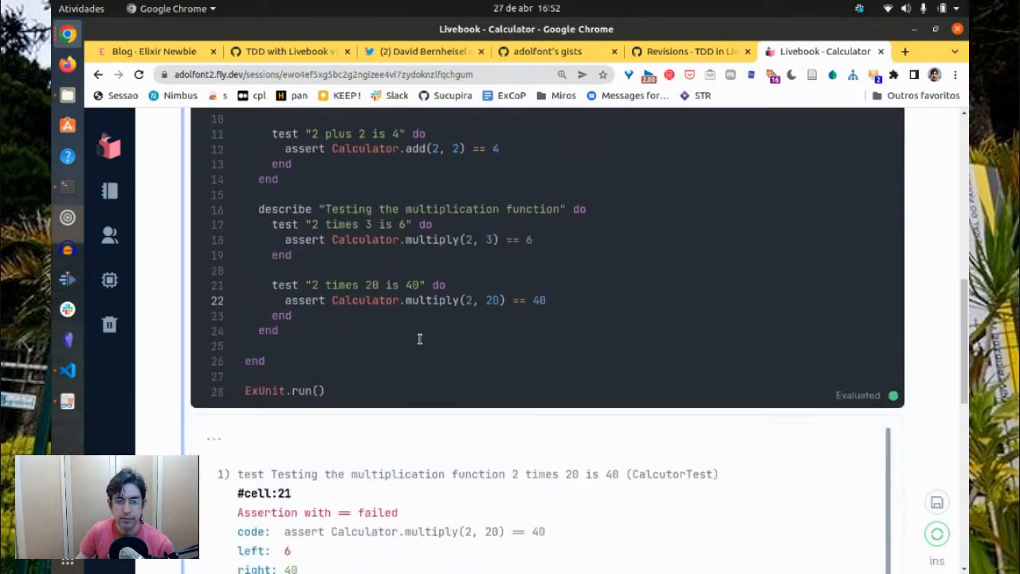
pyautogui.scroll(-3)
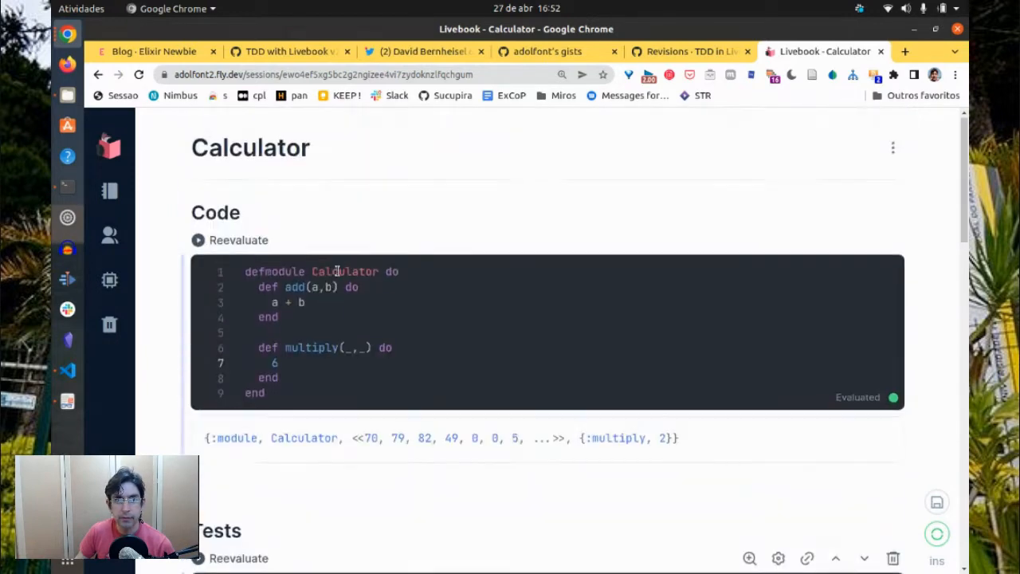
# Make multiply(a, b) return a * b and reformat the calculator code
pyautogui.write('a')
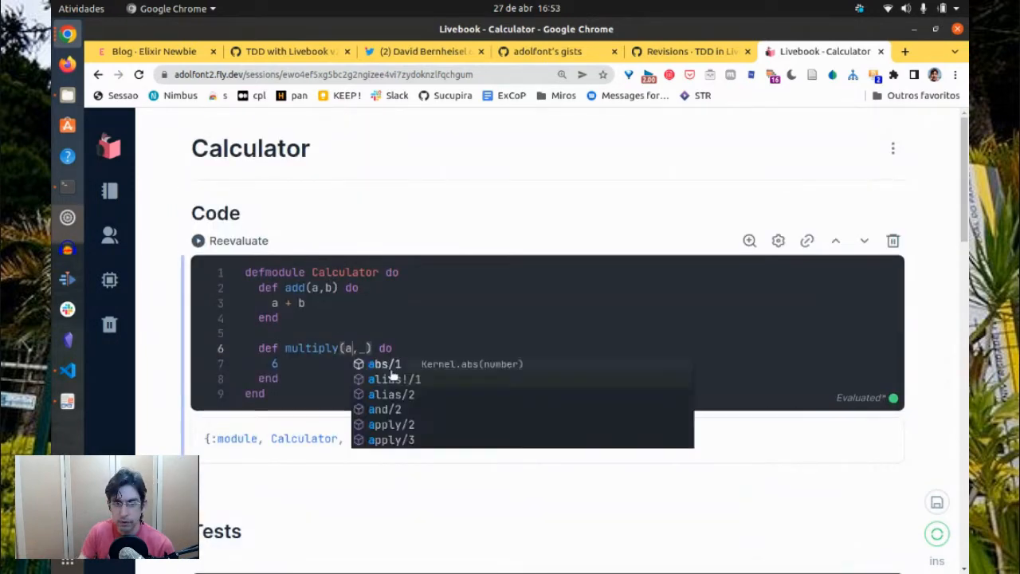
pyautogui.write('b')
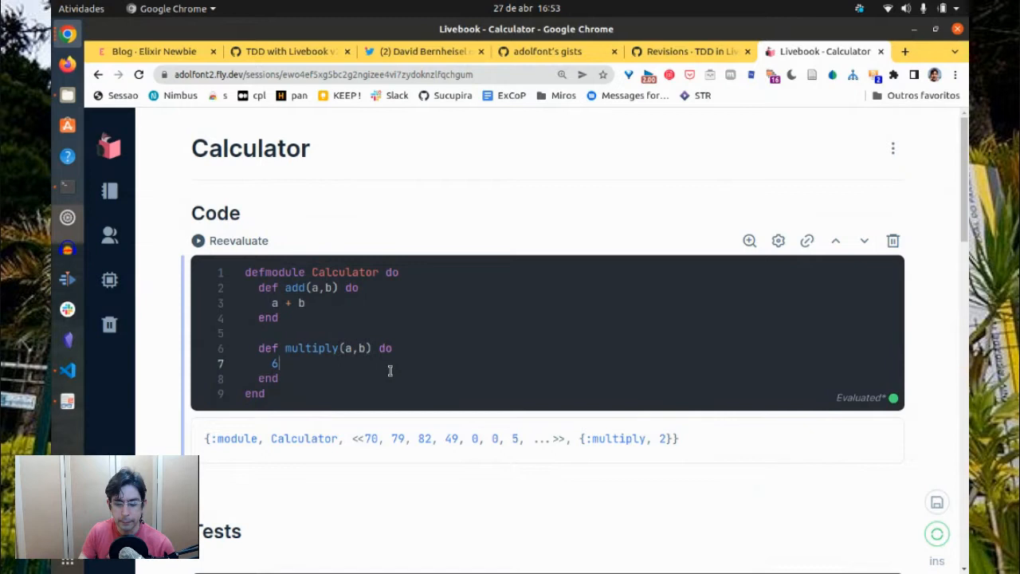
pyautogui.write('a*b')
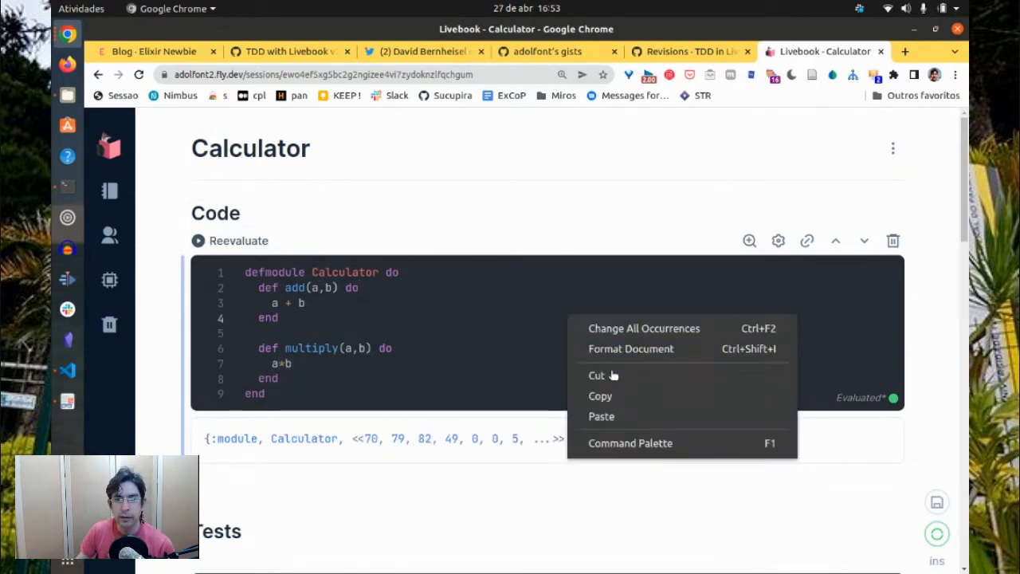
pyautogui.click(631, 349)
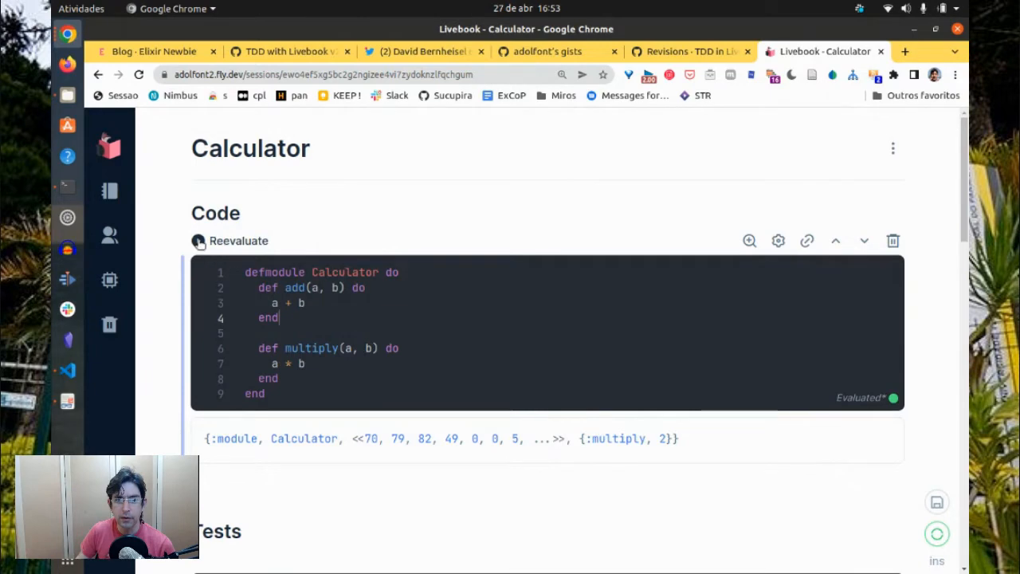
pyautogui.scroll(-3)
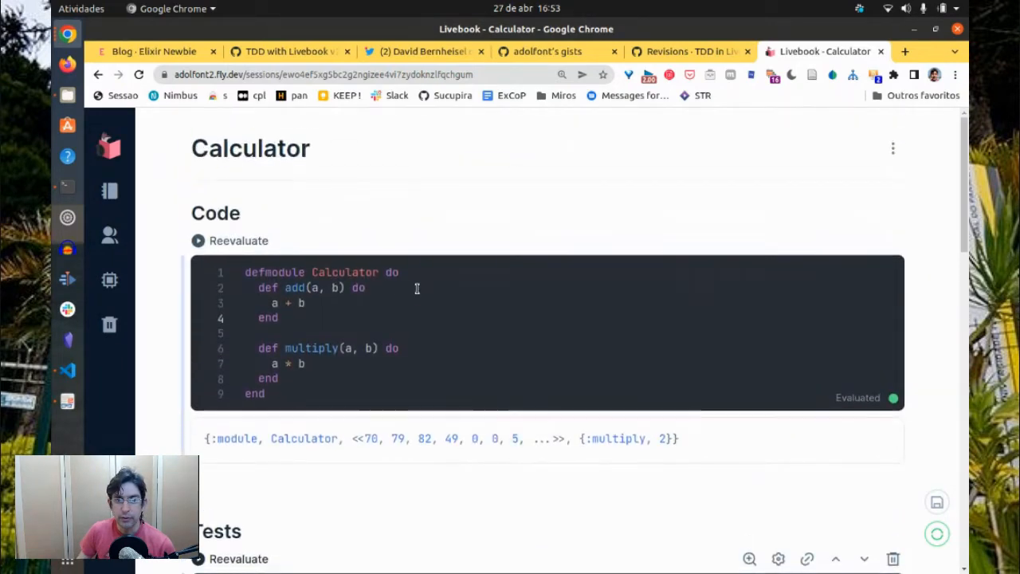
pyautogui.moveTo(521, 285)
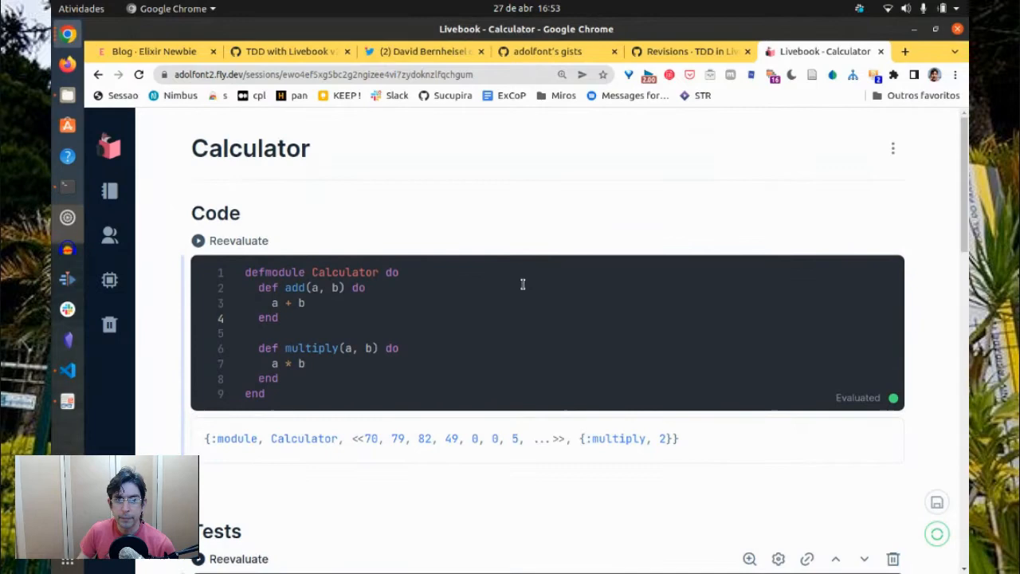
pyautogui.scroll(-3)
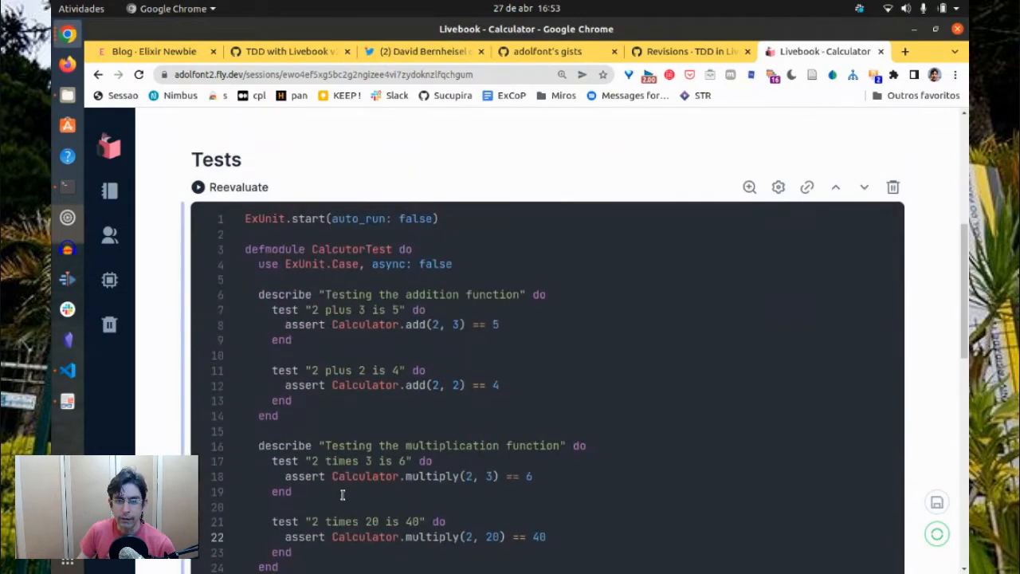
pyautogui.moveTo(365, 476)
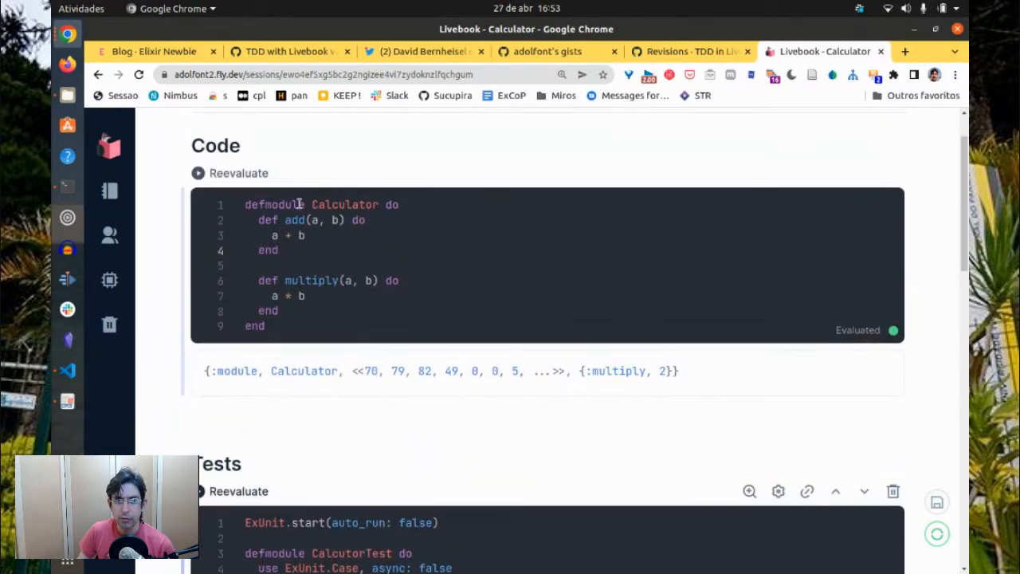
pyautogui.scroll(-3)
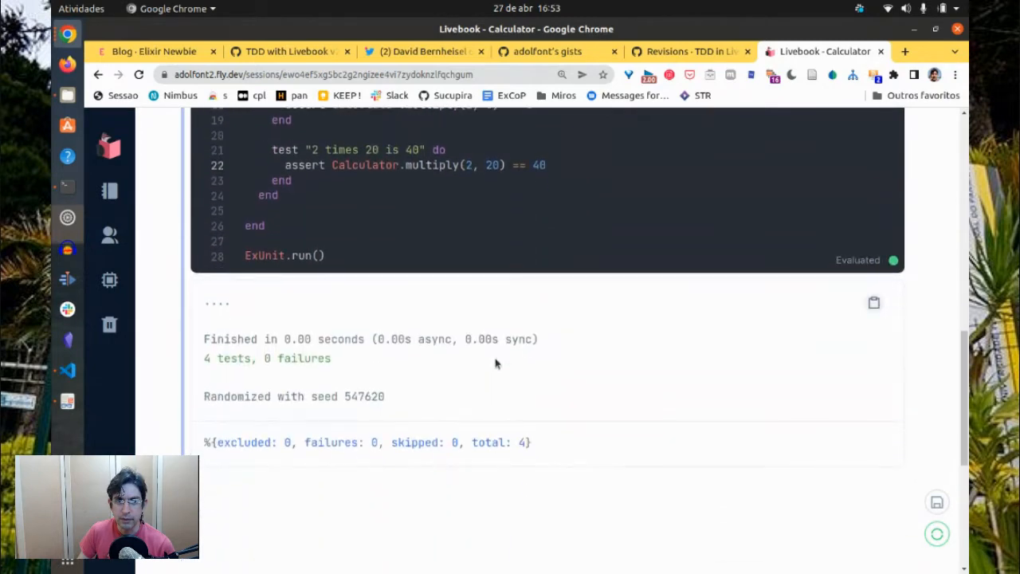
# Retitle the notebook from 'Calculator' to 'Calculator with TDD'
pyautogui.scroll(-3)
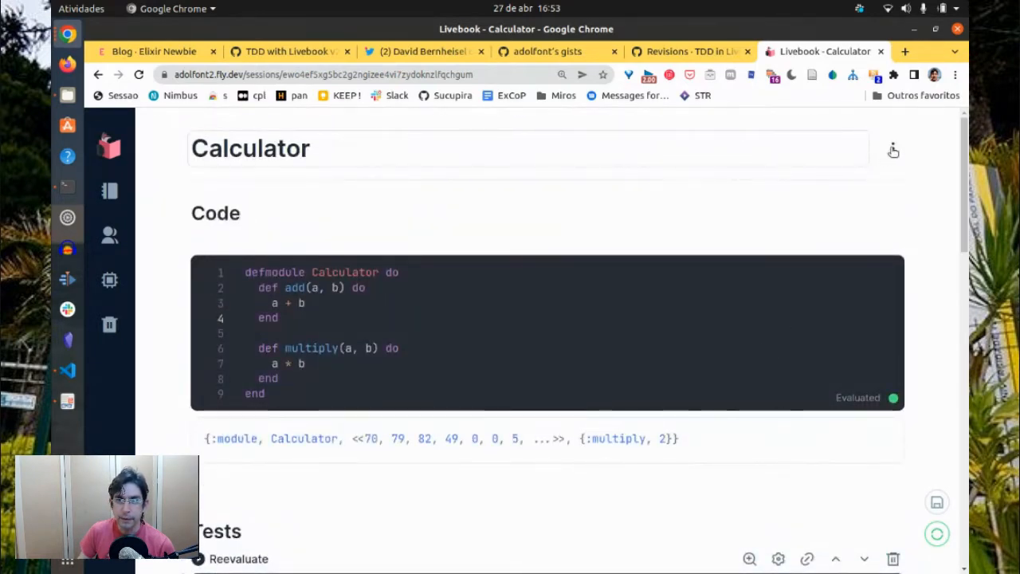
pyautogui.write('with TDD')
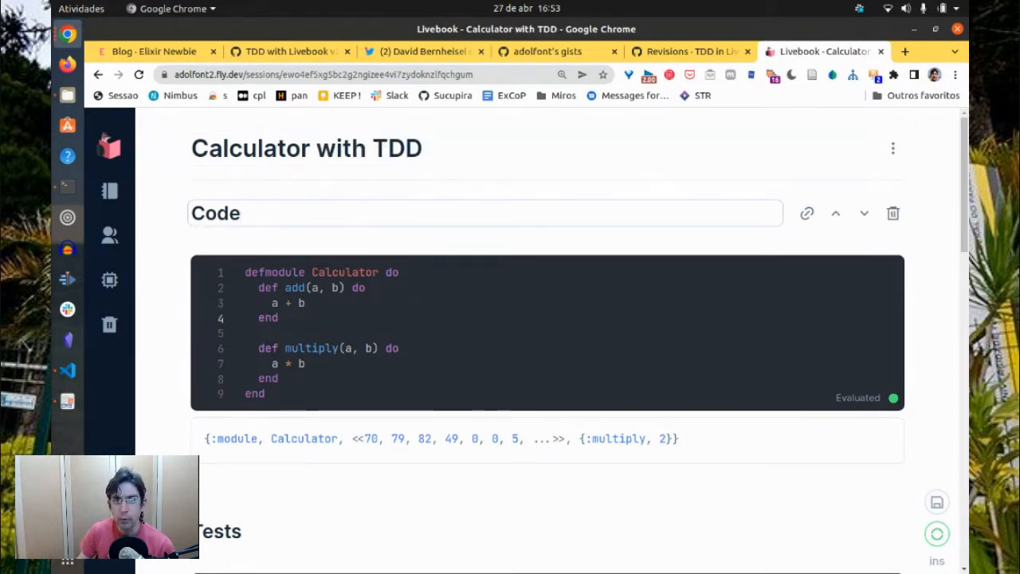
pyautogui.scroll(-3)
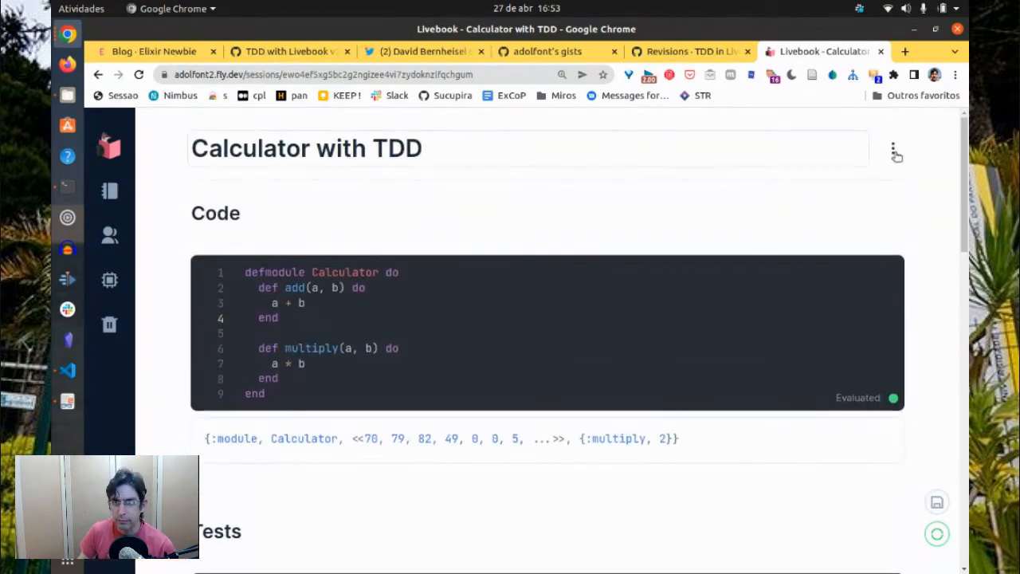
# Preview the notebook's Live Markdown source through the Export action
pyautogui.click(893, 151)
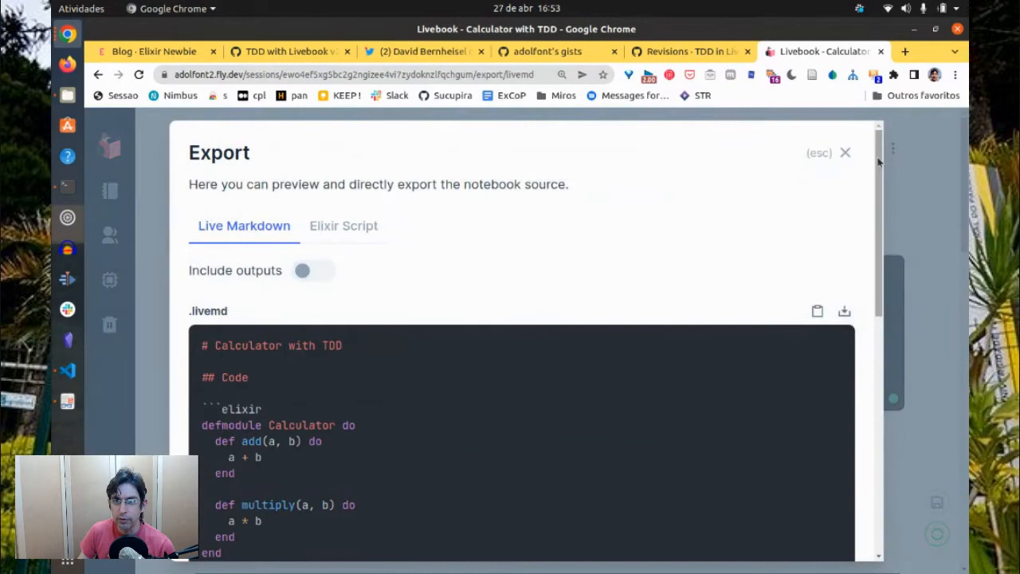
pyautogui.scroll(-3)
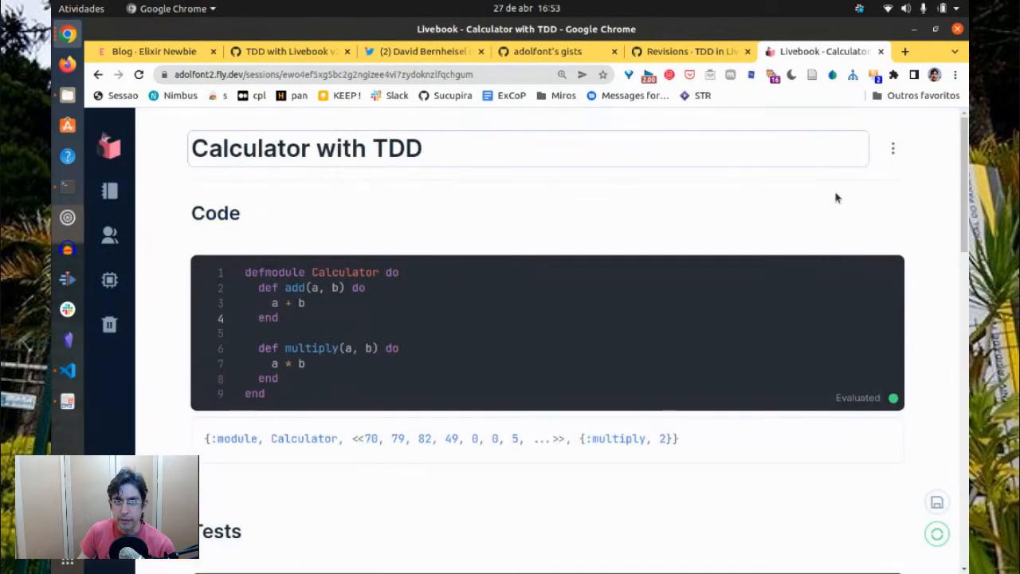
pyautogui.click(893, 148)
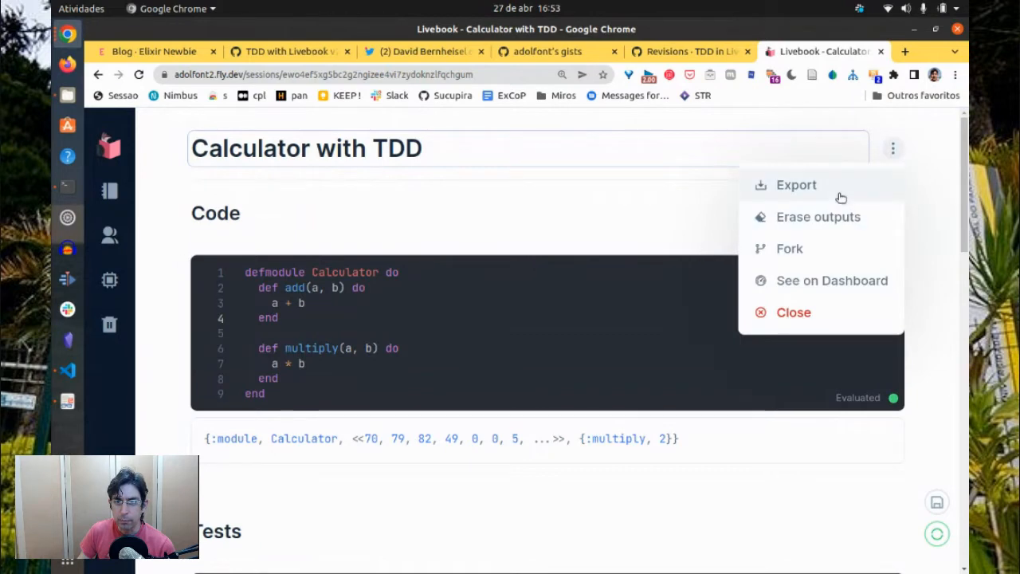
pyautogui.click(795, 184)
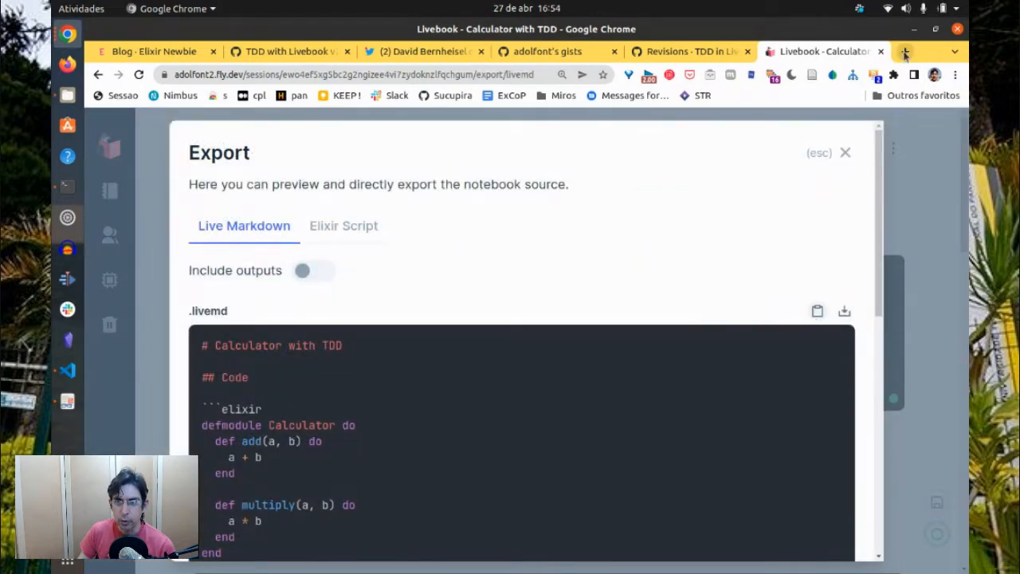
pyautogui.click(909, 52)
pyautogui.write('C')
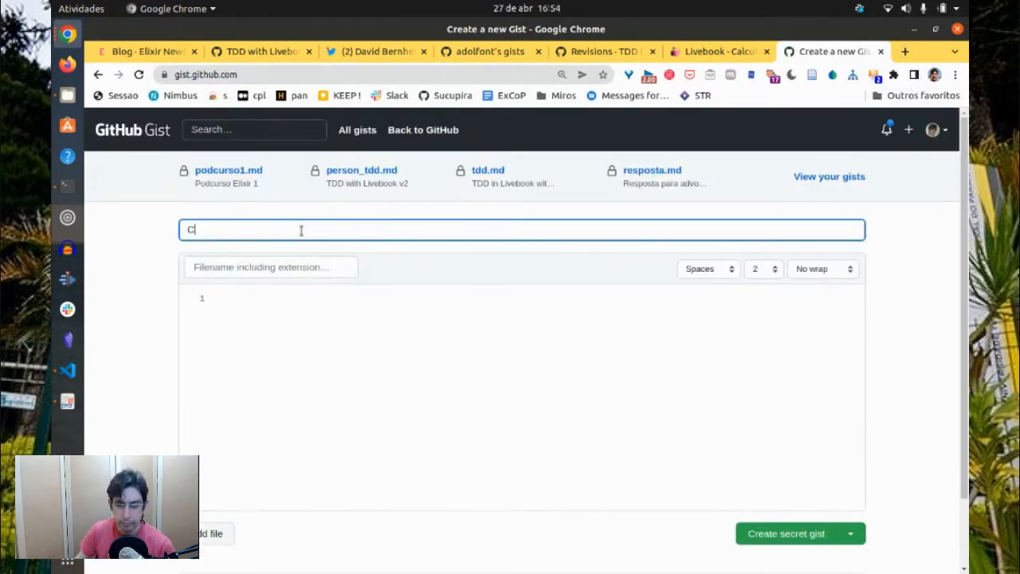
# Publish the source as secret gist calculator_tdd.md, described 'Calculator with TDD'
pyautogui.write('alculatir')
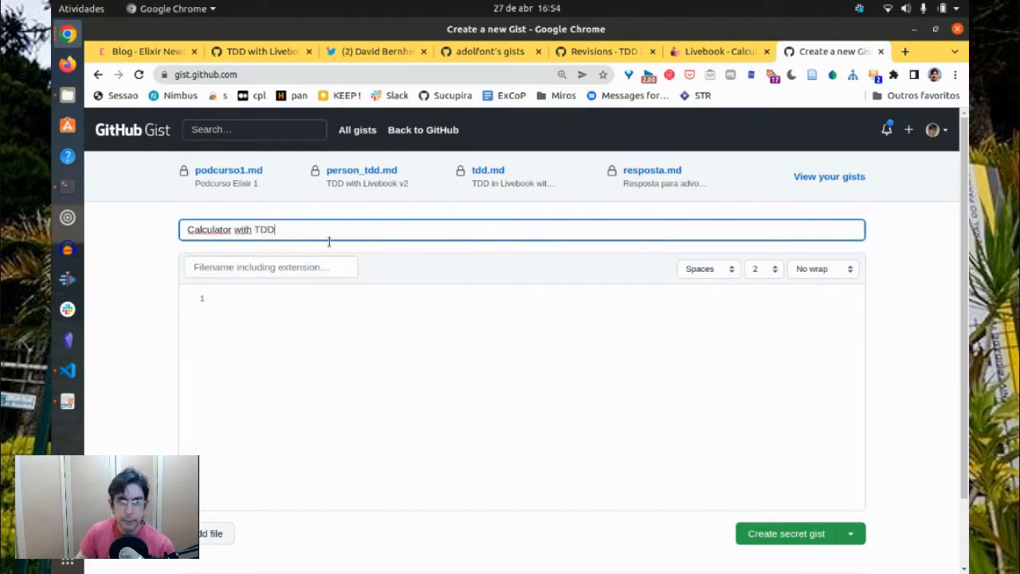
pyautogui.write('calc')
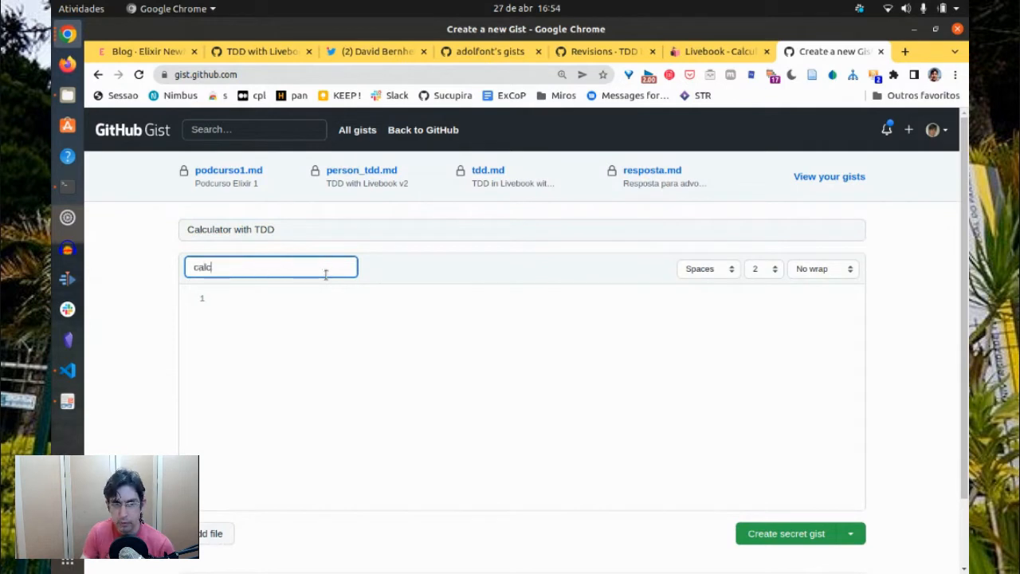
pyautogui.write('ulator_tdd.md')
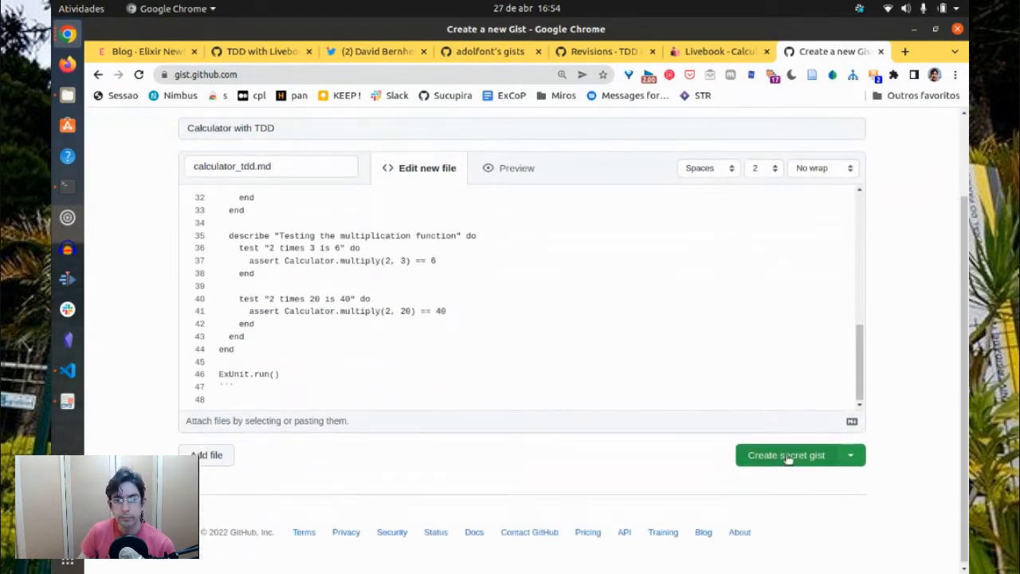
pyautogui.click(786, 454)
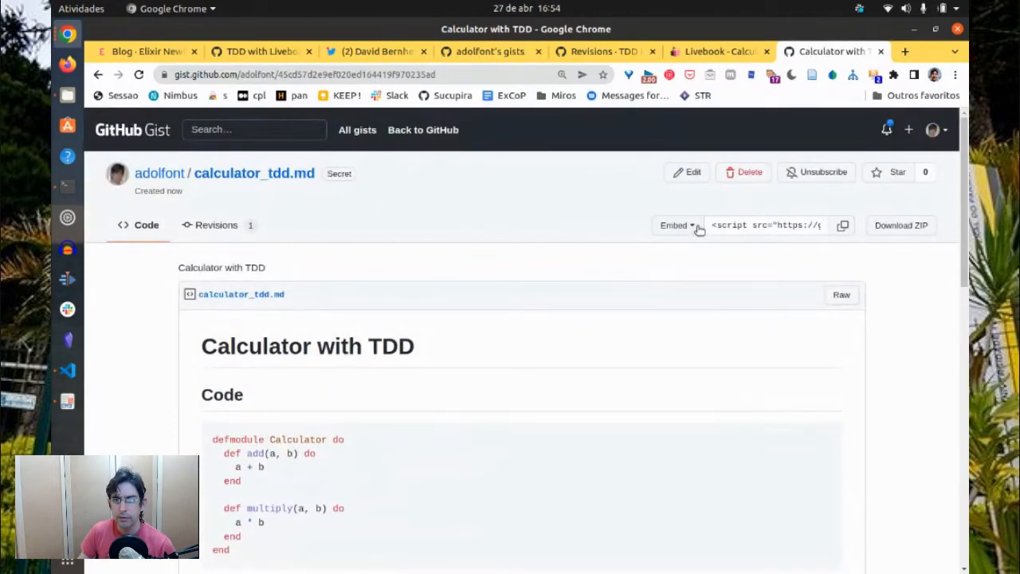
# Update the calculator_tdd.md secret gist to a second revision, then return to Livebook
pyautogui.click(676, 226)
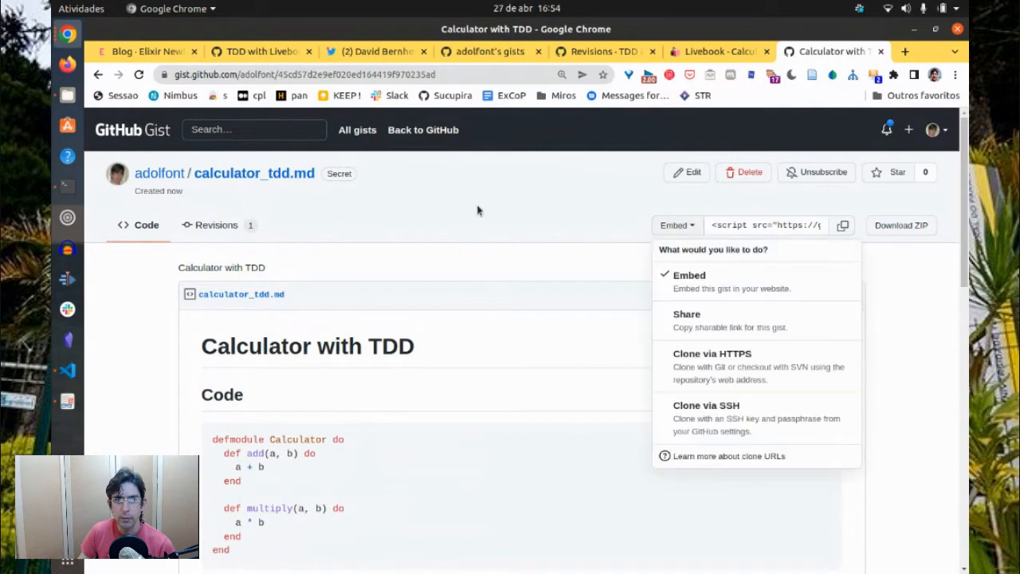
pyautogui.scroll(-3)
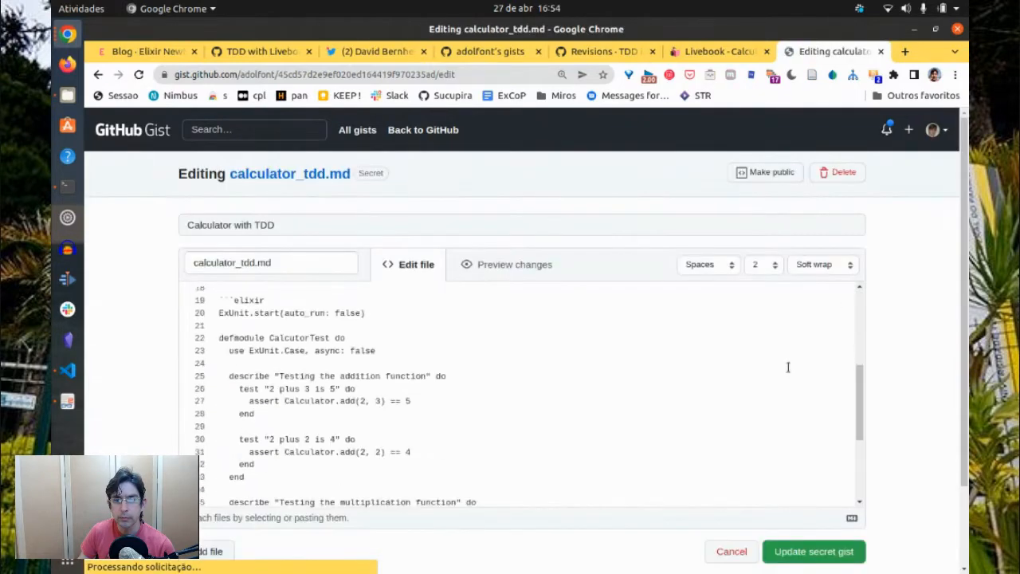
pyautogui.scroll(-3)
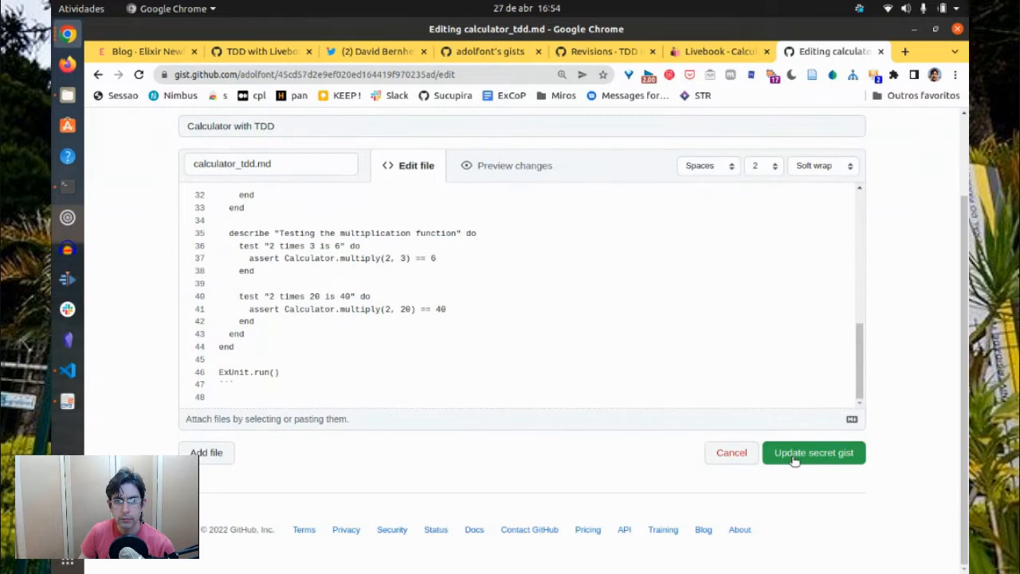
pyautogui.click(814, 453)
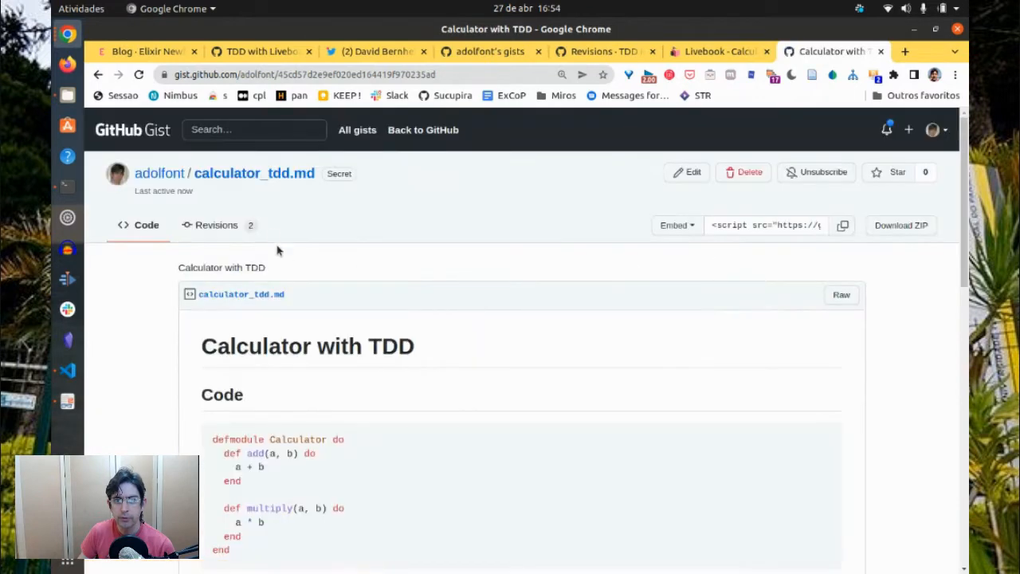
pyautogui.moveTo(927, 174)
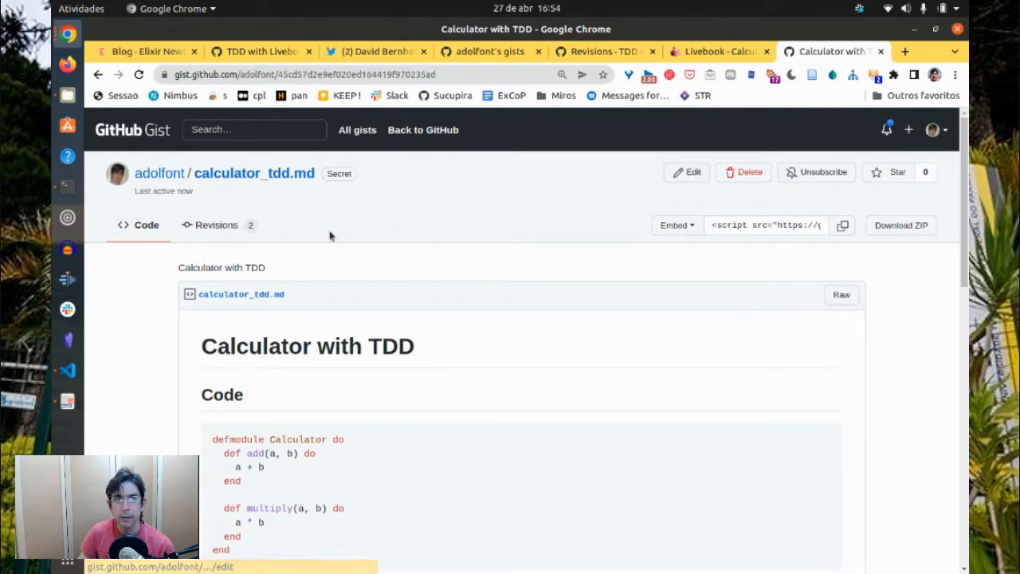
pyautogui.scroll(-3)
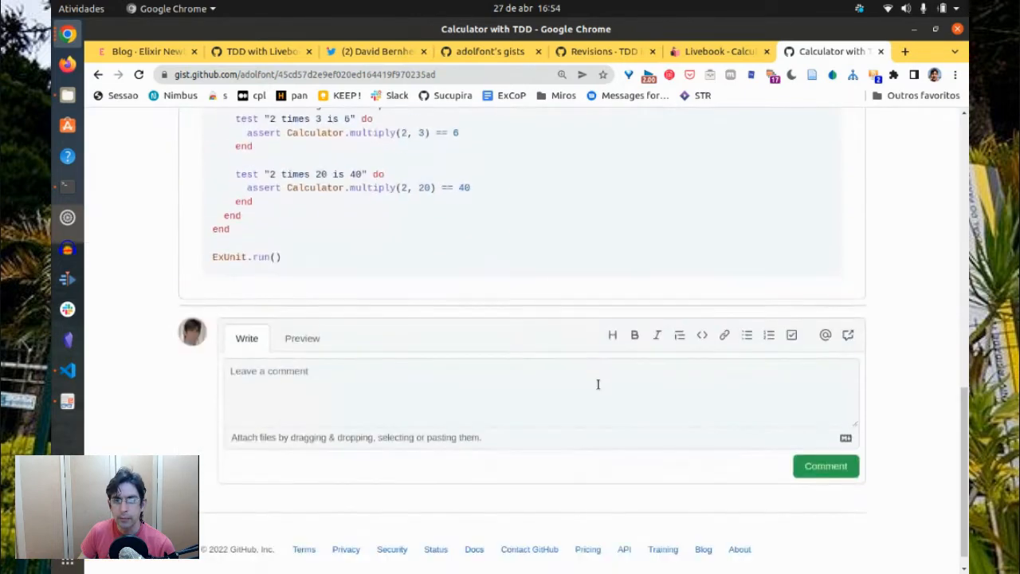
pyautogui.scroll(3)
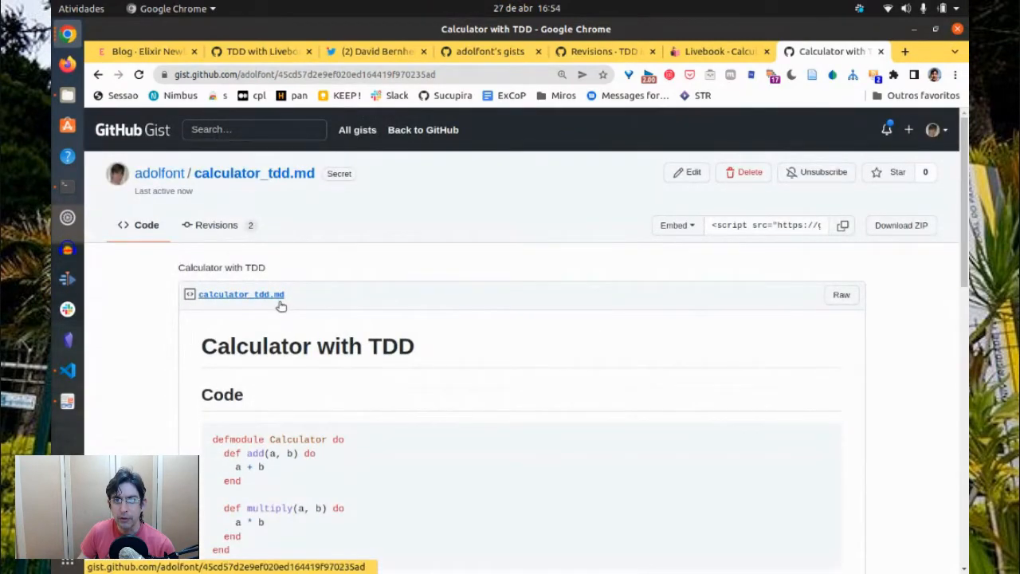
pyautogui.click(716, 51)
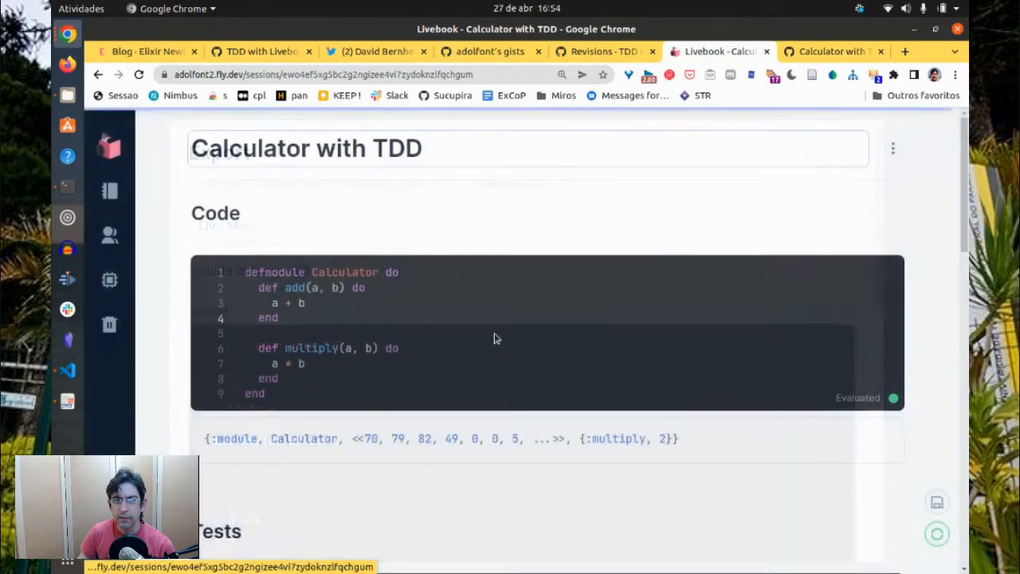
# Save the notebook now to /data/calculator_tdd.livemd with autosave enabled
pyautogui.scroll(-3)
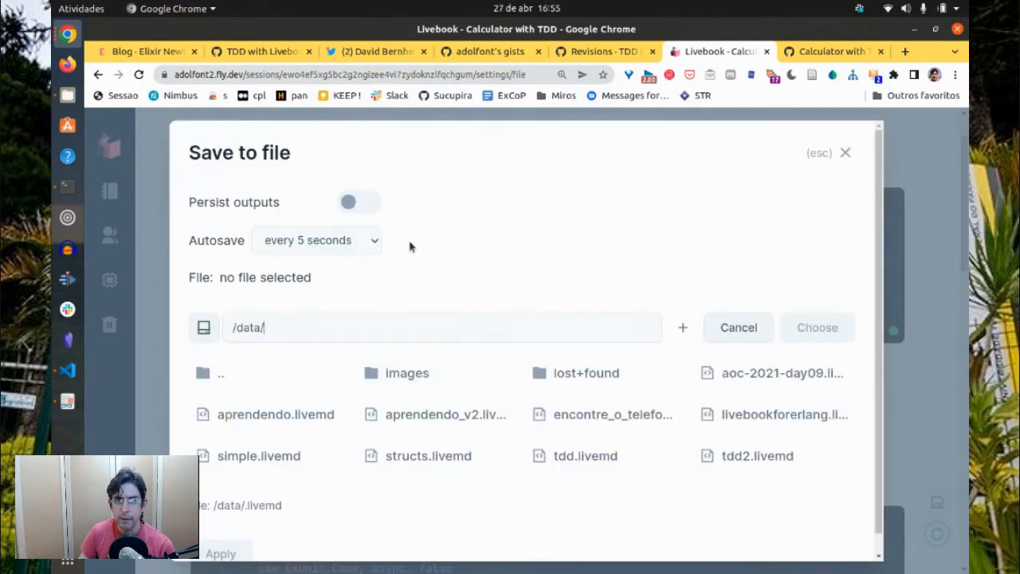
pyautogui.write('c')
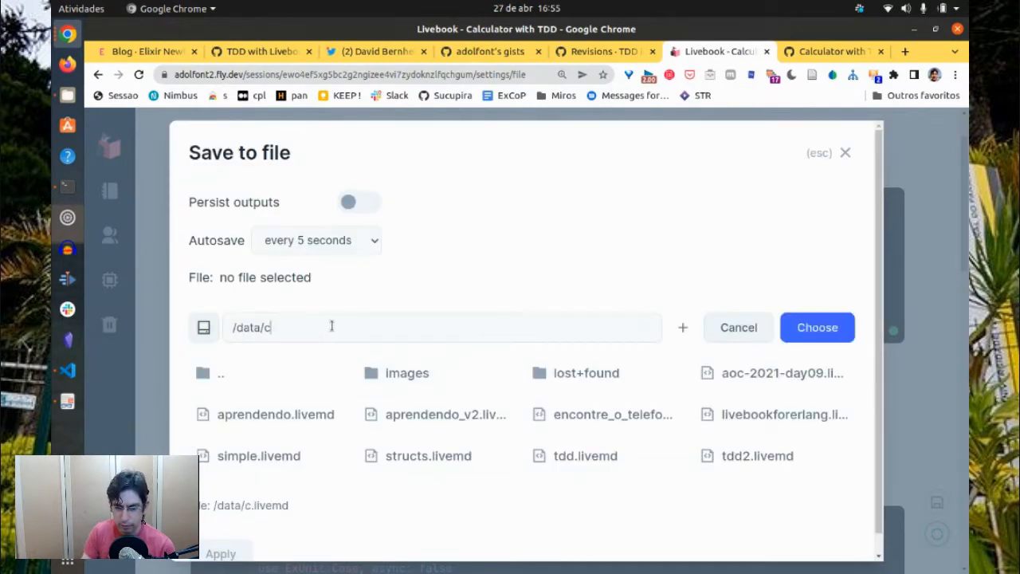
pyautogui.write('alculator')
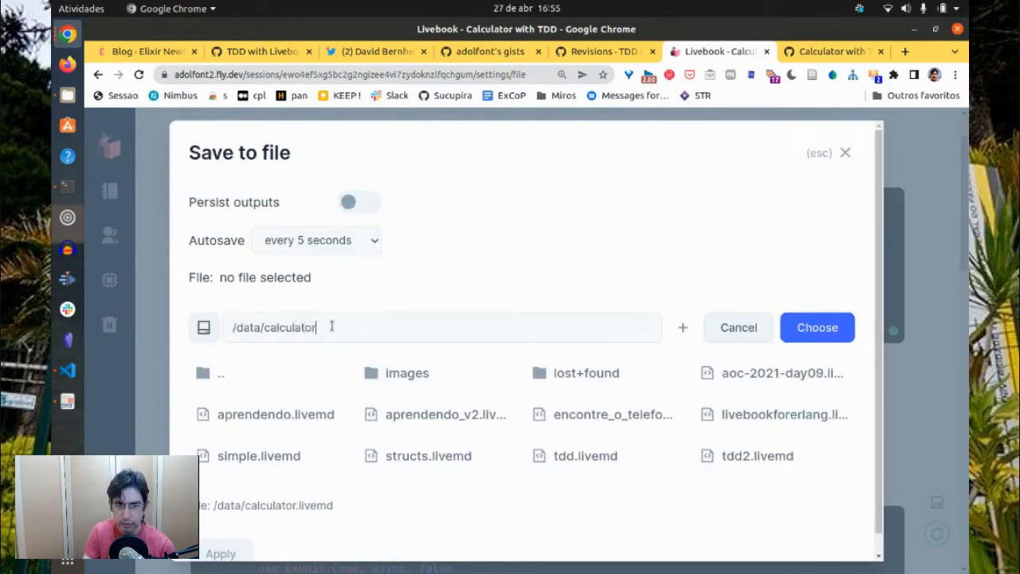
pyautogui.write('_tdd')
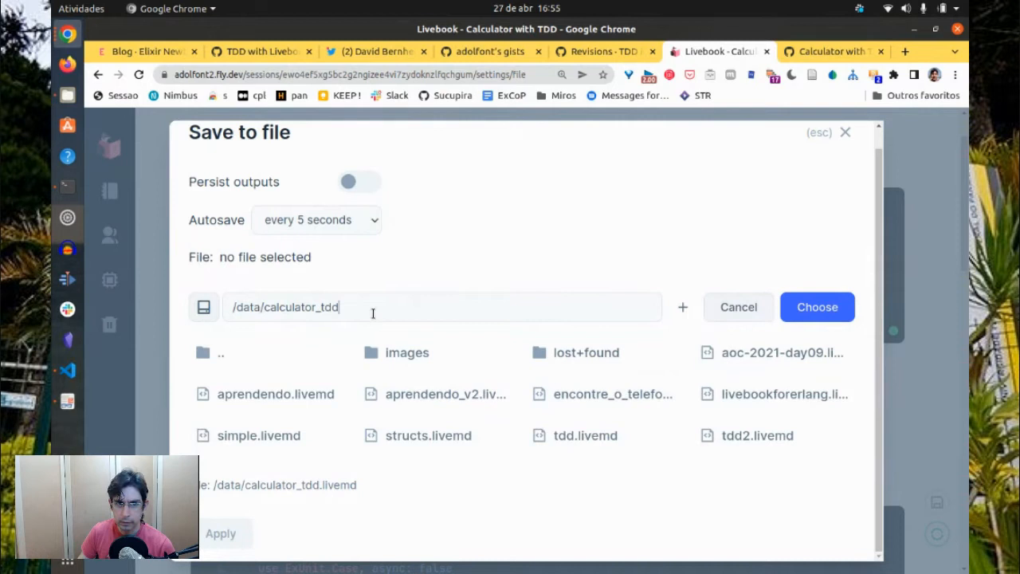
pyautogui.click(817, 306)
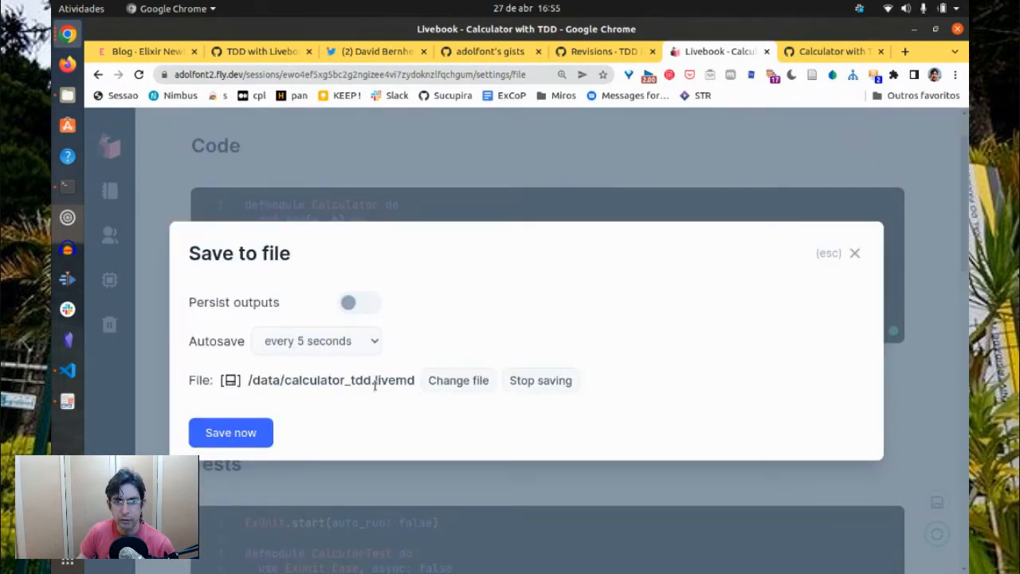
pyautogui.click(230, 432)
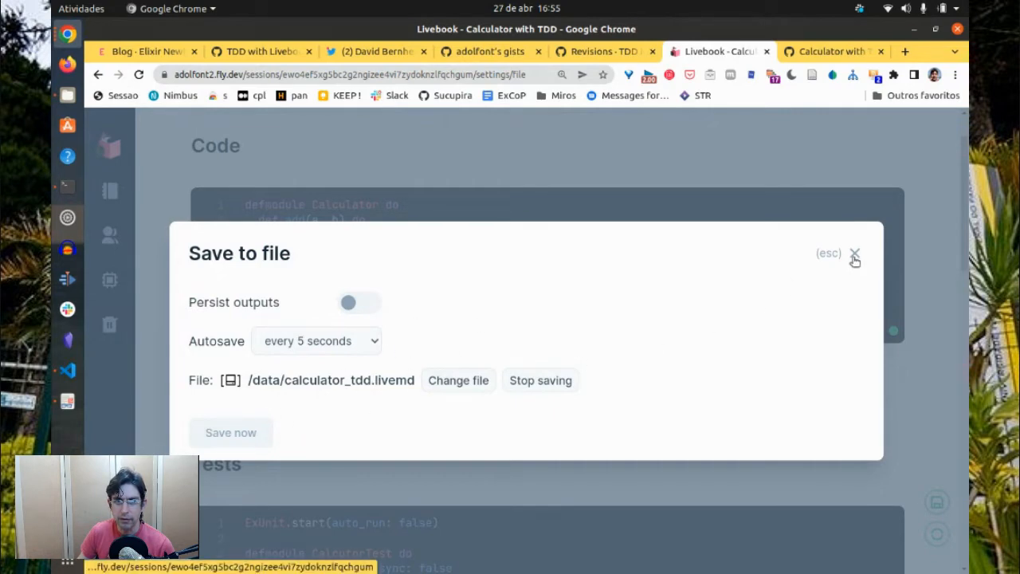
pyautogui.click(830, 51)
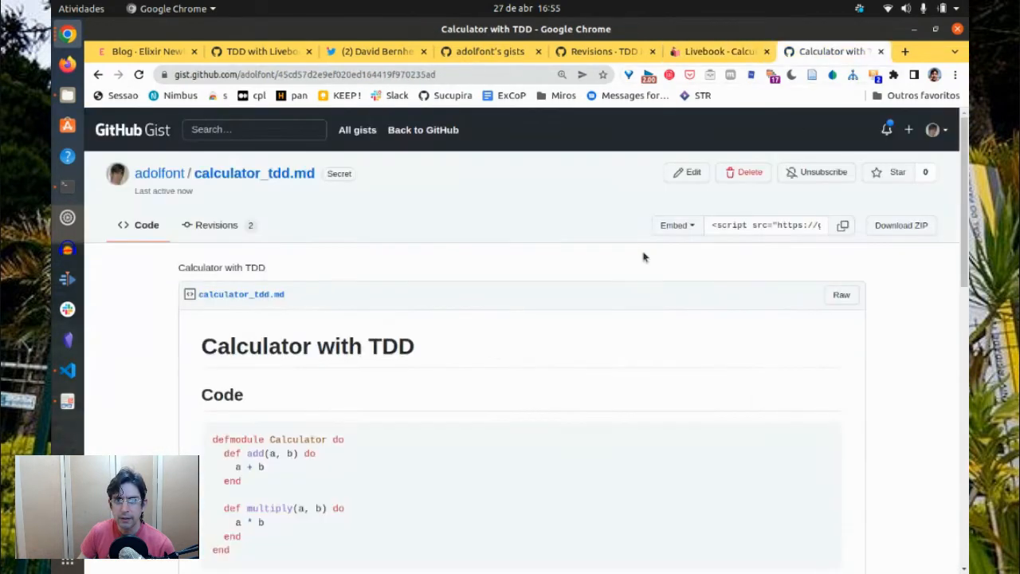
# Open livebook.dev's Launch on Fly page, then return to the Elixir Newbie post
pyautogui.scroll(-3)
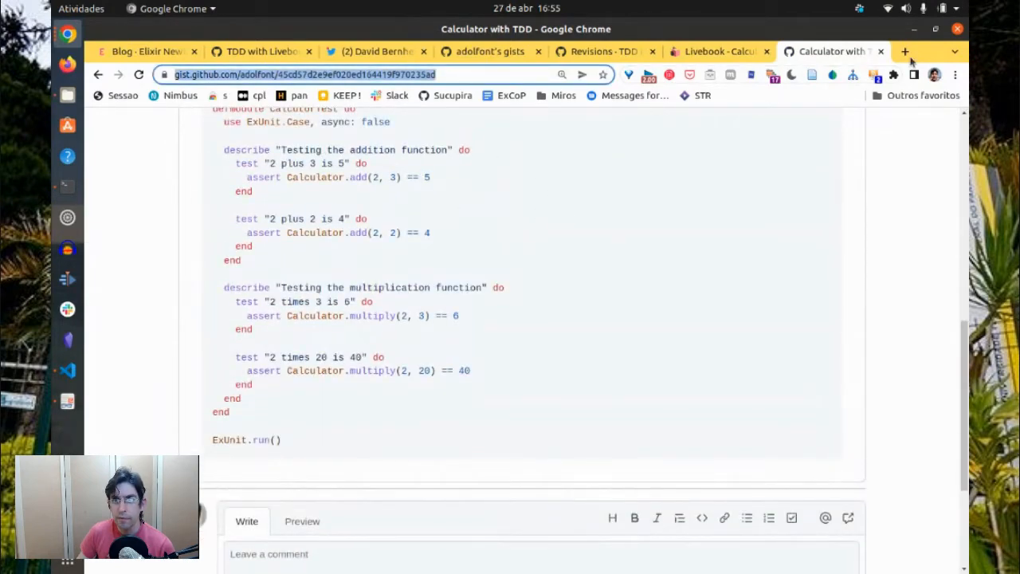
pyautogui.click(905, 51)
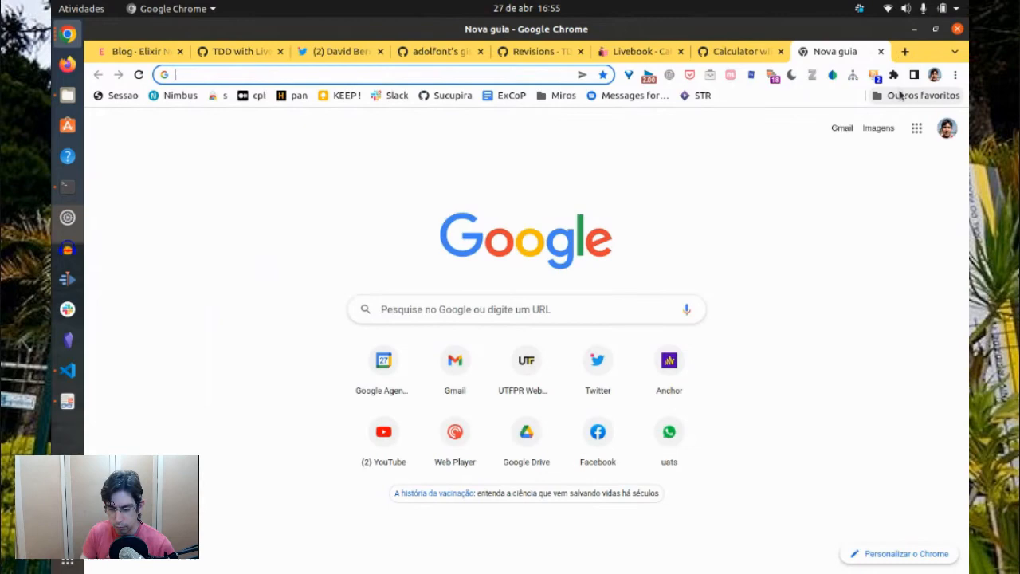
pyautogui.write('livebook.dev')
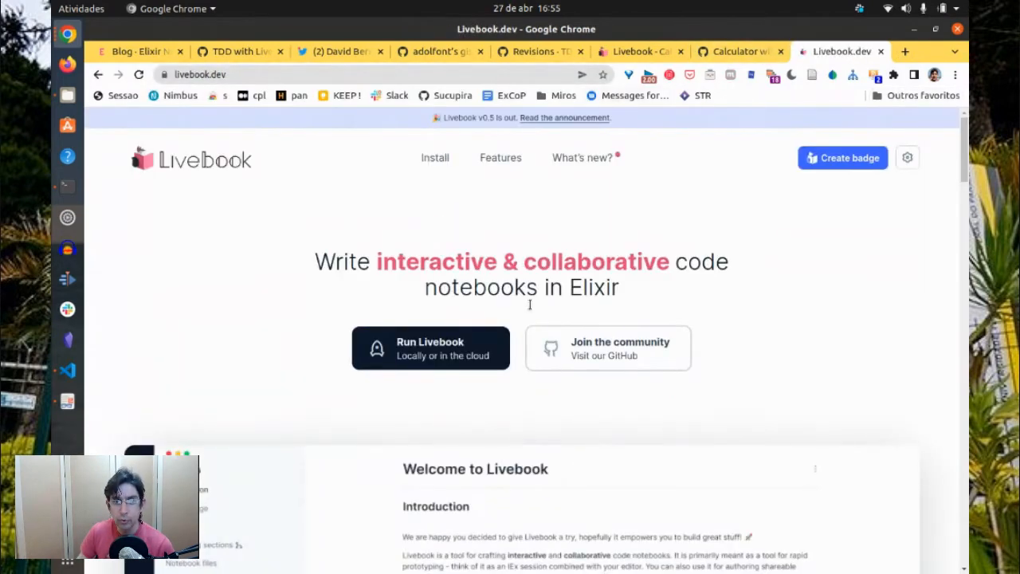
pyautogui.scroll(-3)
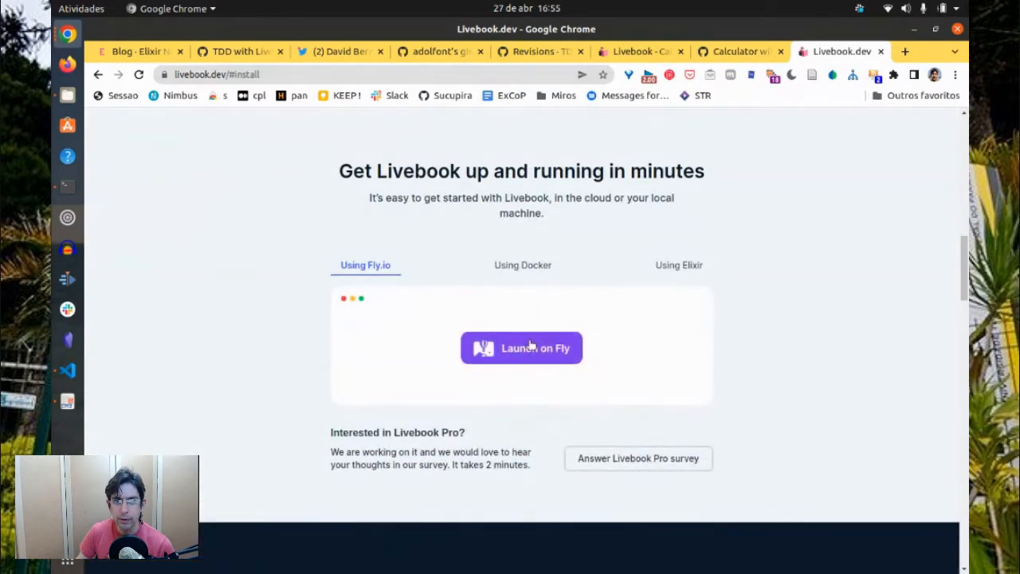
pyautogui.moveTo(537, 347)
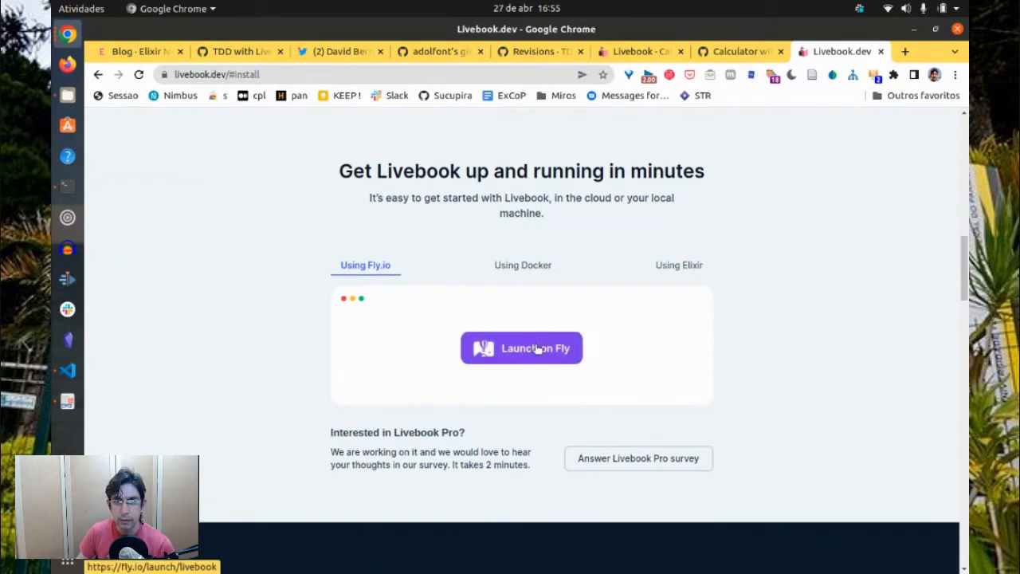
pyautogui.click(521, 348)
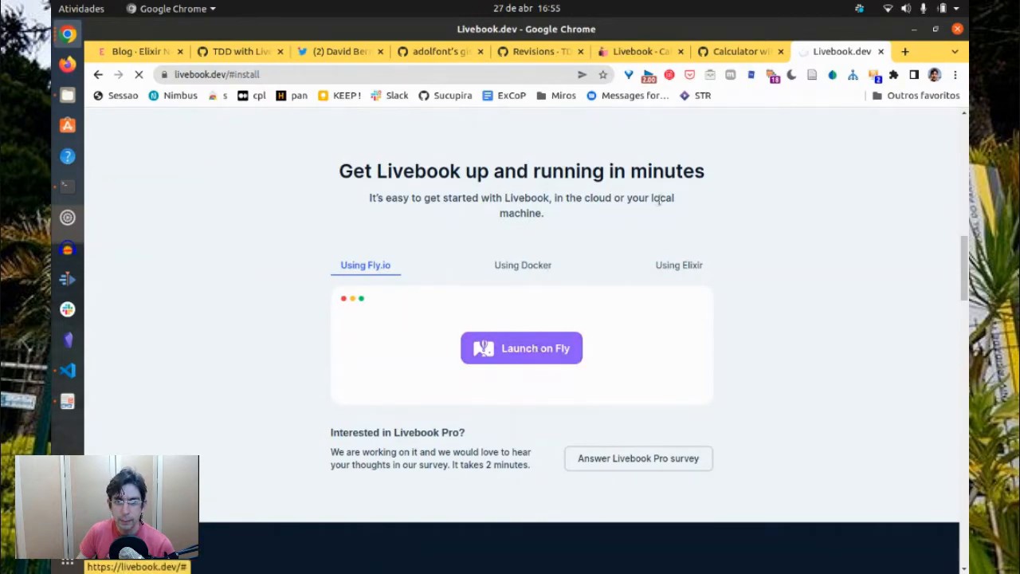
pyautogui.click(737, 51)
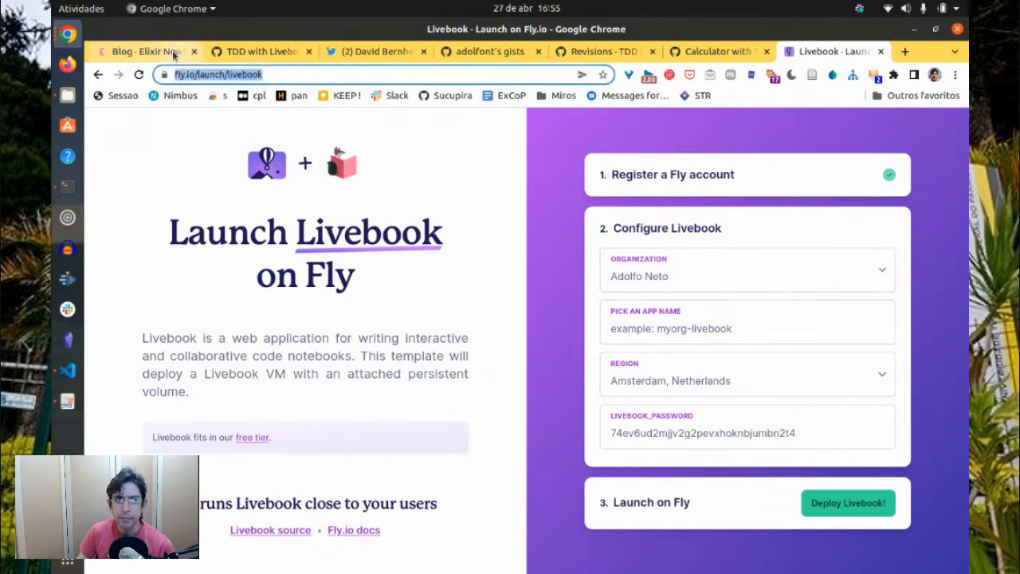
pyautogui.click(144, 51)
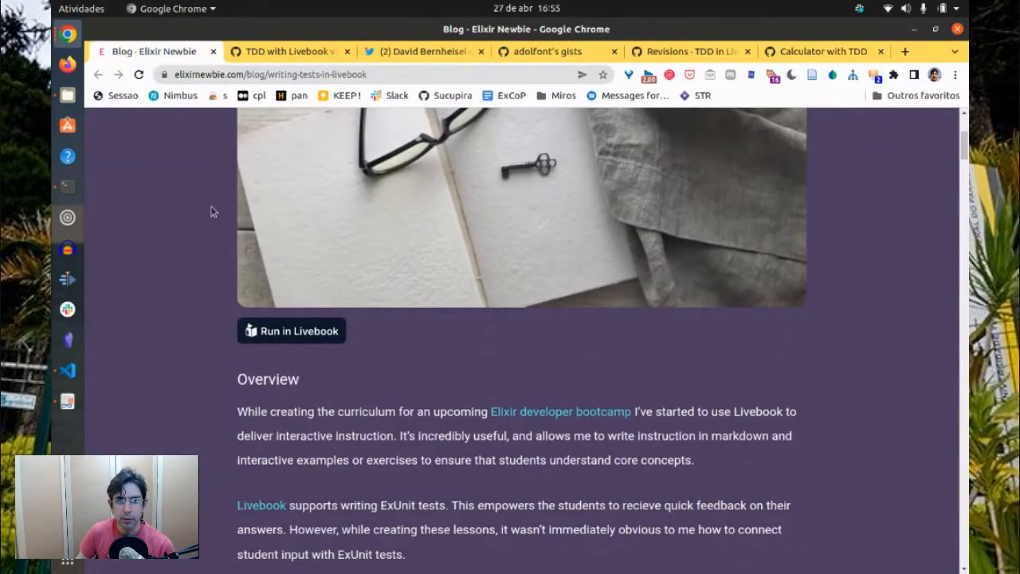
# Launch the blog's Writing Tests In Livebook notebook on the adolfont2.fly.dev Livebook
pyautogui.scroll(-3)
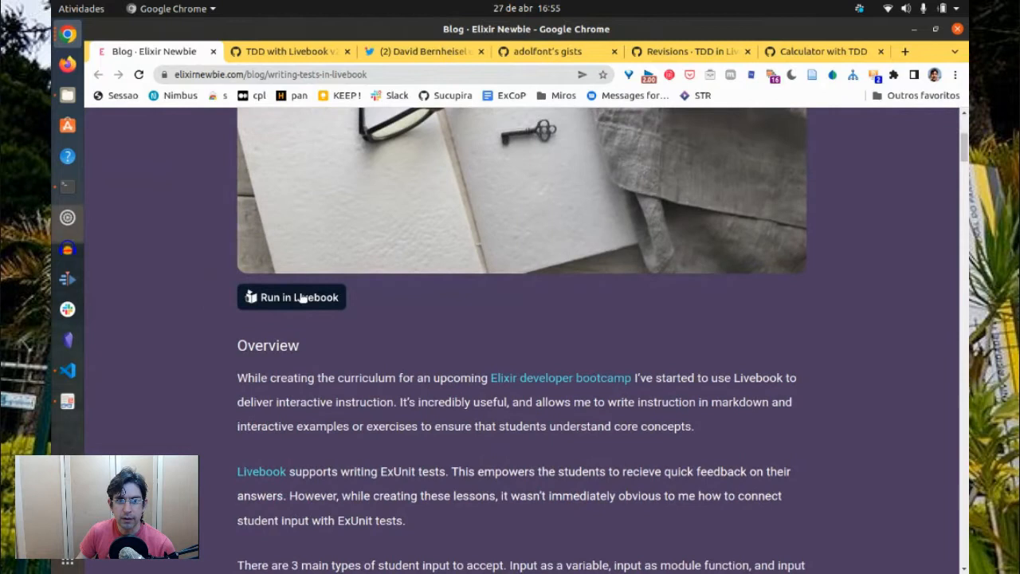
pyautogui.moveTo(304, 297)
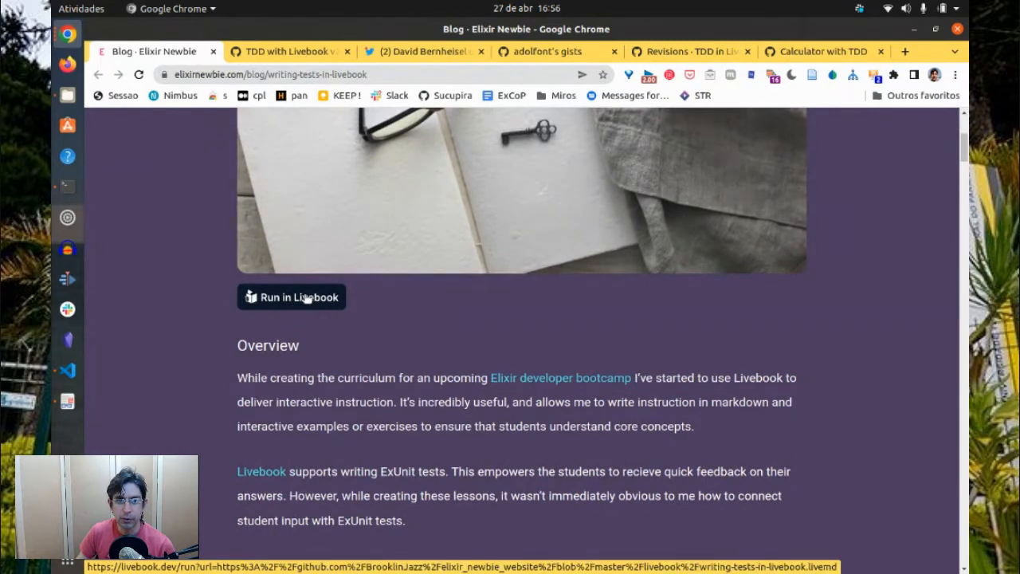
pyautogui.moveTo(303, 304)
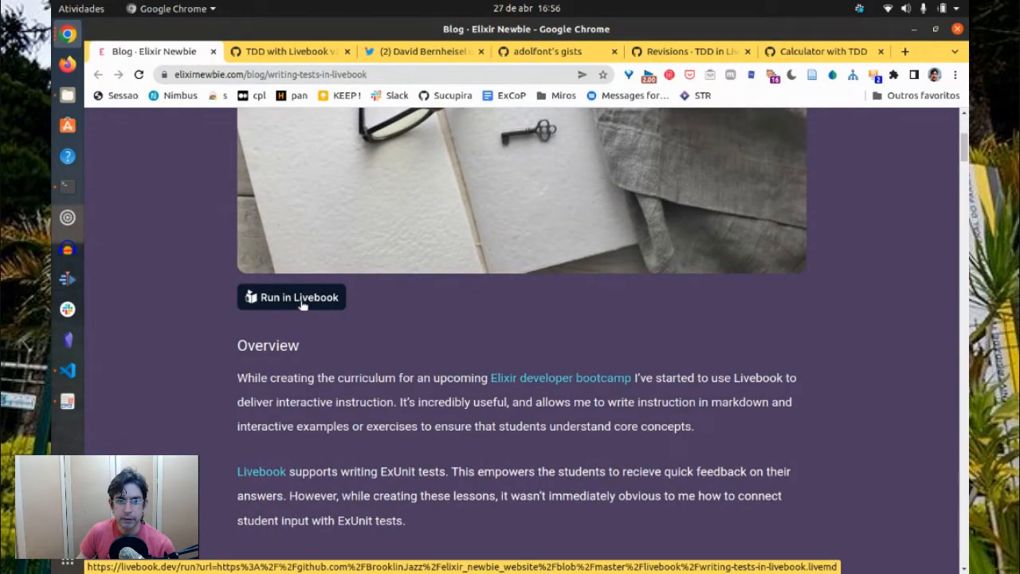
pyautogui.moveTo(276, 299)
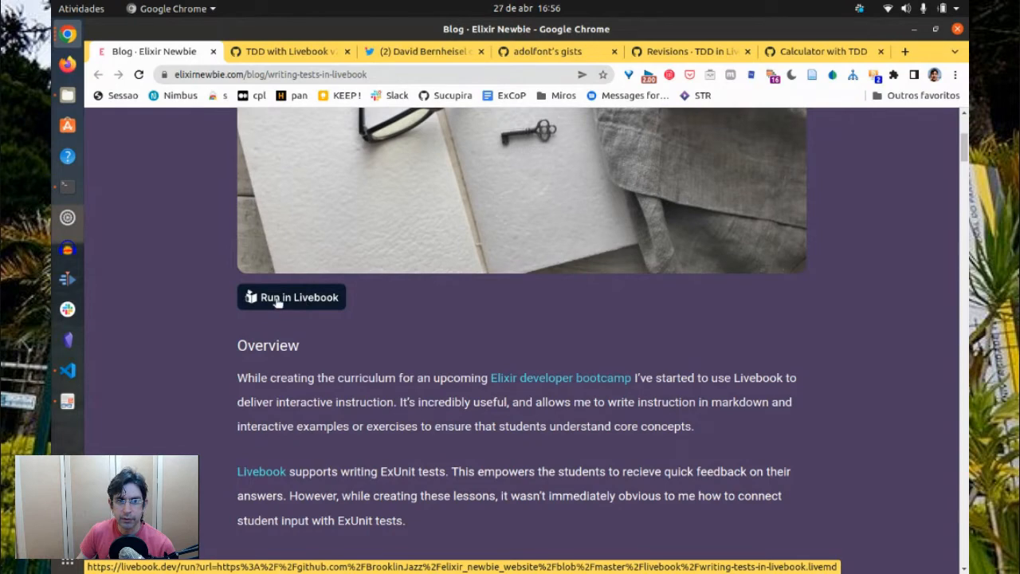
pyautogui.moveTo(324, 299)
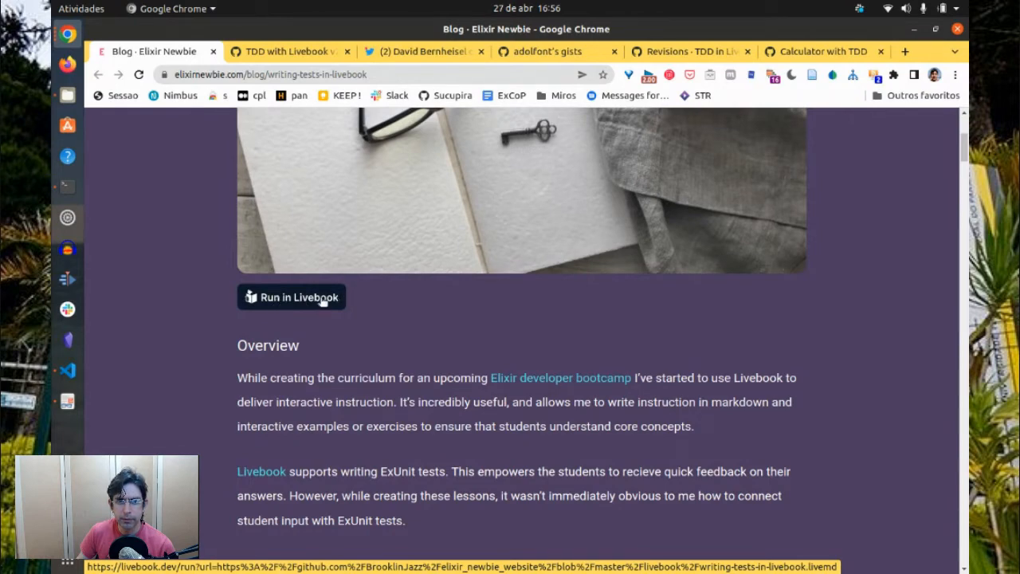
pyautogui.click(291, 298)
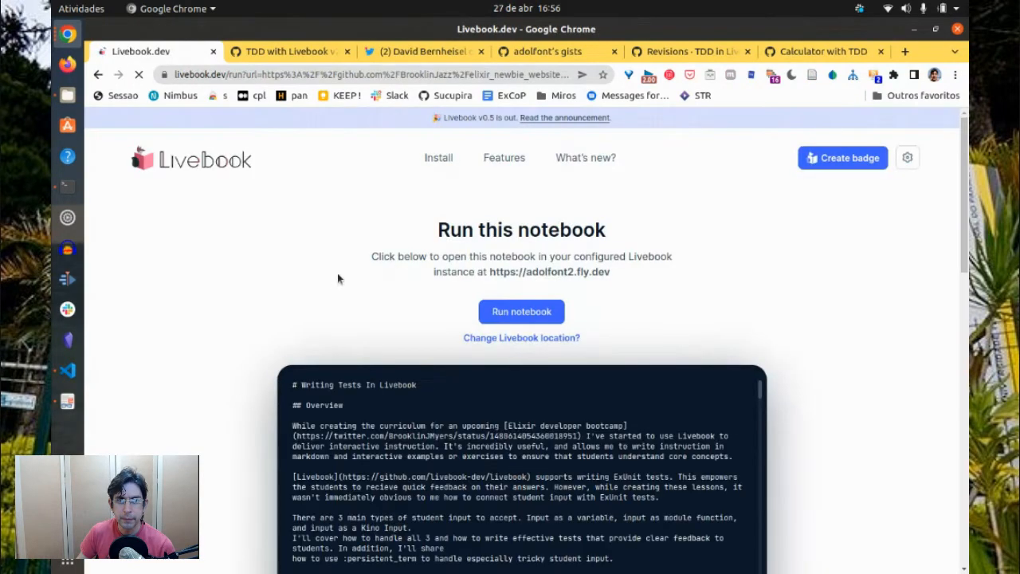
pyautogui.scroll(-3)
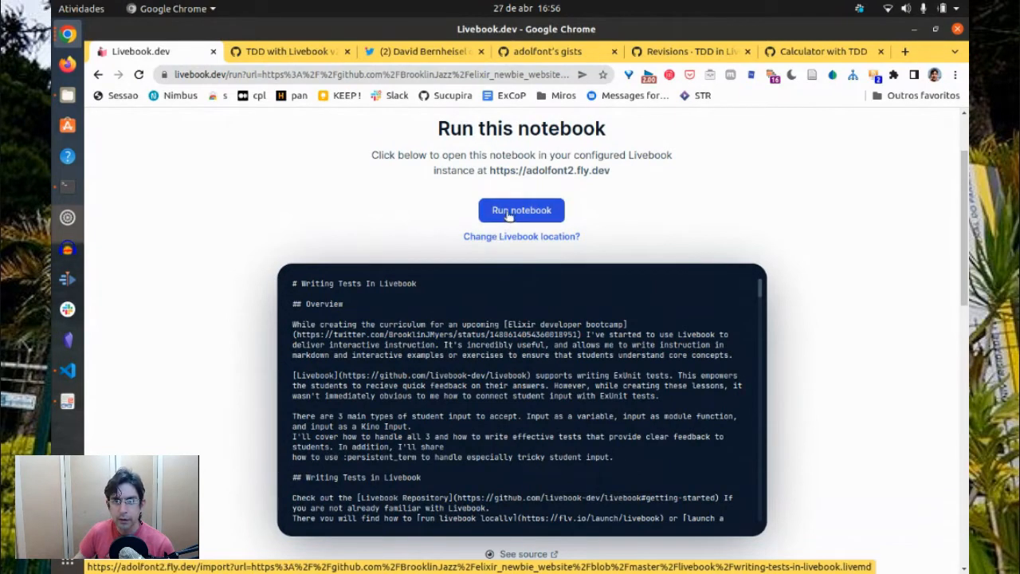
pyautogui.click(521, 210)
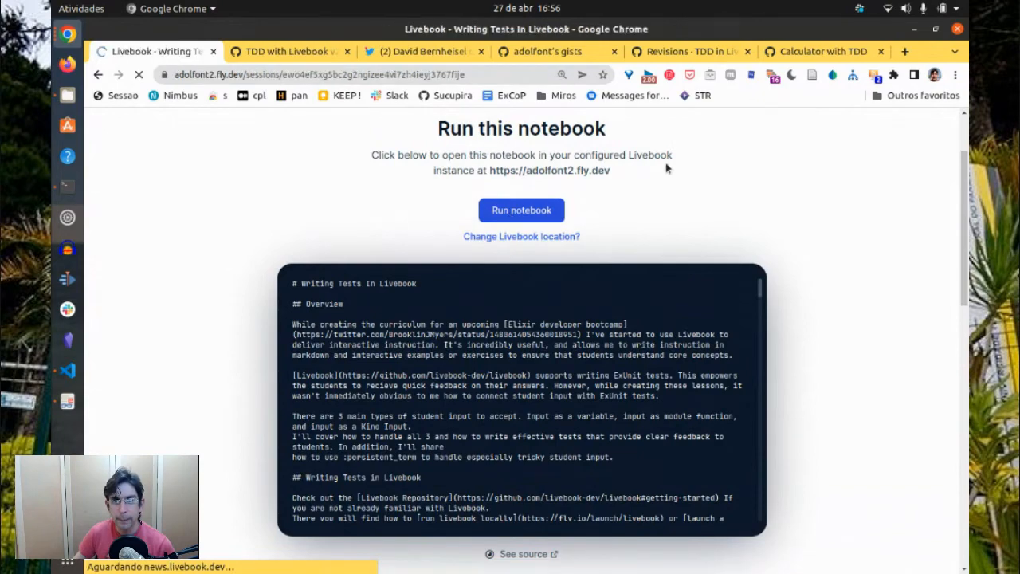
pyautogui.click(521, 211)
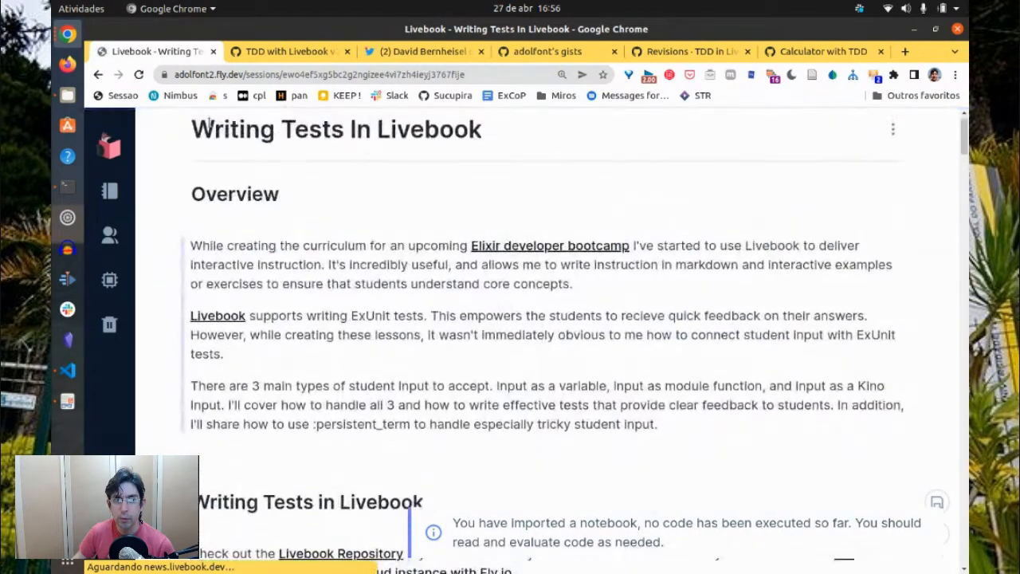
# Generate a blue badge for gist 45cd57d2e9ef020ed164419f970235ad and copy its Markdown
pyautogui.scroll(-3)
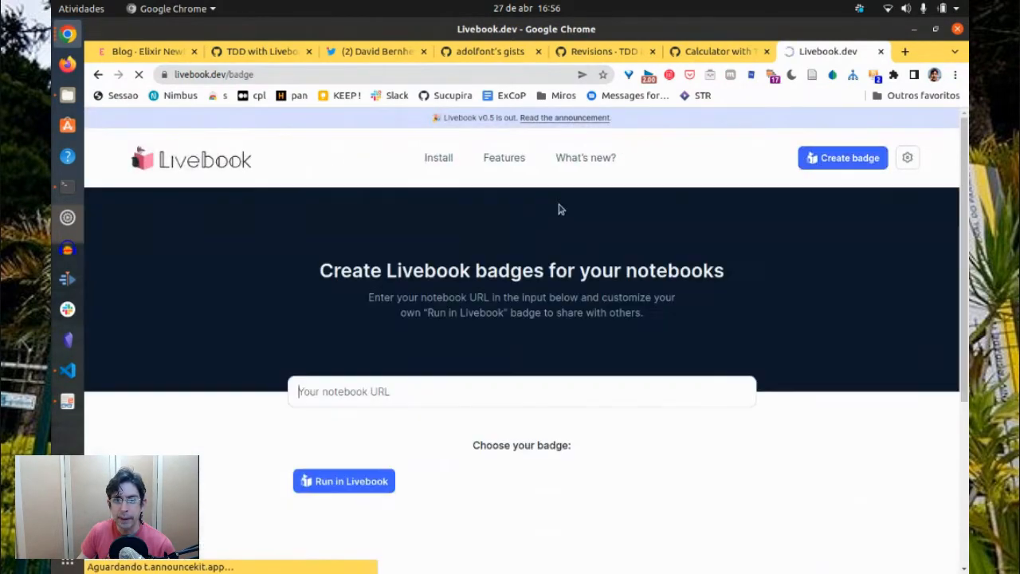
pyautogui.write('https://gist.github.com/adolfont/45cd57d2e9ef020ed164419f970235ad')
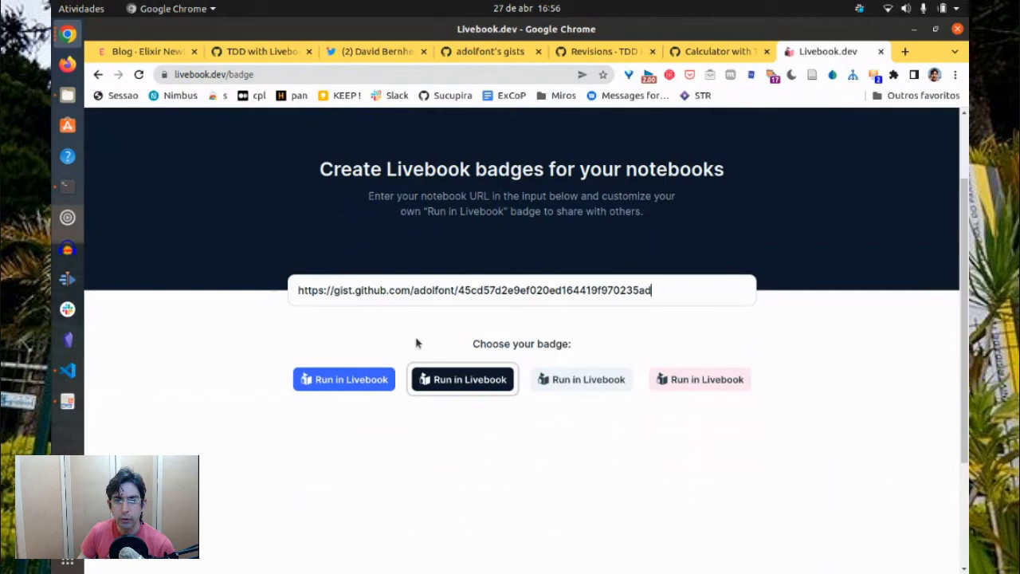
pyautogui.click(343, 379)
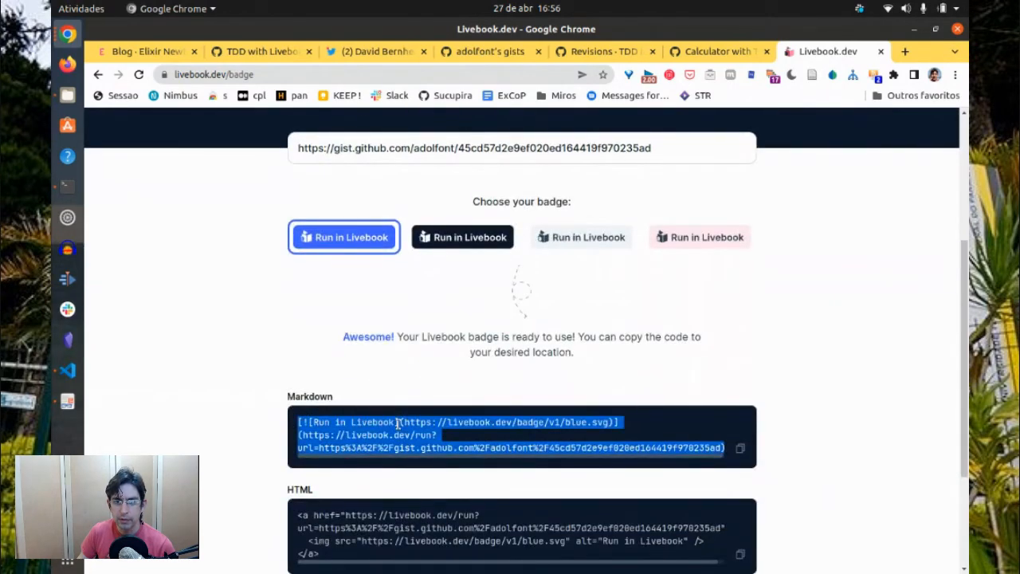
pyautogui.click(718, 51)
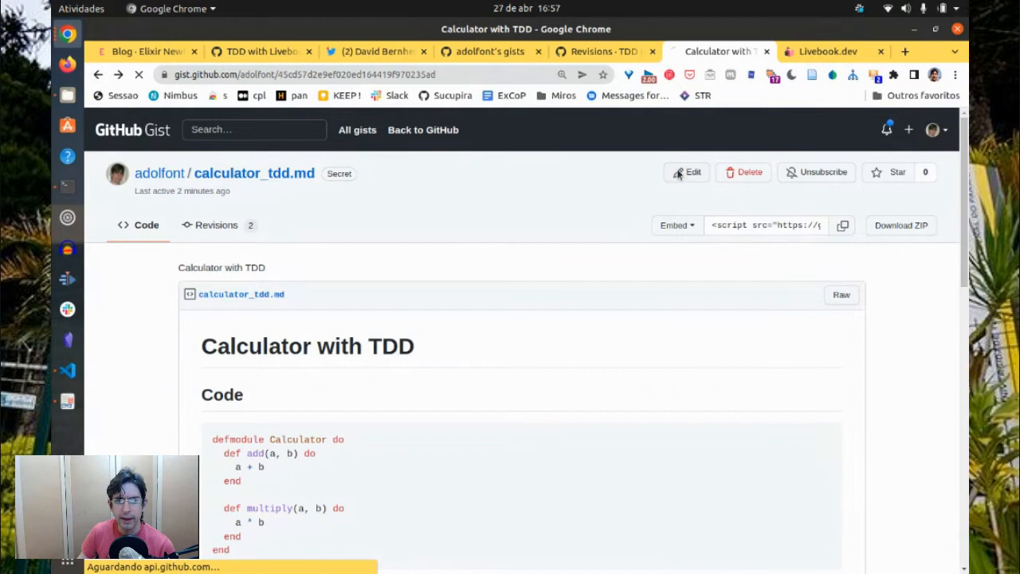
# Insert the Run in Livebook badge Markdown under the gist title, save, and view it privately
pyautogui.click(685, 172)
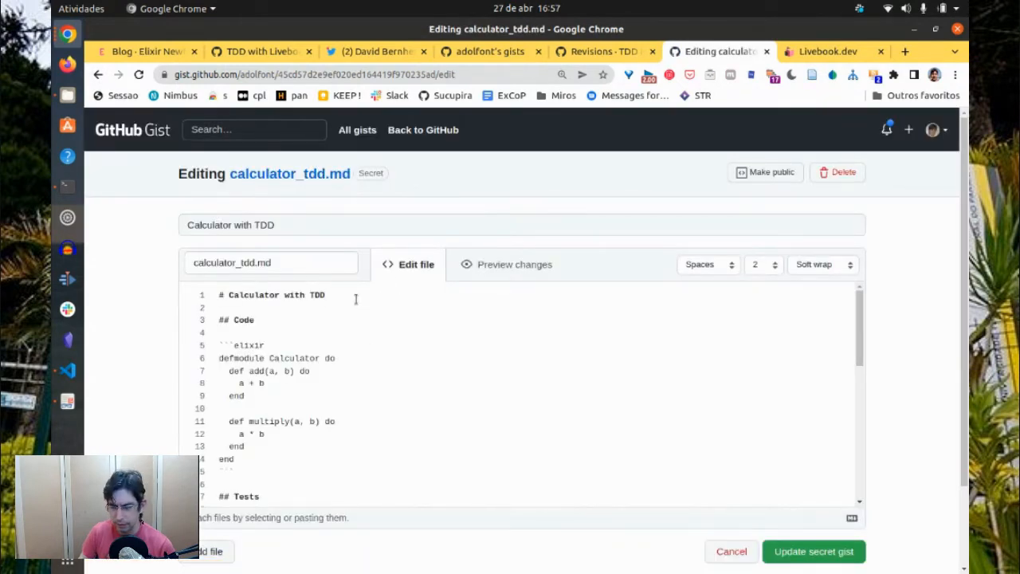
pyautogui.write('[![Run in Livebook](https://livebook.dev/badge/v1/blue.svg)](https://livebook.dev/run?url=https%3A%2F%2Fgist.github.com%2Fadolfont%2F45cd57d2e9ef020ed164419f970235ad)')
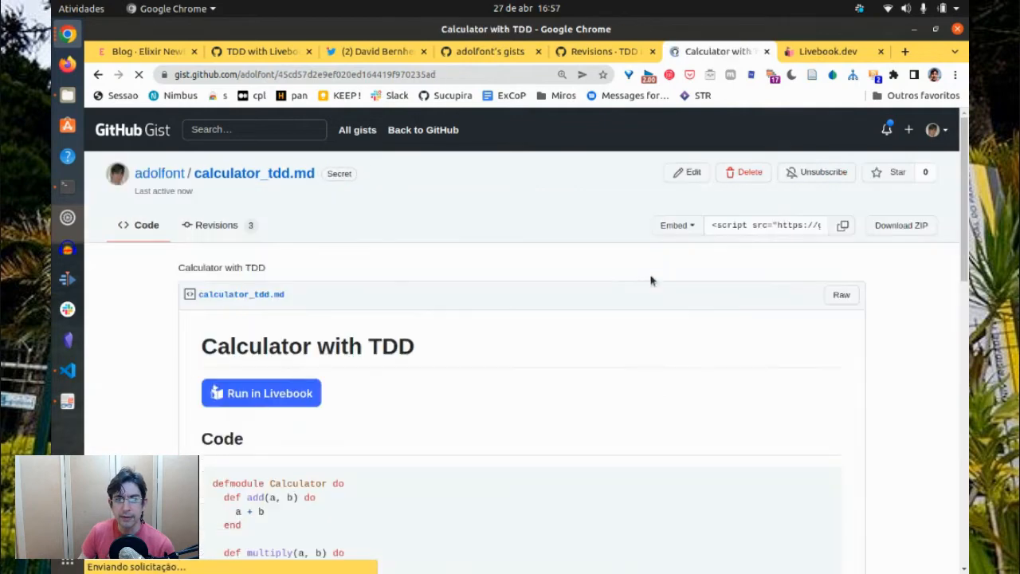
pyautogui.scroll(-3)
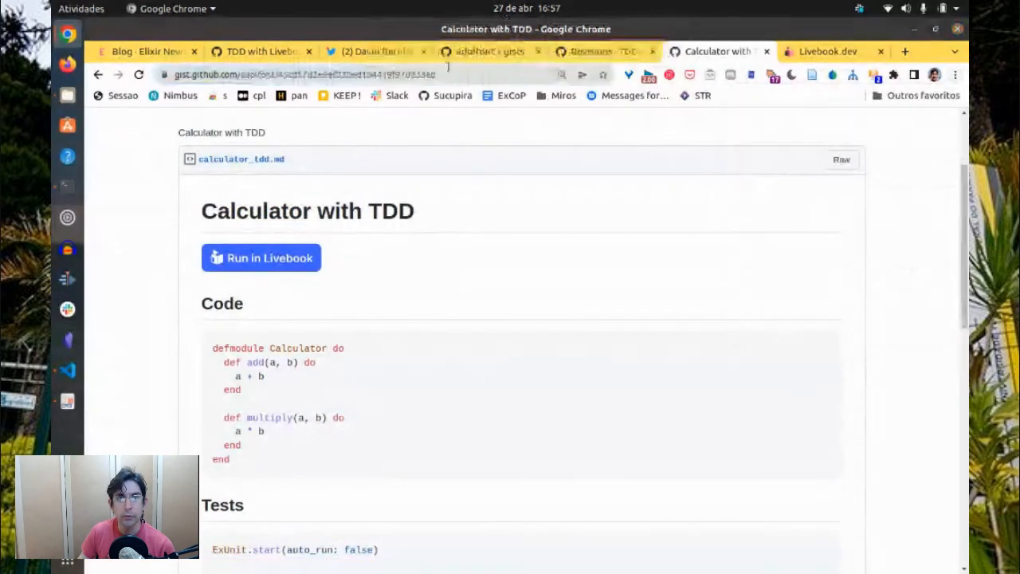
pyautogui.click(956, 75)
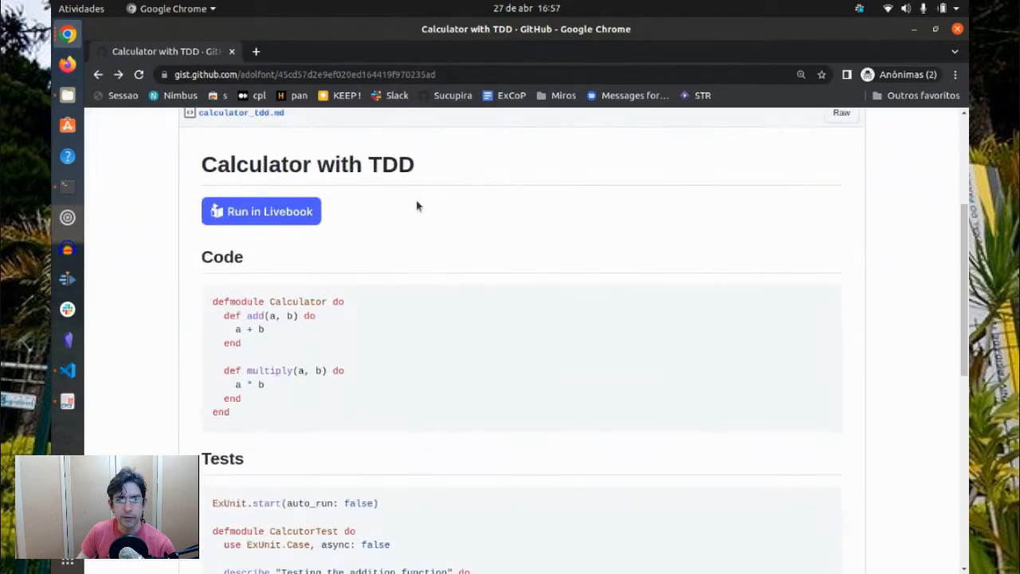
# Run the calculator notebook via its badge on adolfont2.fly.dev and authenticate with the password
pyautogui.click(260, 211)
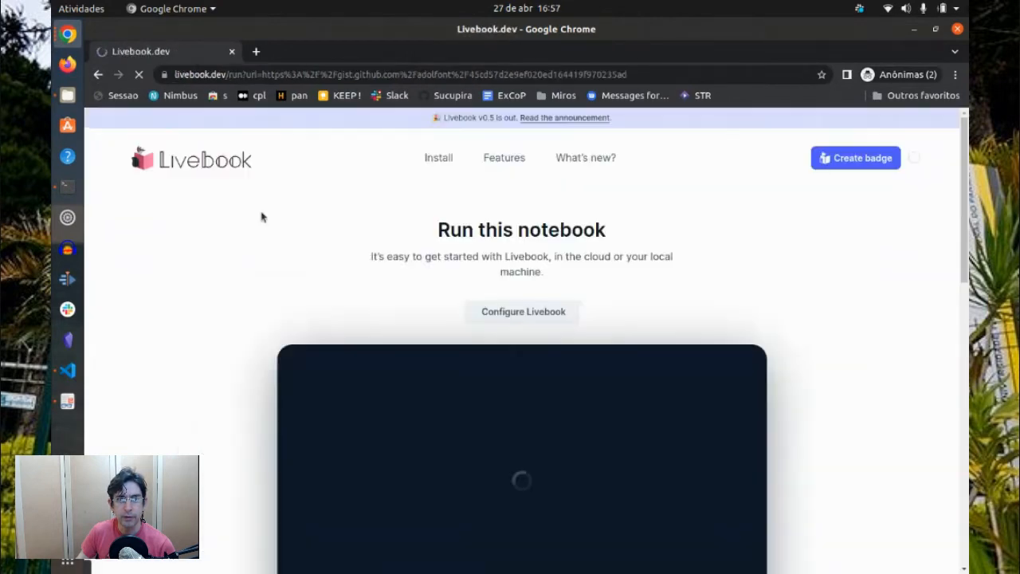
pyautogui.scroll(-3)
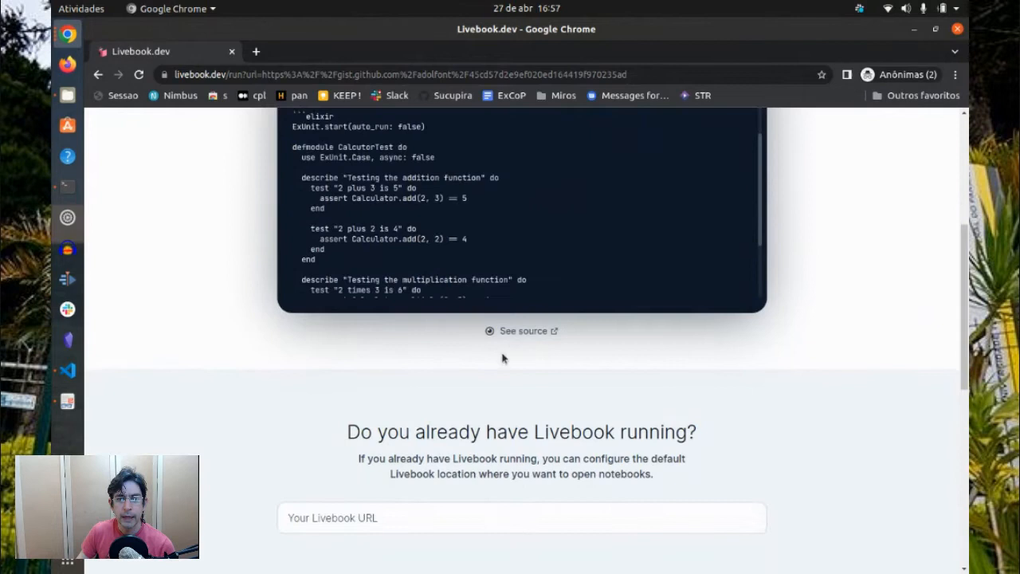
pyautogui.scroll(-3)
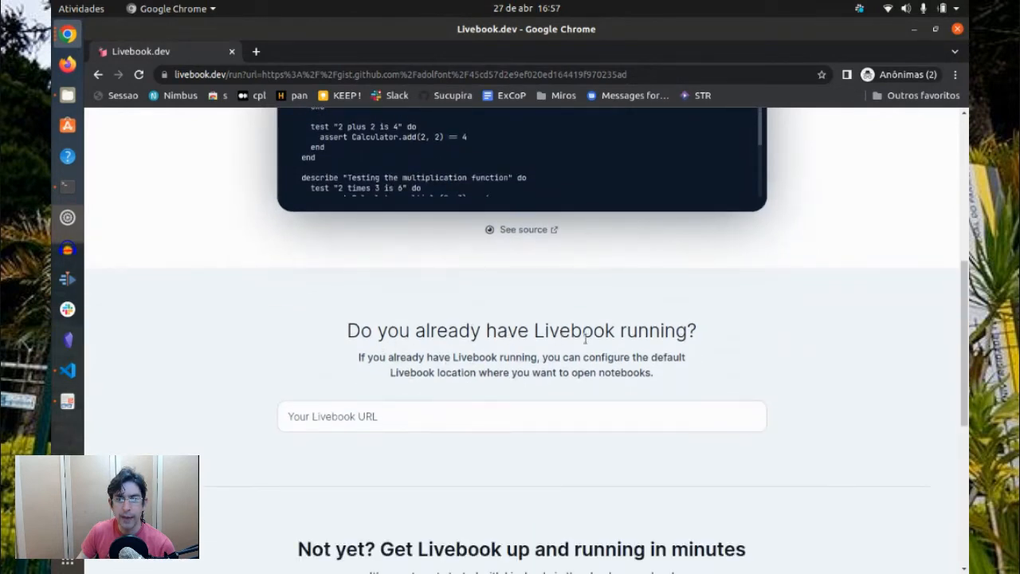
pyautogui.write('adofl')
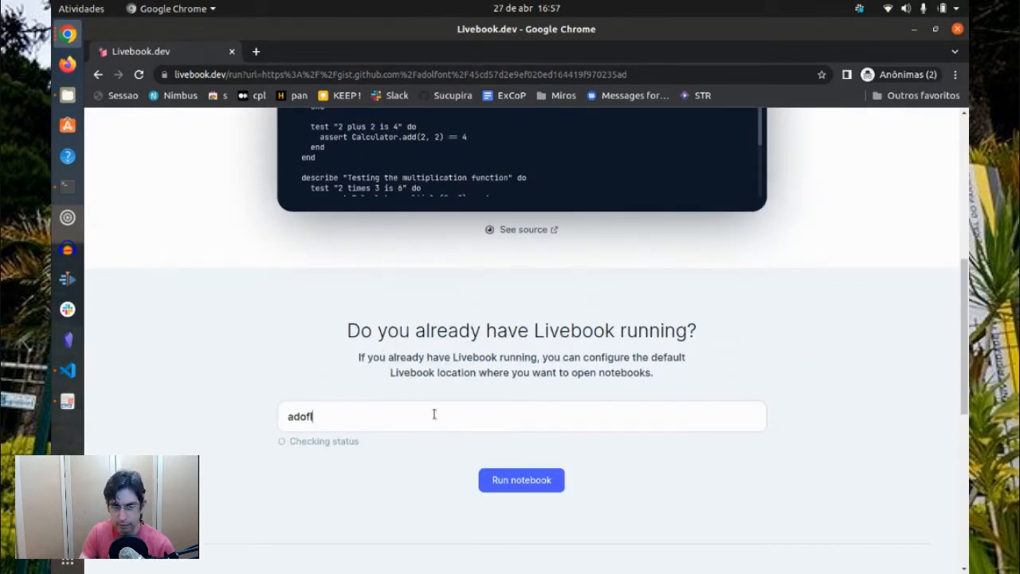
pyautogui.write('ç')
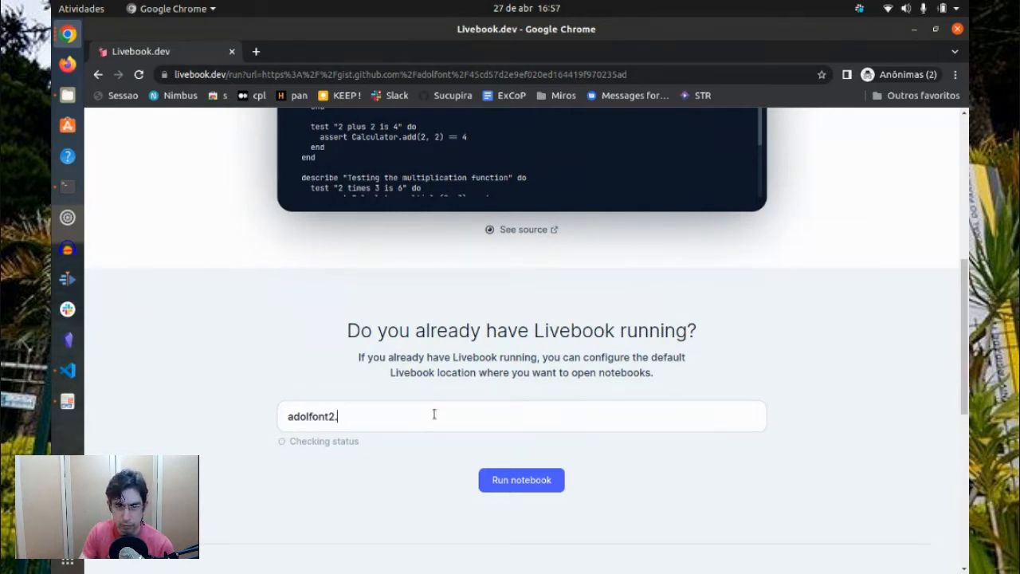
pyautogui.write('live')
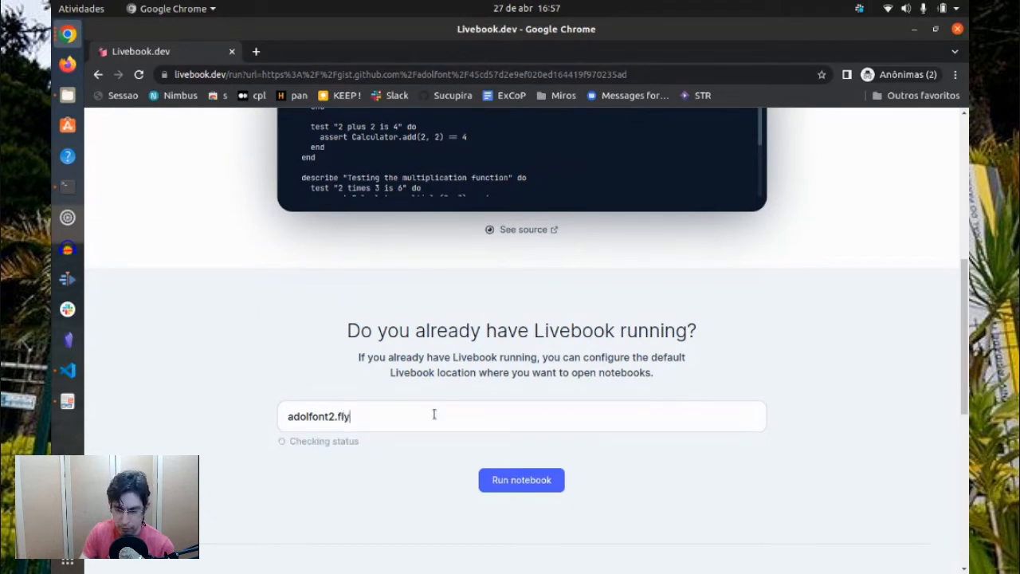
pyautogui.write('.dev')
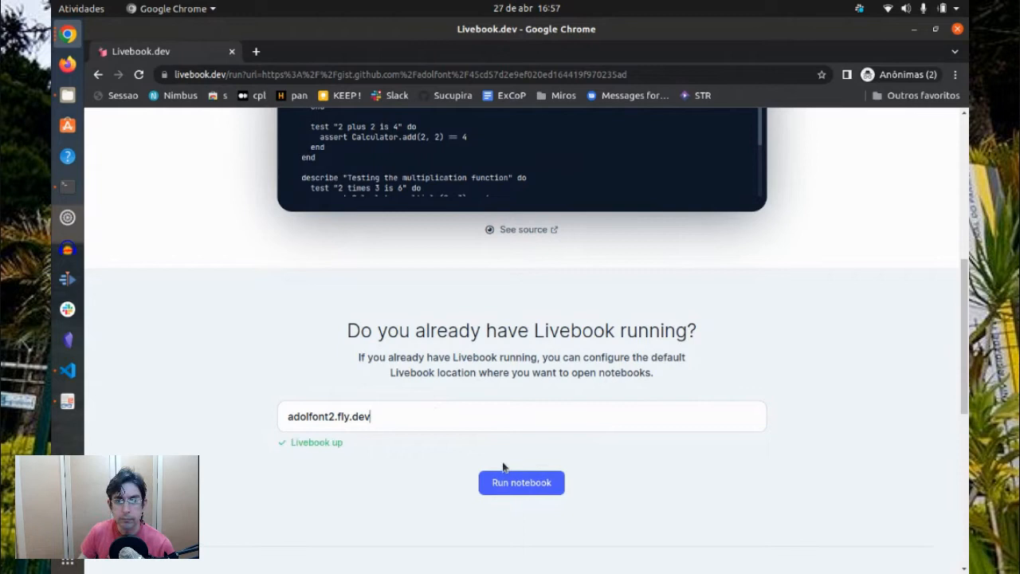
pyautogui.click(521, 482)
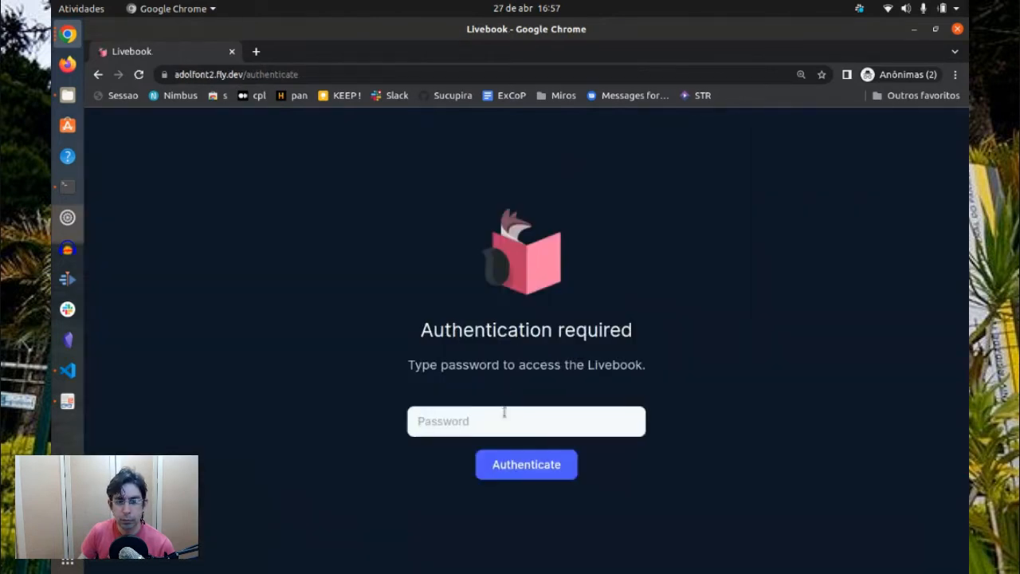
pyautogui.write('password')
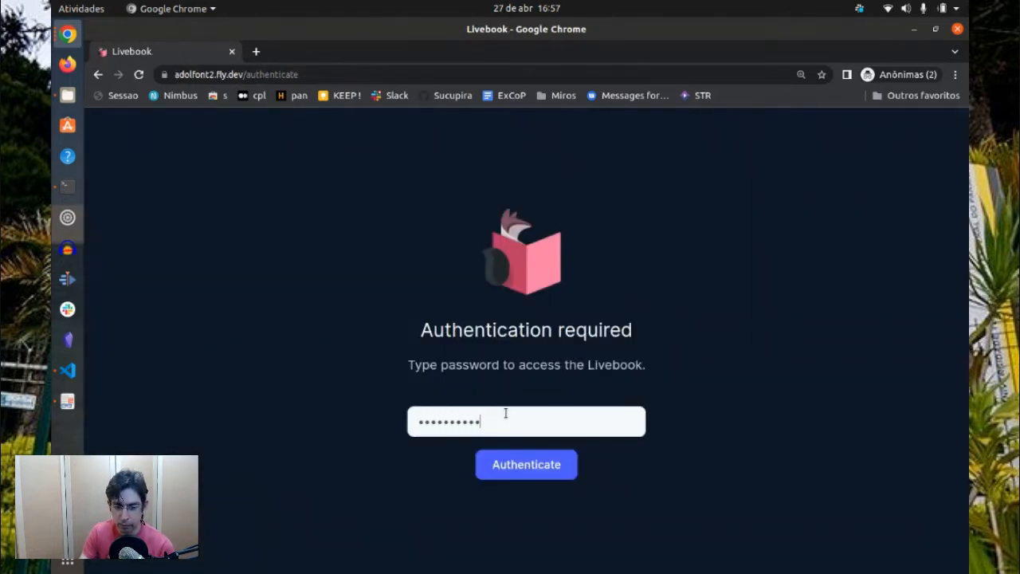
pyautogui.click(526, 464)
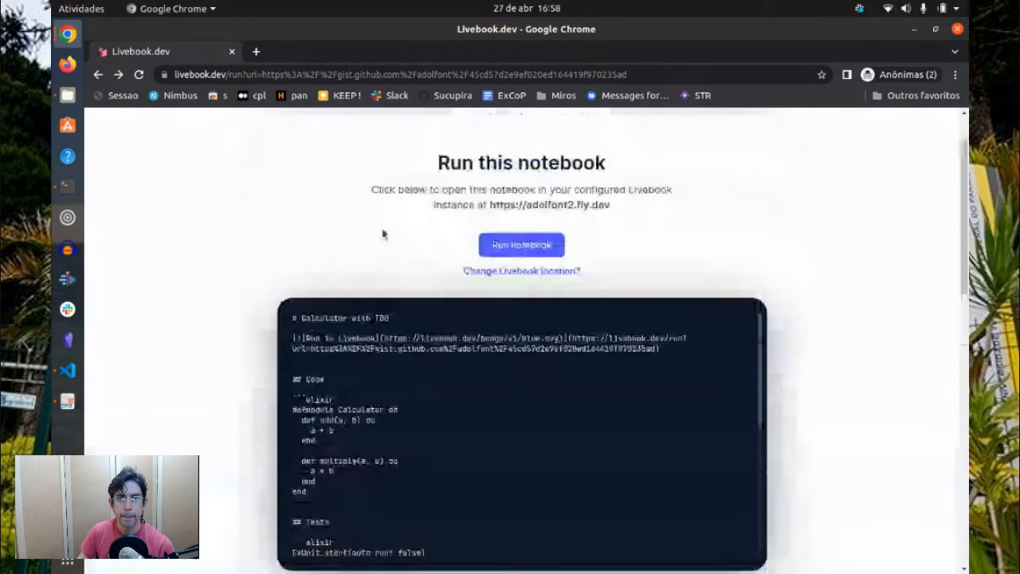
# Import the Calculator with TDD notebook into adolfont2.fly.dev and evaluate its Calculator code cell
pyautogui.click(521, 244)
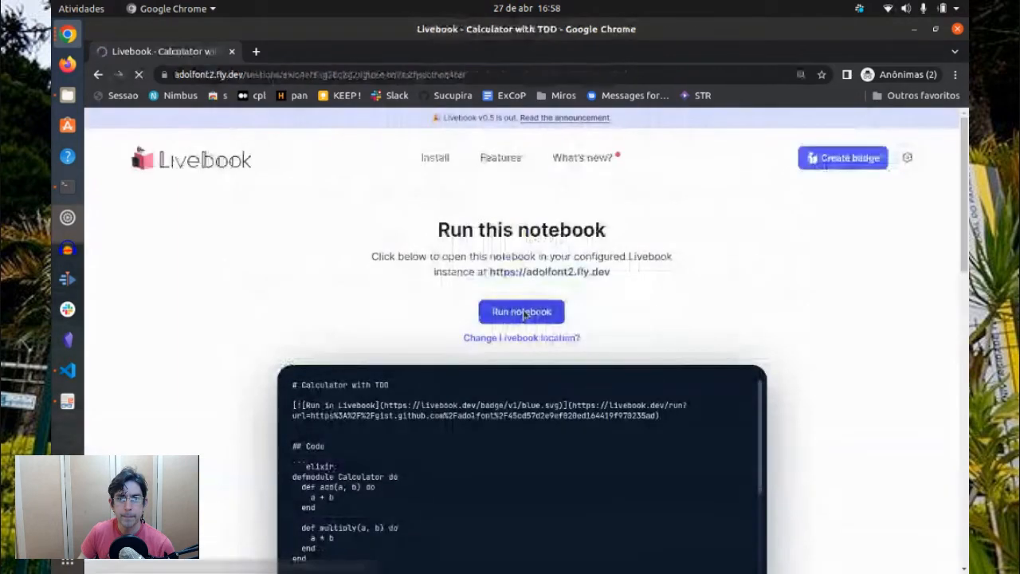
pyautogui.click(521, 311)
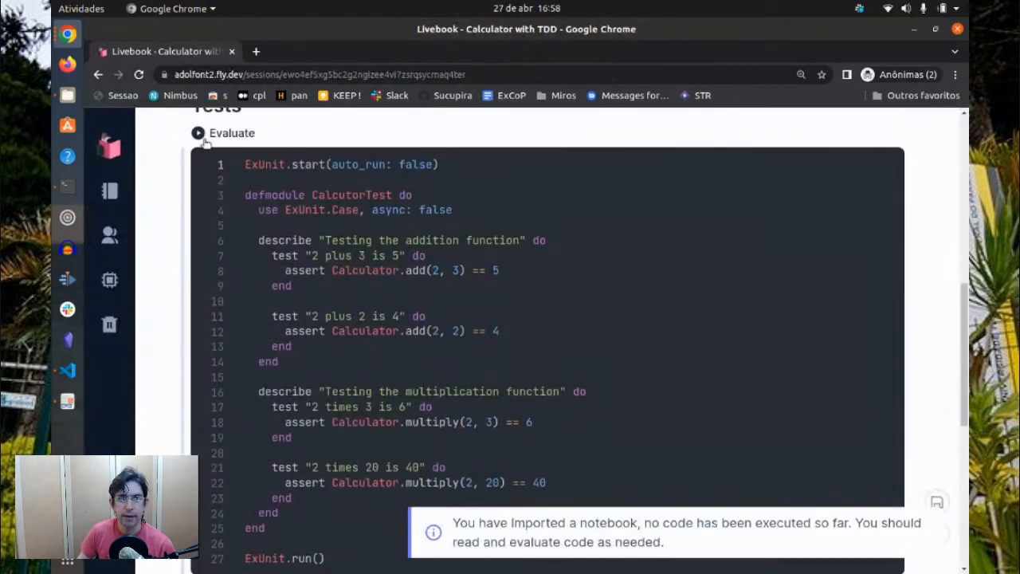
pyautogui.click(199, 133)
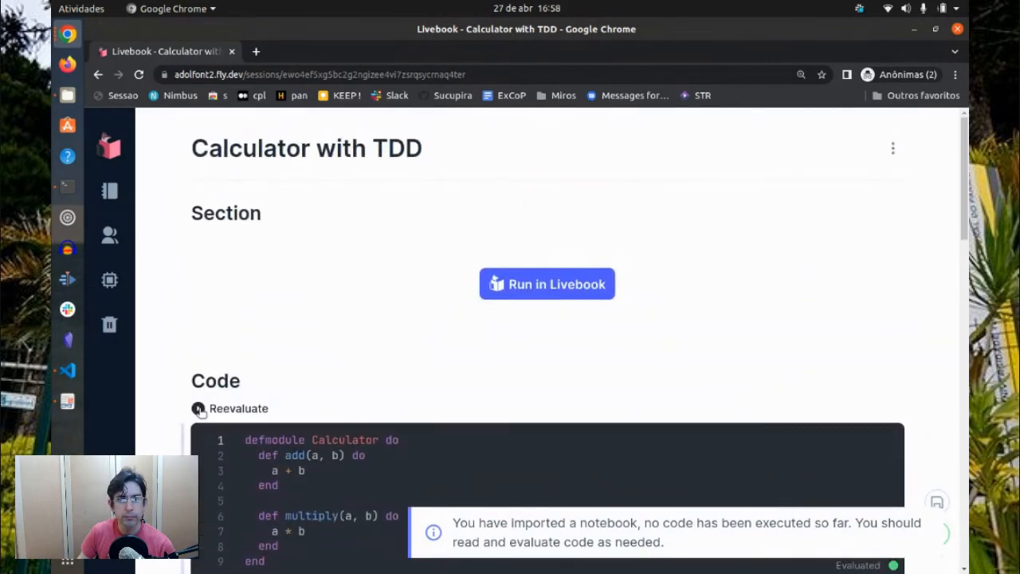
pyautogui.scroll(-3)
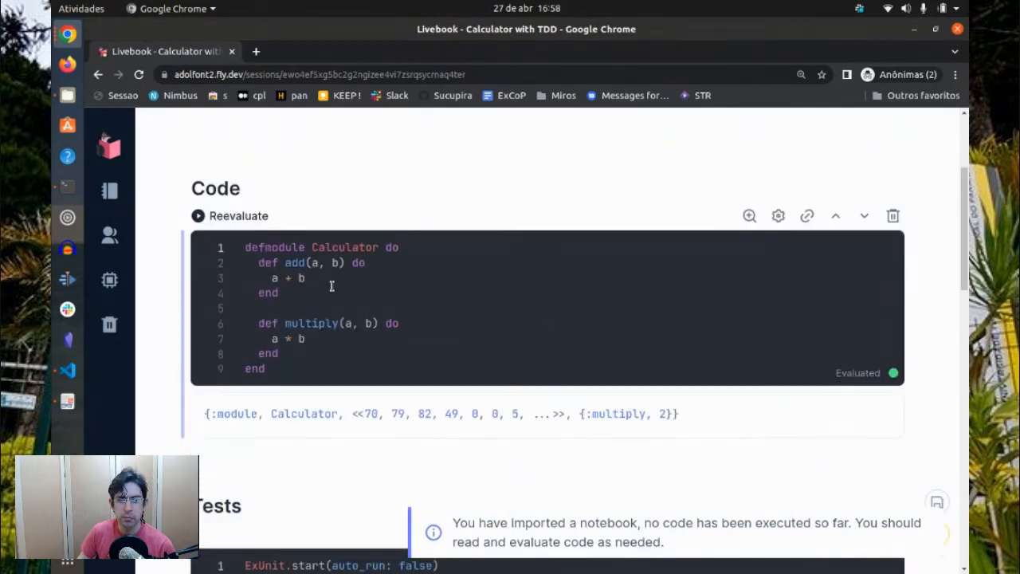
pyautogui.scroll(-3)
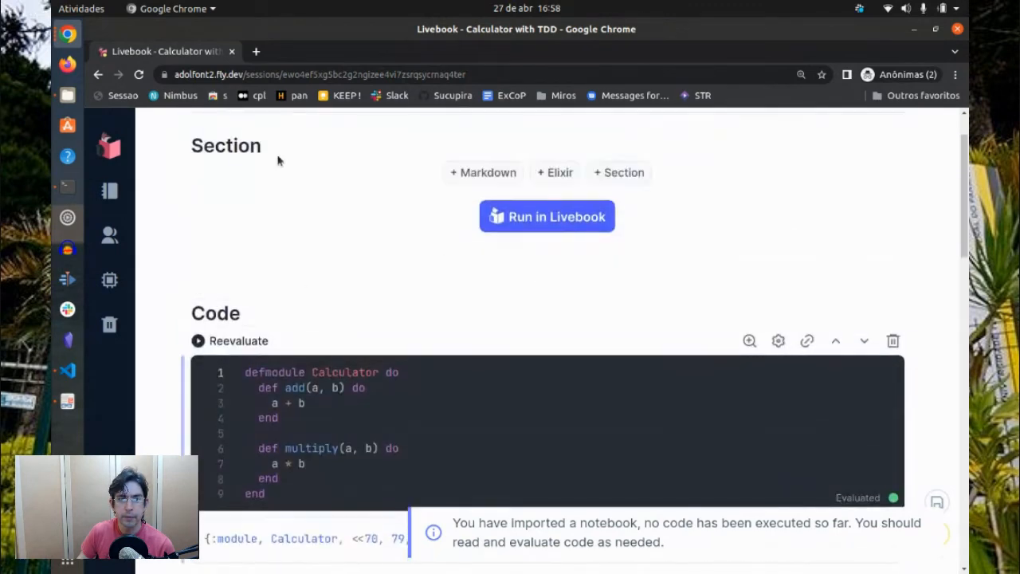
pyautogui.click(239, 146)
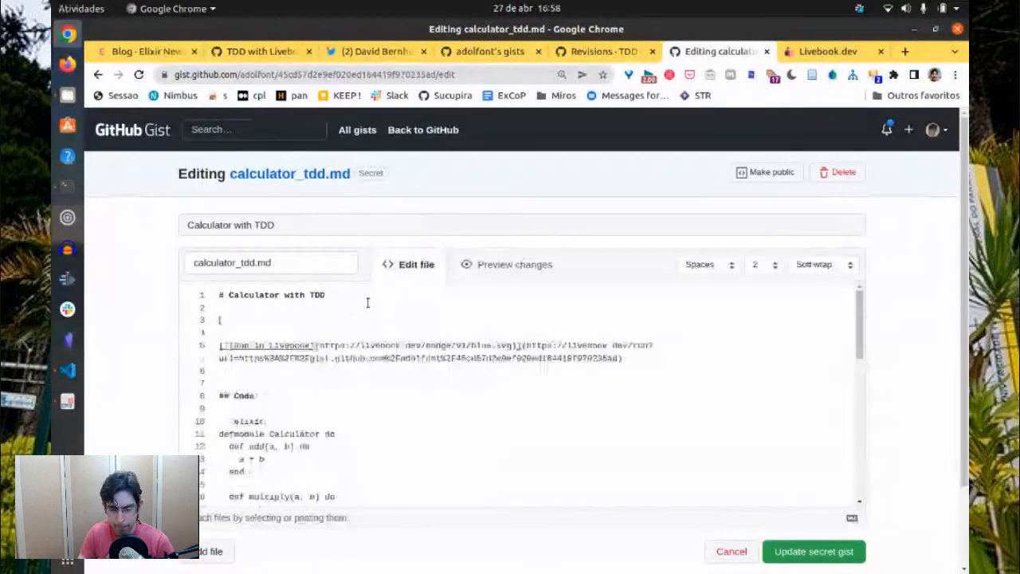
# Add a '## Livebook Button' heading above the badge in calculator_tdd.md and save
pyautogui.write('## Livebook')
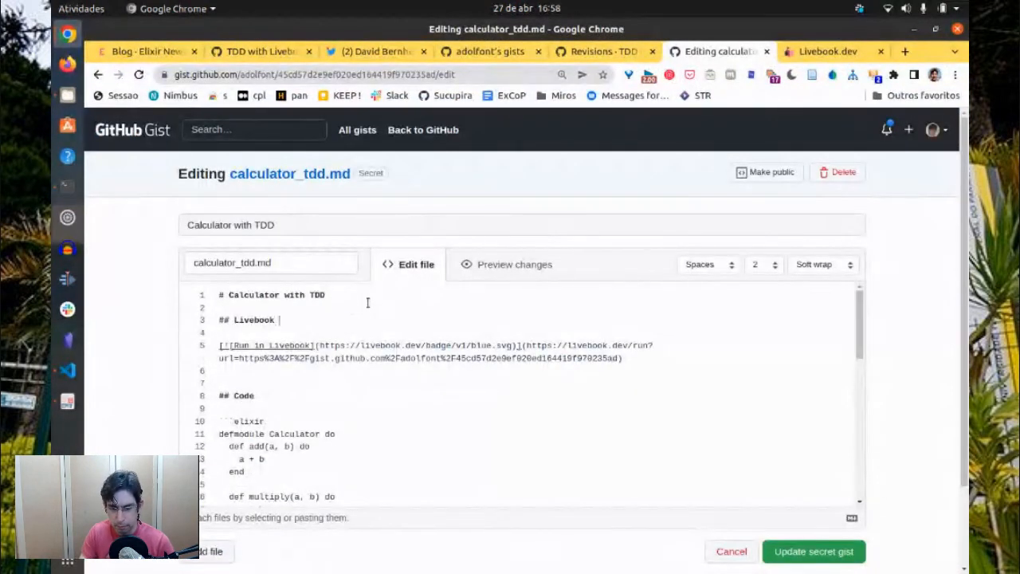
pyautogui.write('Button')
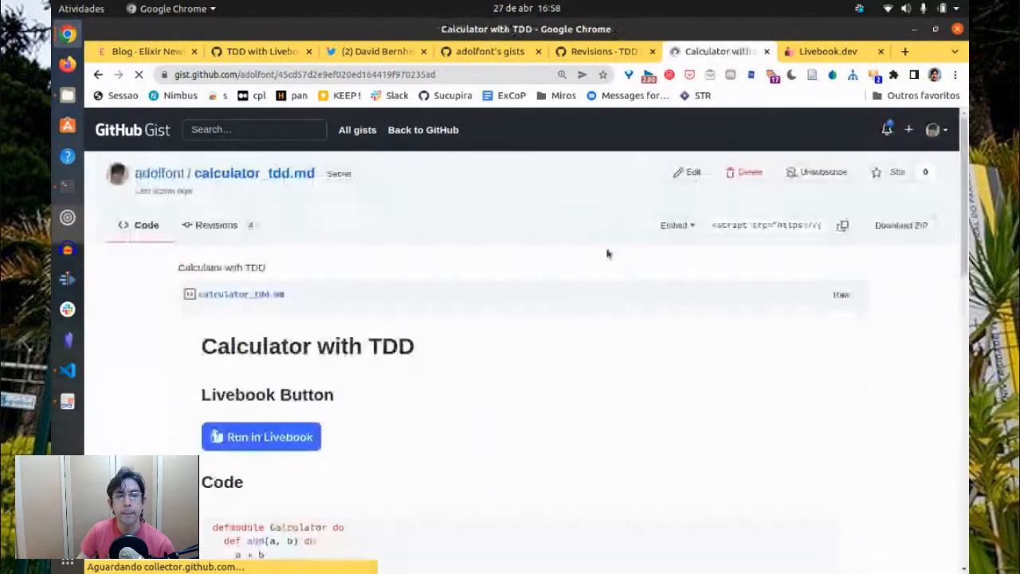
pyautogui.scroll(-3)
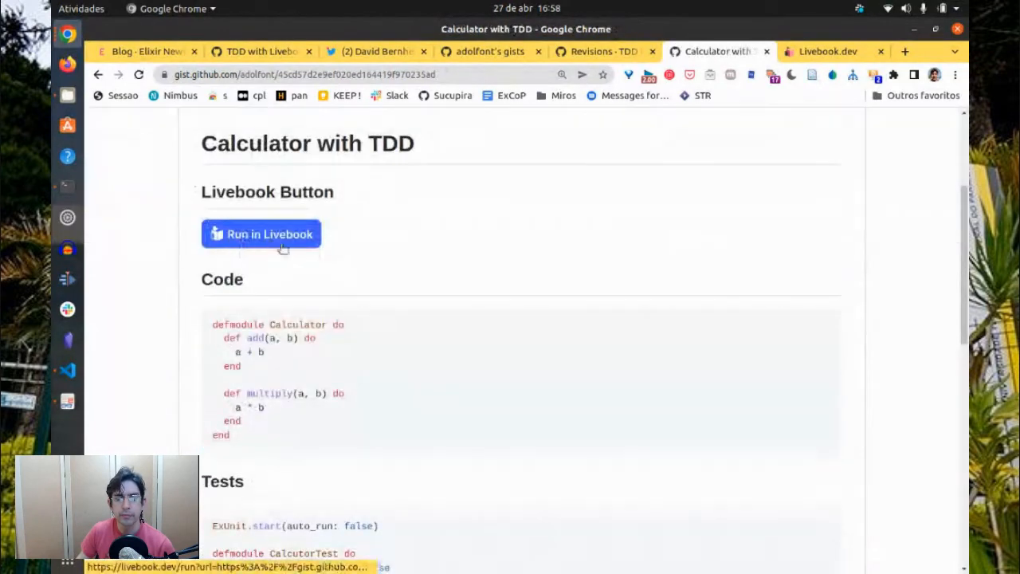
pyautogui.scroll(-3)
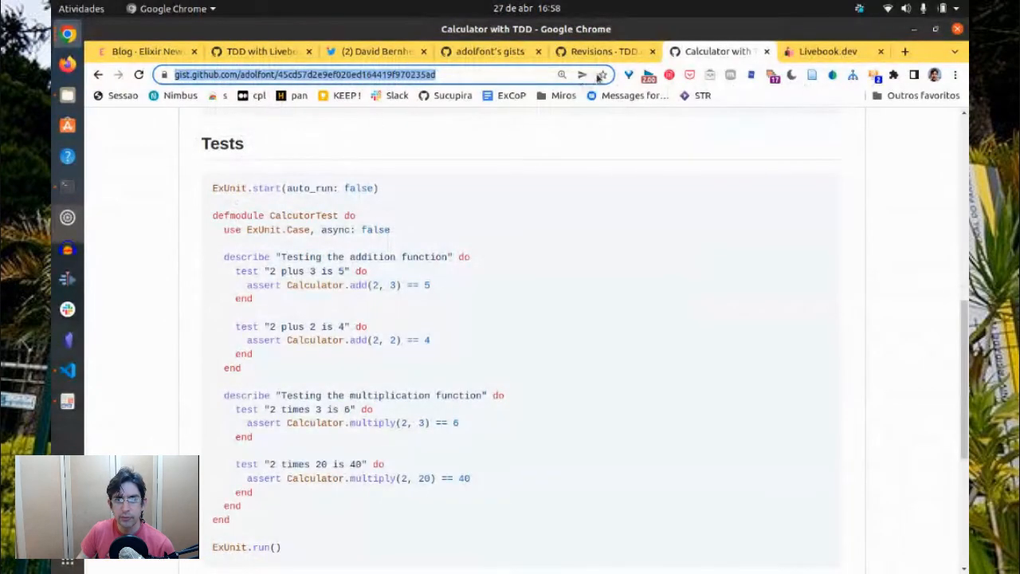
pyautogui.click(143, 51)
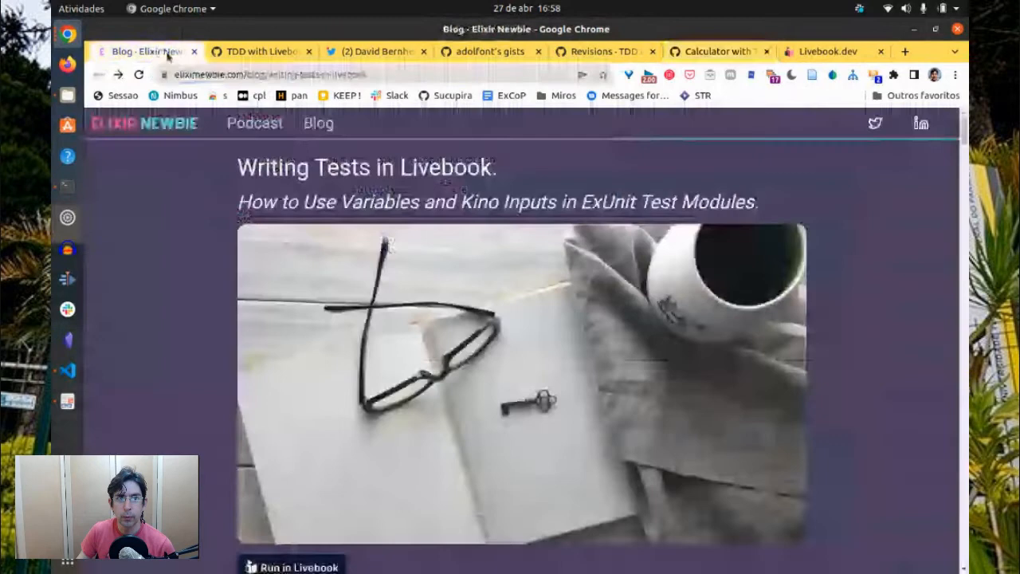
# Post comments linking the Writing Tests in Livebook blog post and the related tweet
pyautogui.click(713, 51)
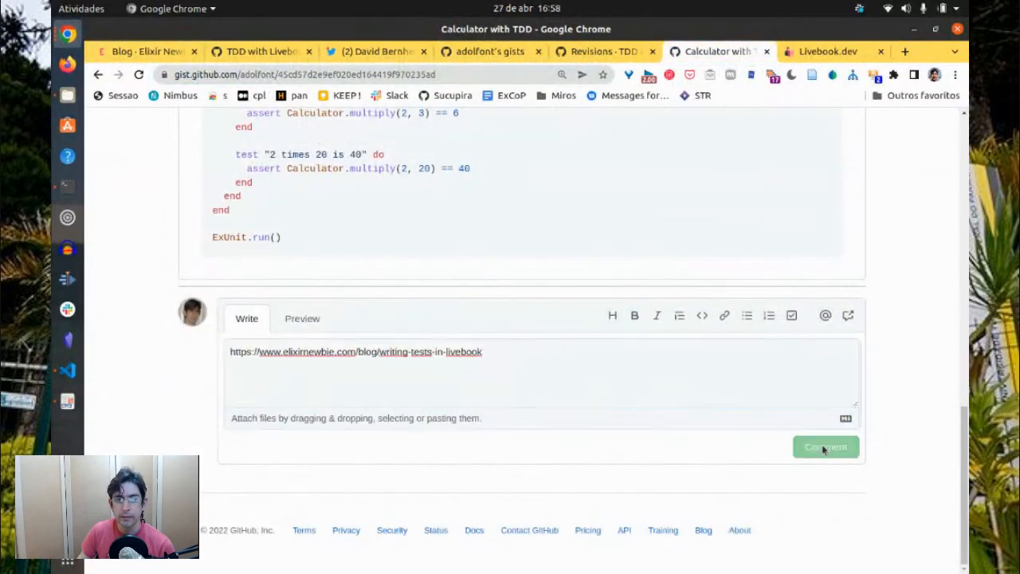
pyautogui.click(140, 51)
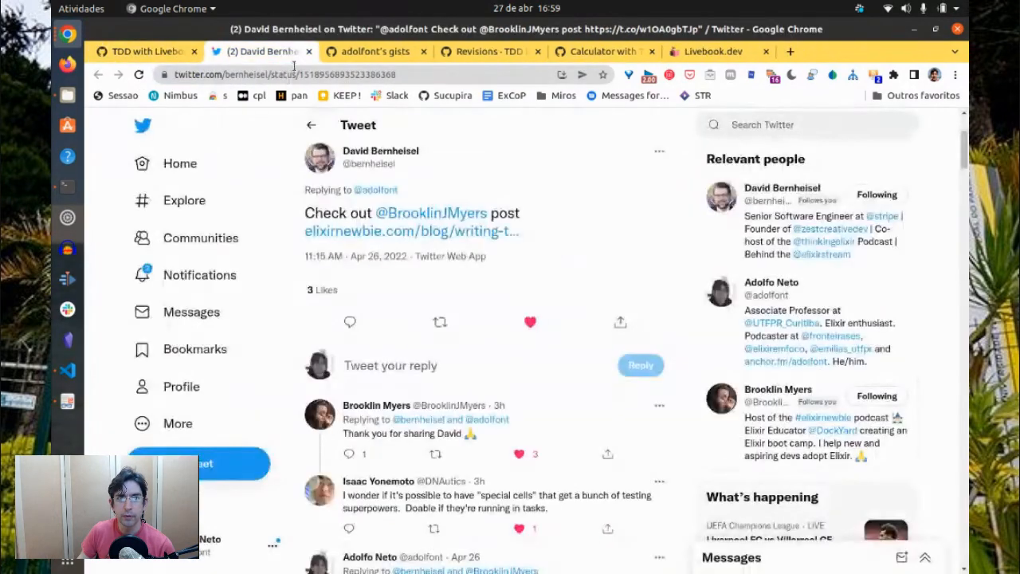
pyautogui.click(685, 51)
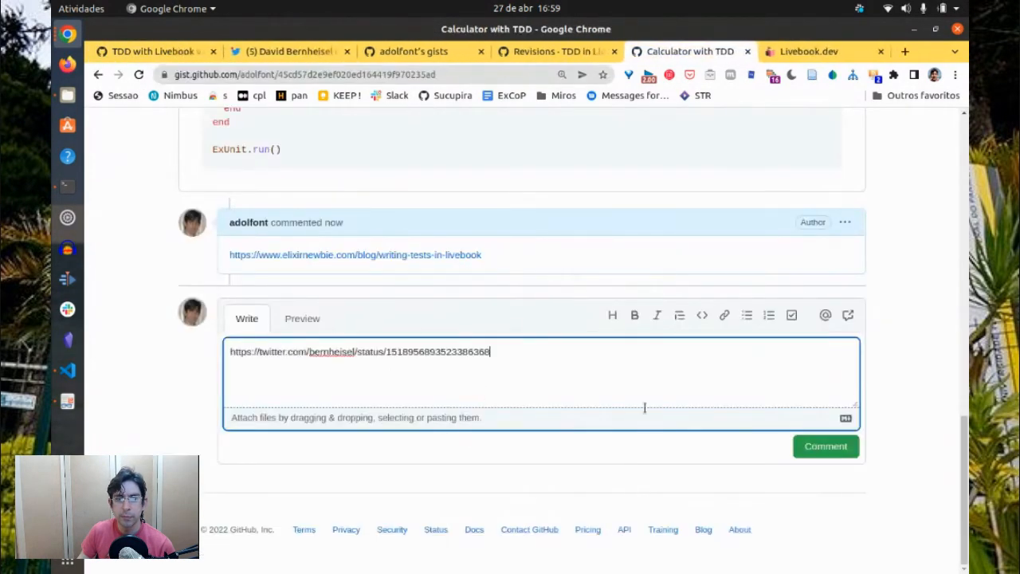
pyautogui.click(825, 446)
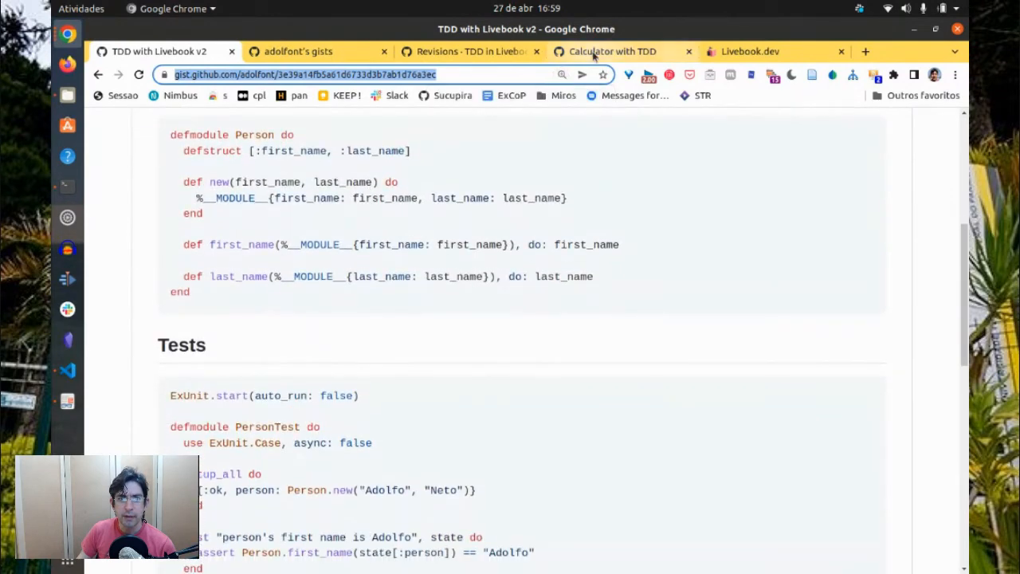
pyautogui.click(749, 51)
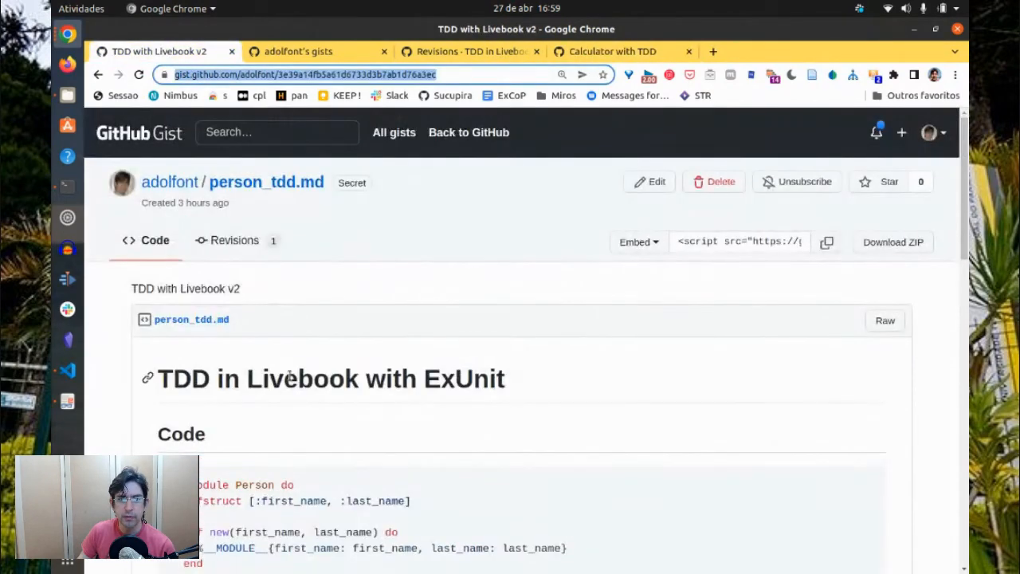
# Post a comment linking the v2 gist titled 'TDD in Livebook with ExUnit'
pyautogui.click(610, 51)
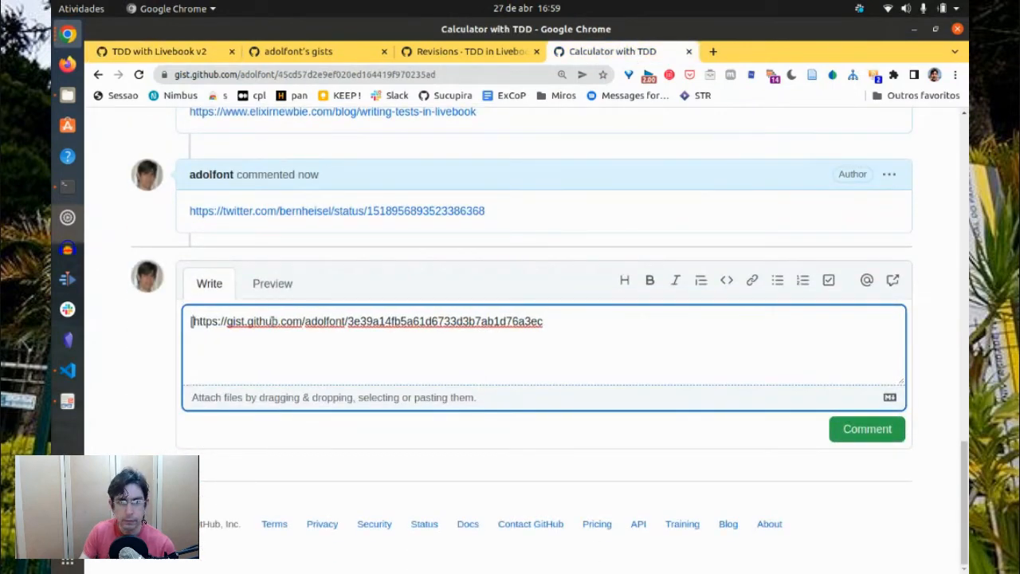
pyautogui.write('[TDD in Livebook with ExUnit](')
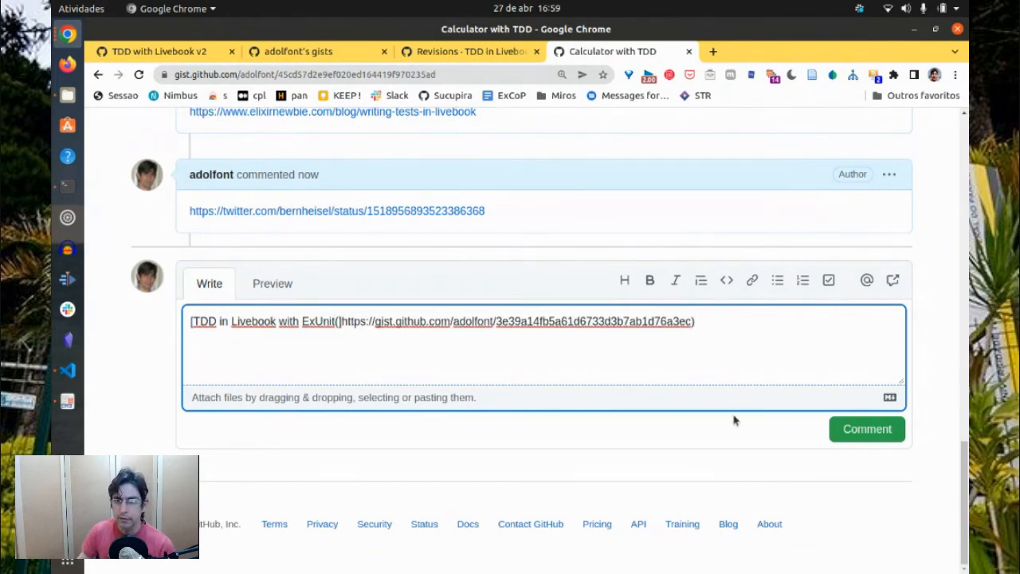
pyautogui.click(167, 51)
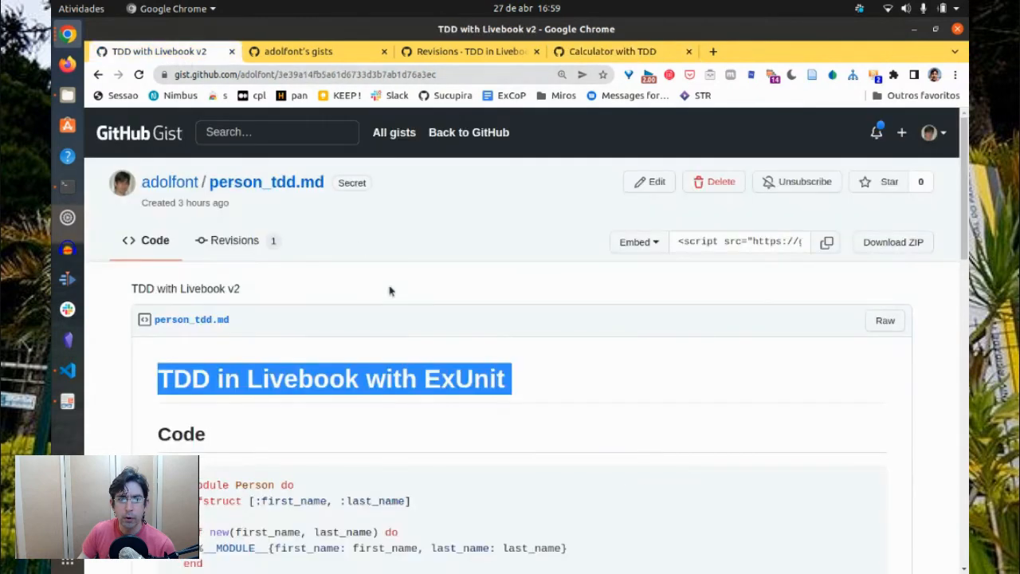
pyautogui.scroll(-3)
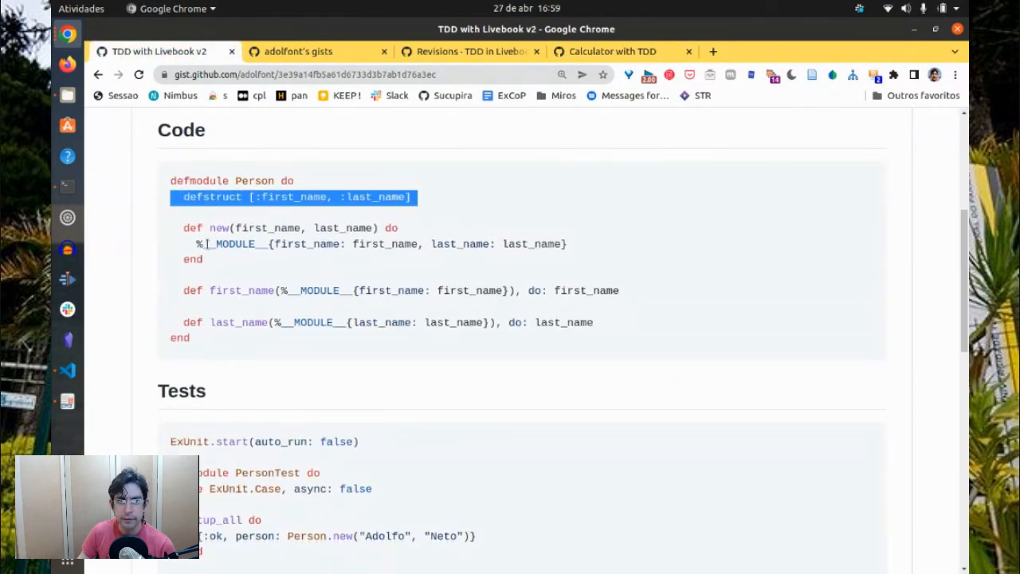
pyautogui.scroll(-3)
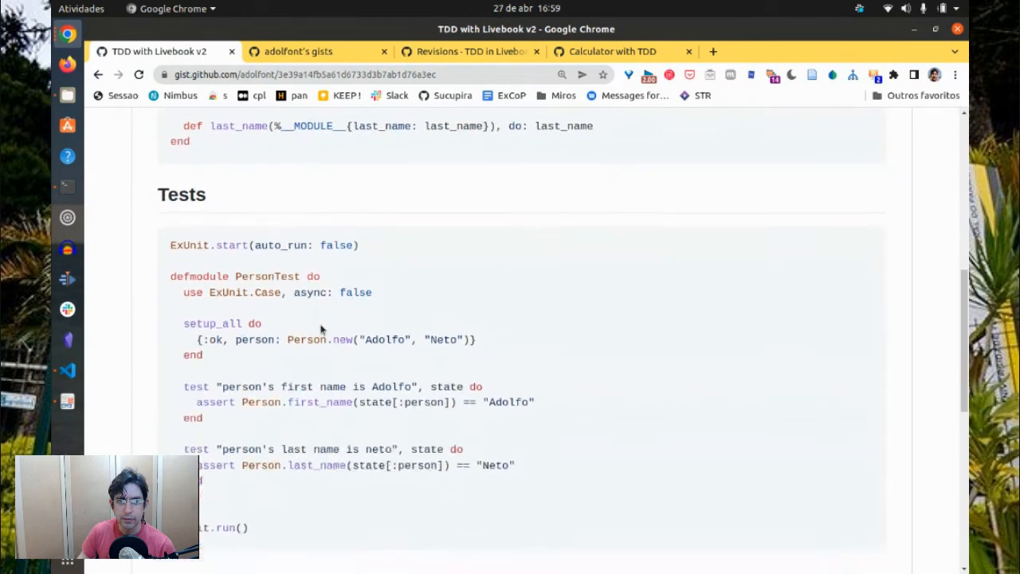
pyautogui.scroll(-3)
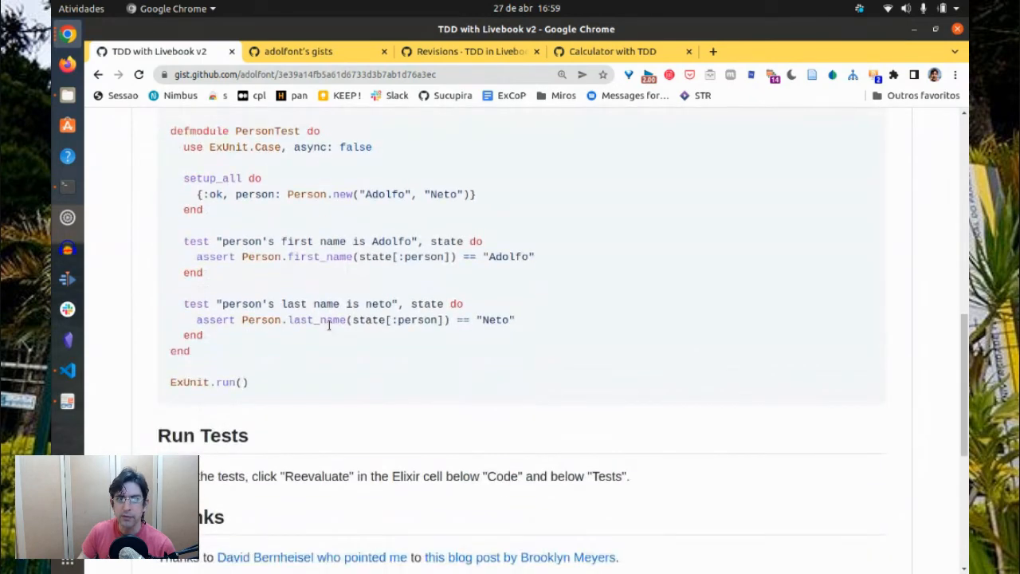
pyautogui.scroll(-3)
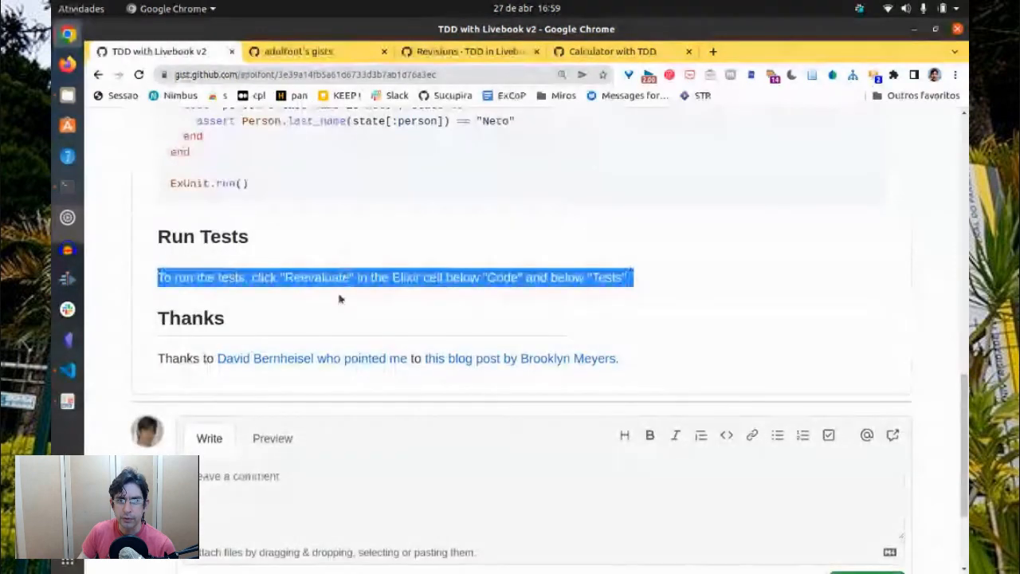
# Find the earlier tdd.md gist in my gists and draft a comment linking it
pyautogui.click(297, 51)
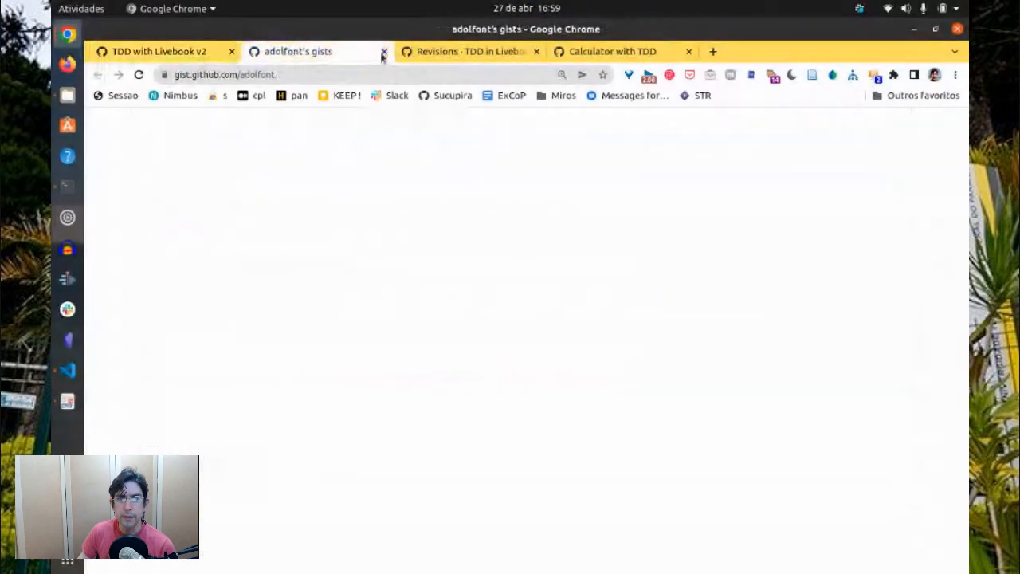
pyautogui.click(468, 51)
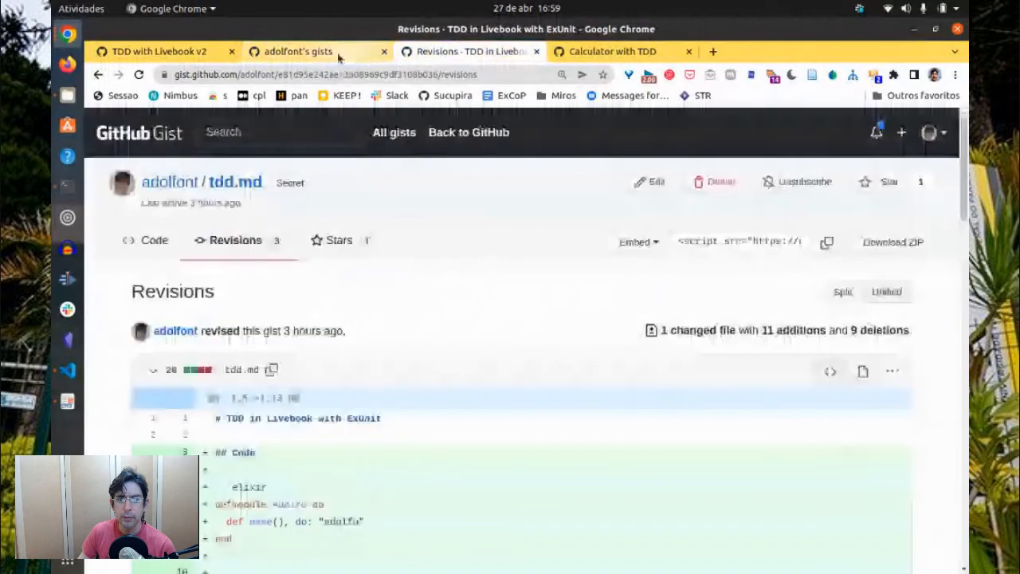
pyautogui.click(294, 51)
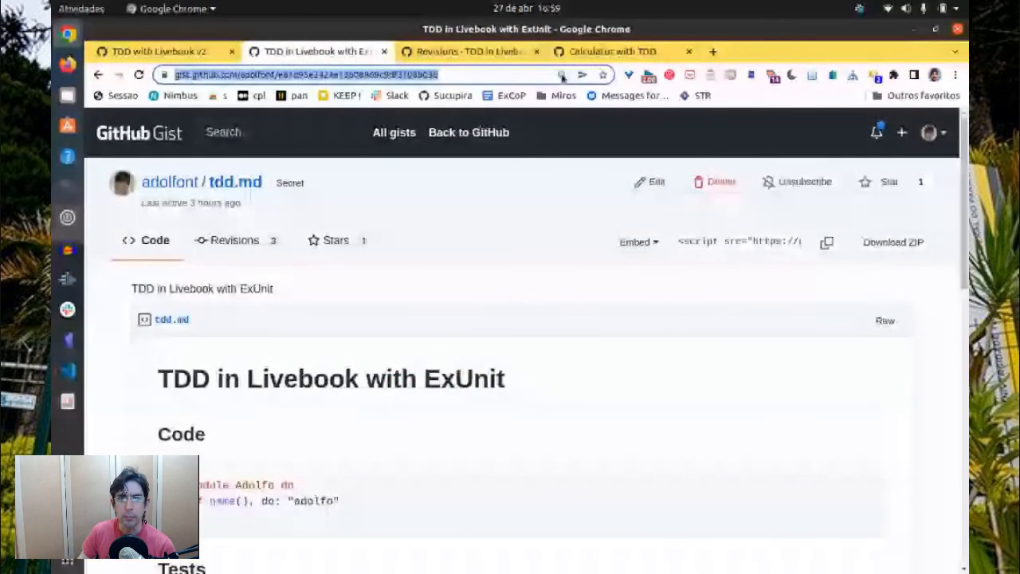
pyautogui.click(612, 51)
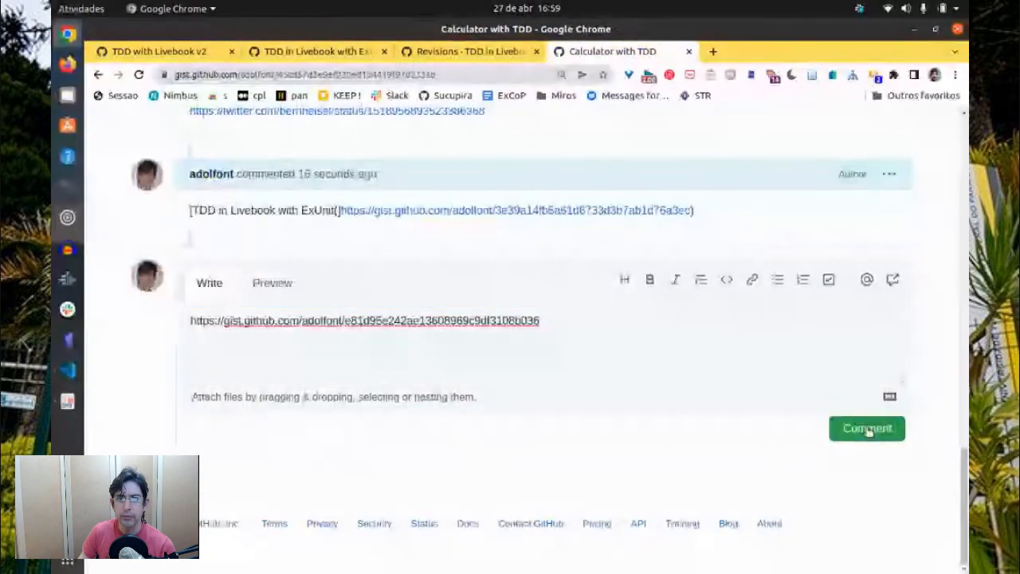